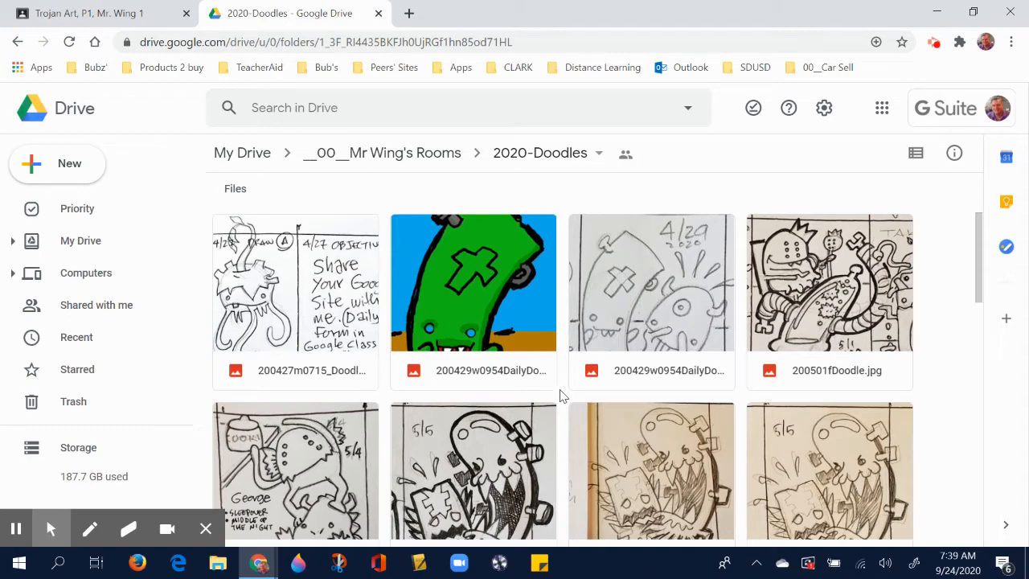
Scroll down the 2020-Doodles folder grid to the last rows of doodle images.
scroll(down, 3)
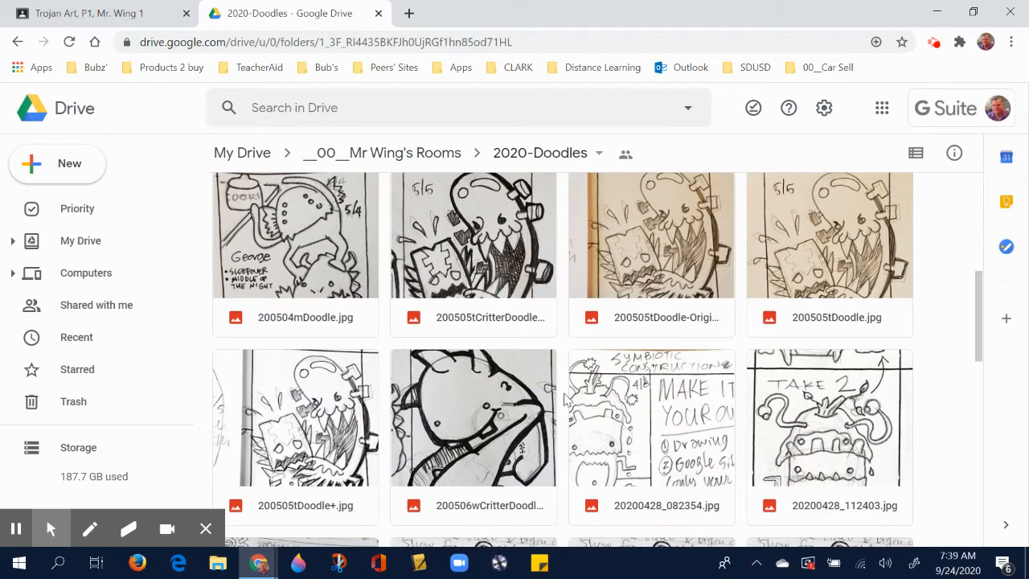
scroll(down, 3)
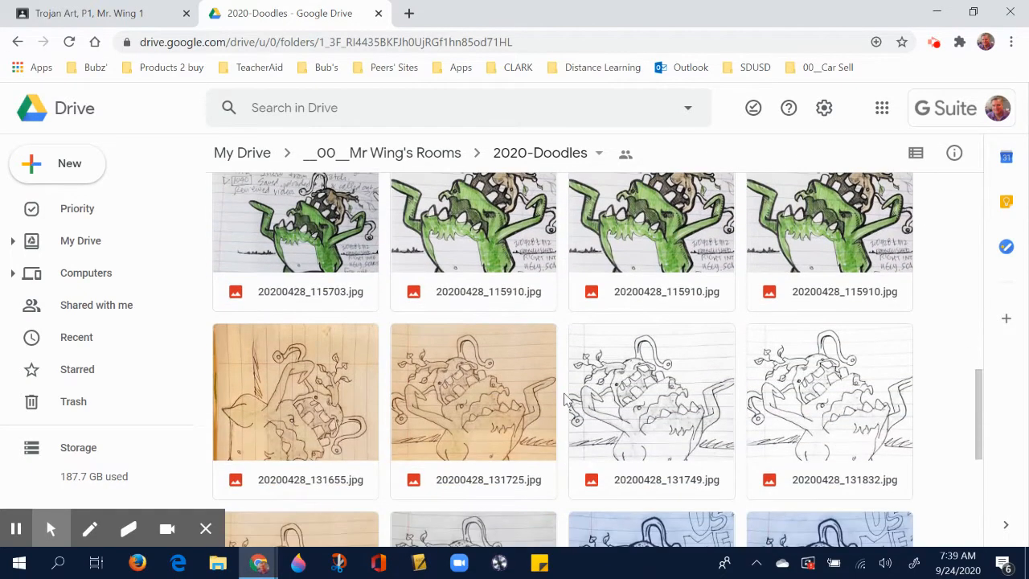
scroll(down, 3)
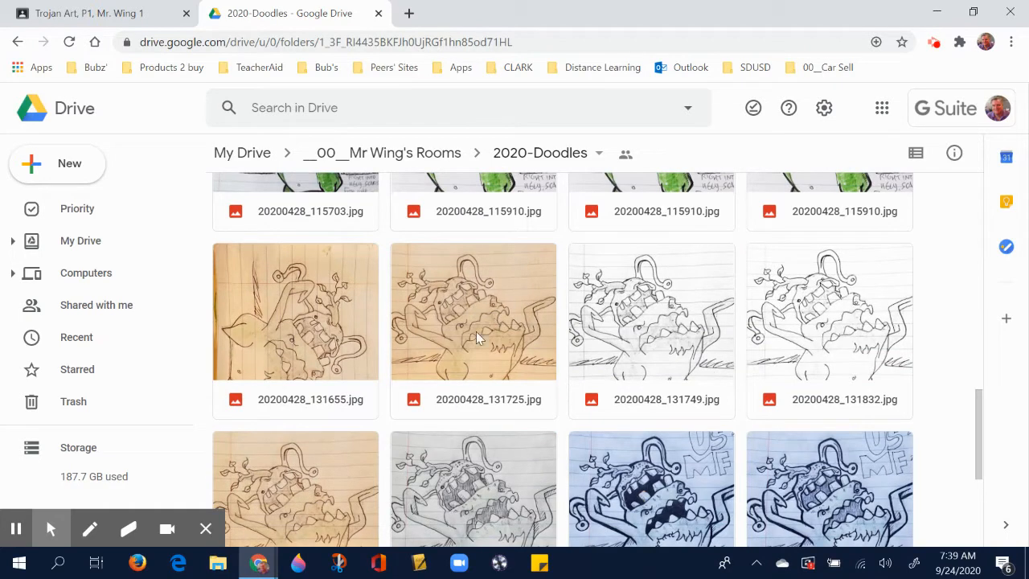
mouse_move(515, 325)
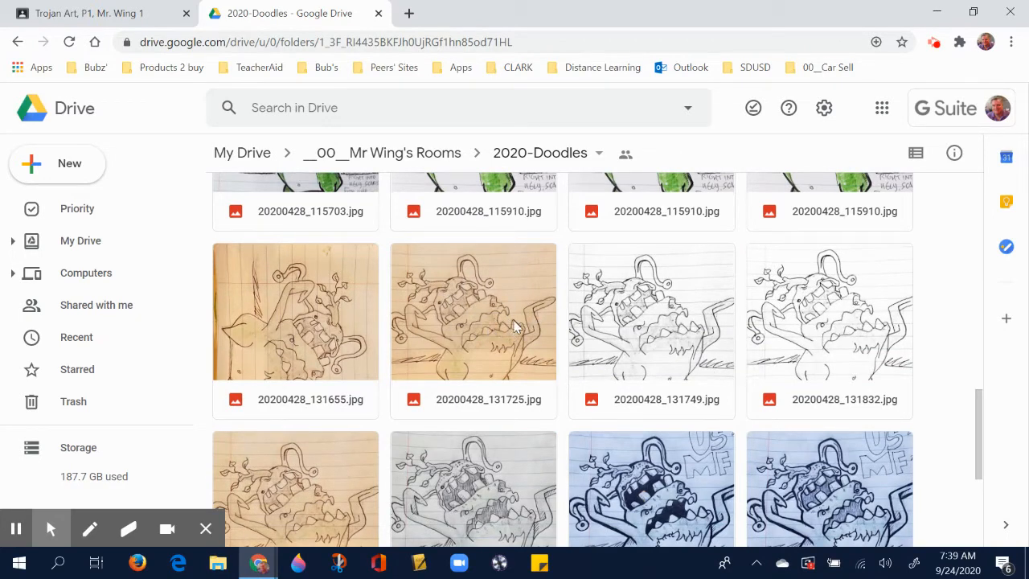
scroll(down, 3)
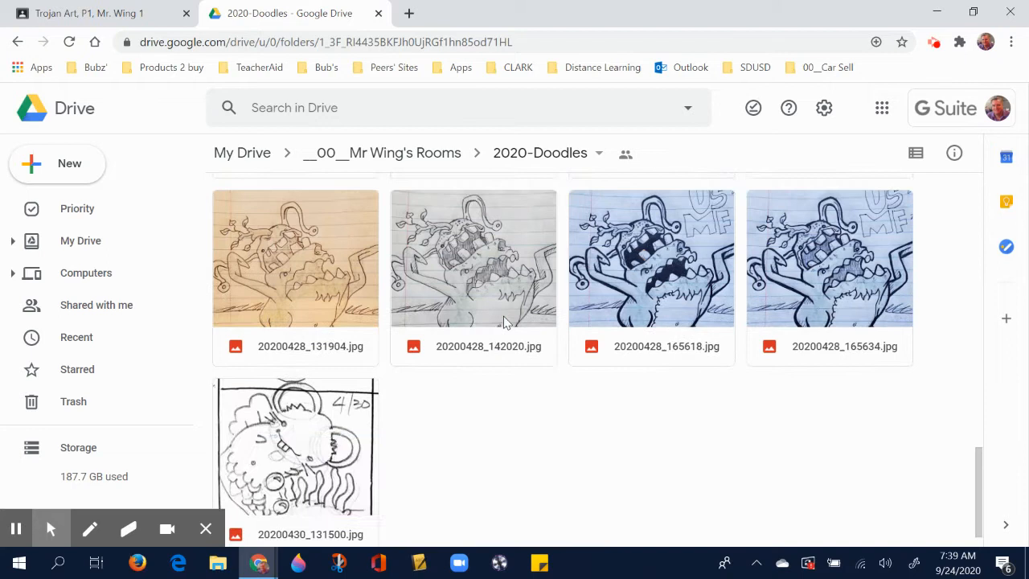
mouse_move(641, 285)
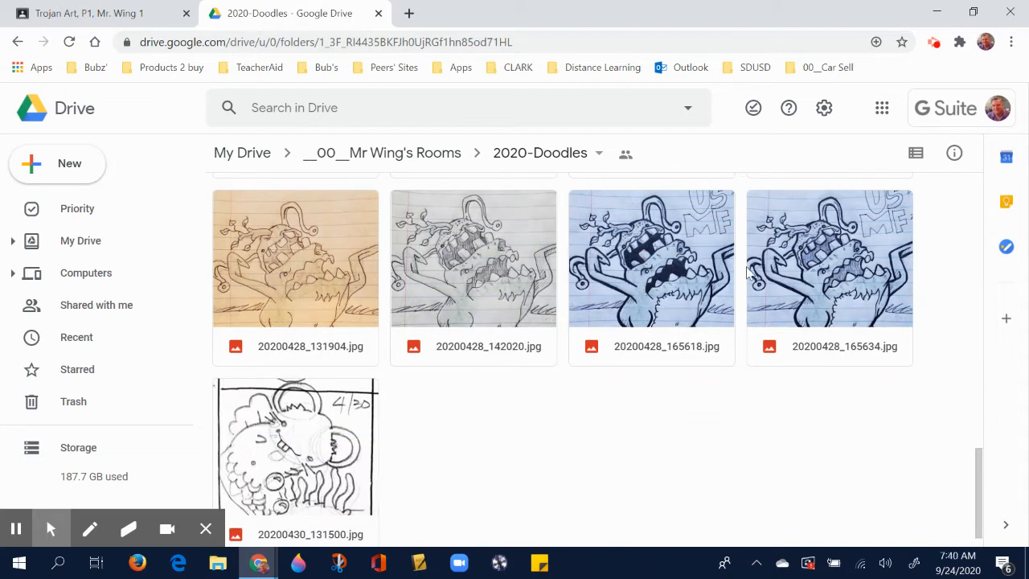
mouse_move(317, 277)
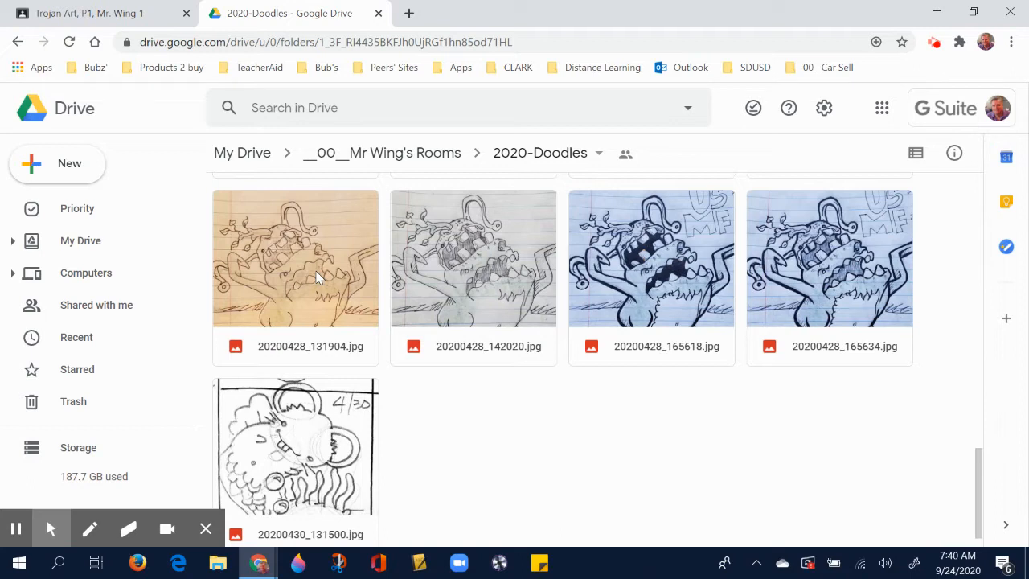
mouse_move(497, 279)
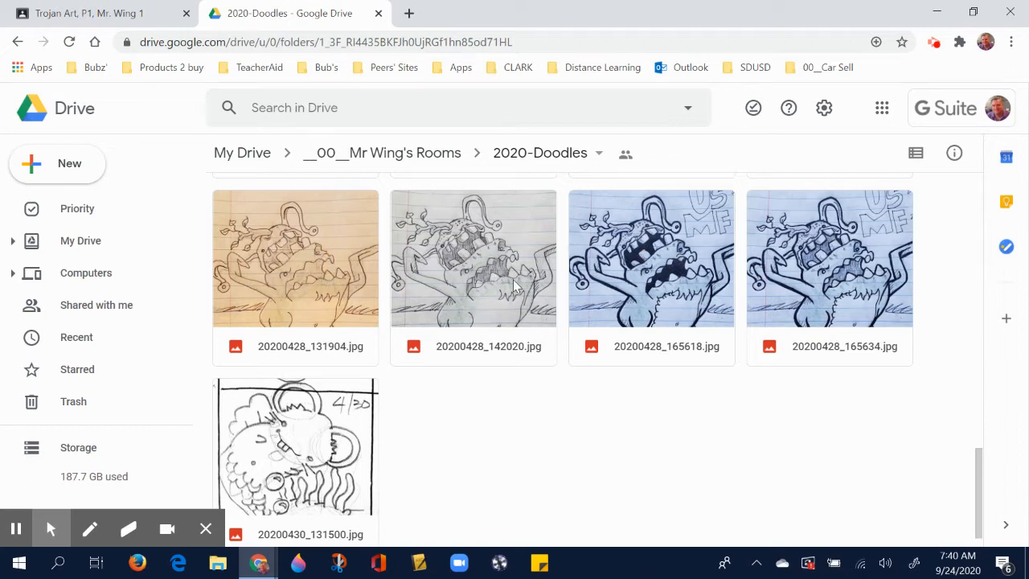
mouse_move(328, 270)
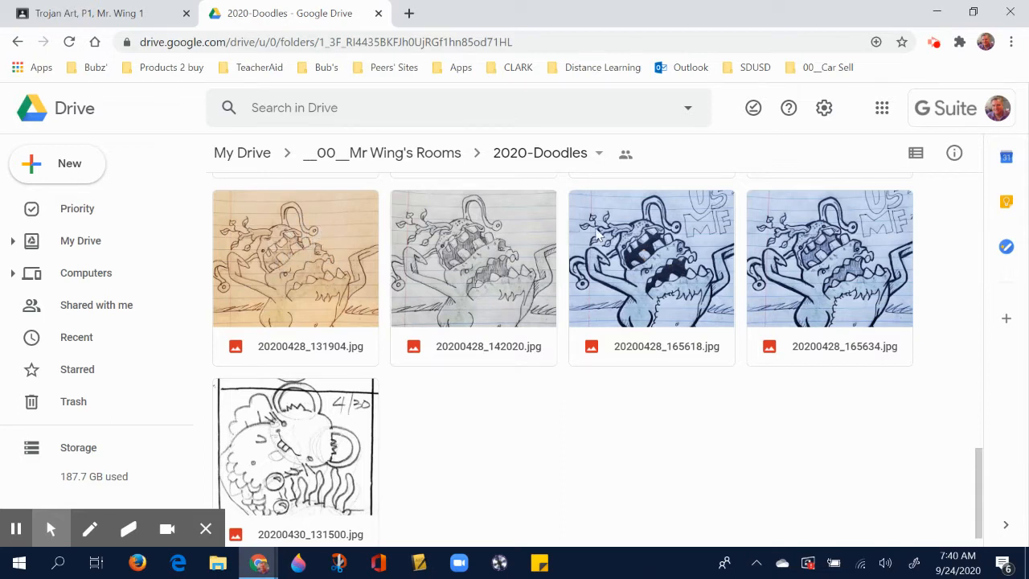
mouse_move(658, 264)
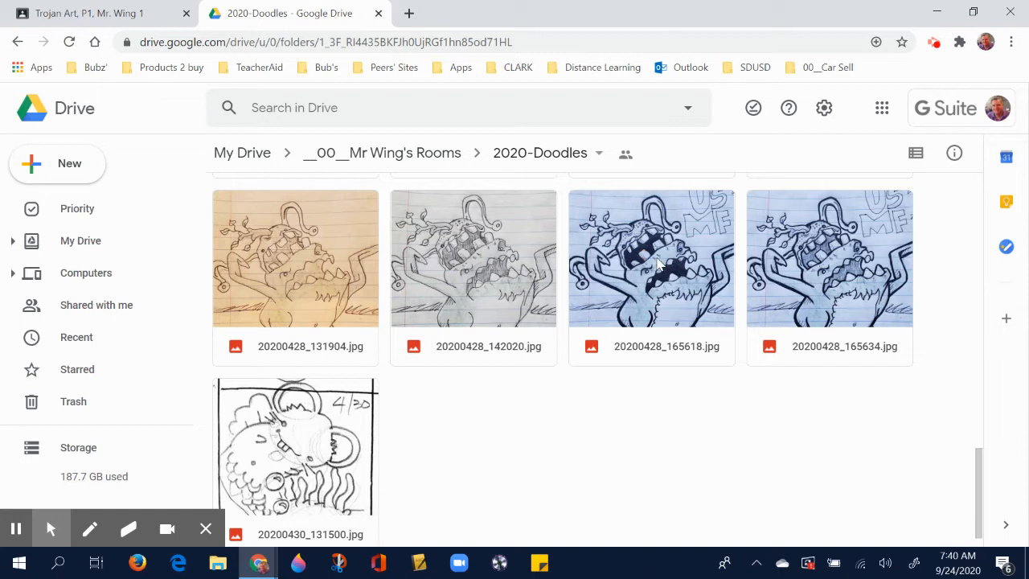
mouse_move(666, 272)
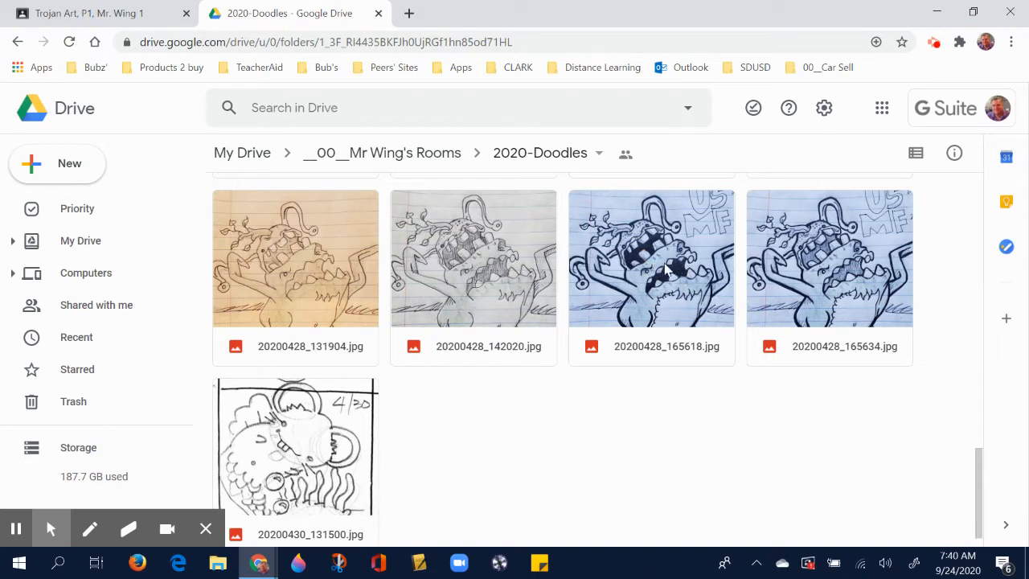
mouse_move(662, 266)
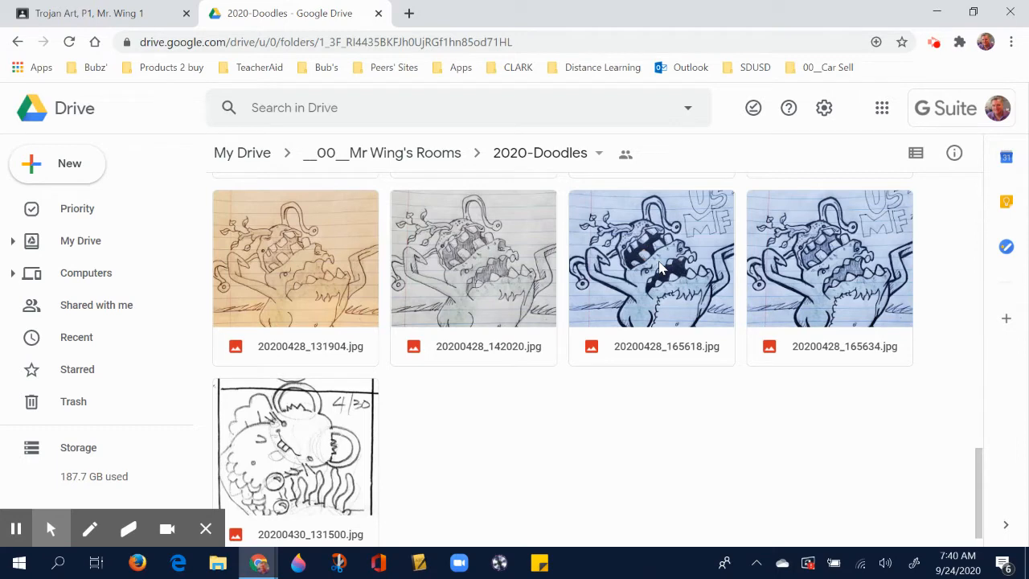
Preview 20200428_165618.jpg from its context menu and expand the 'Open with BeFunky' dropdown.
right_click(652, 257)
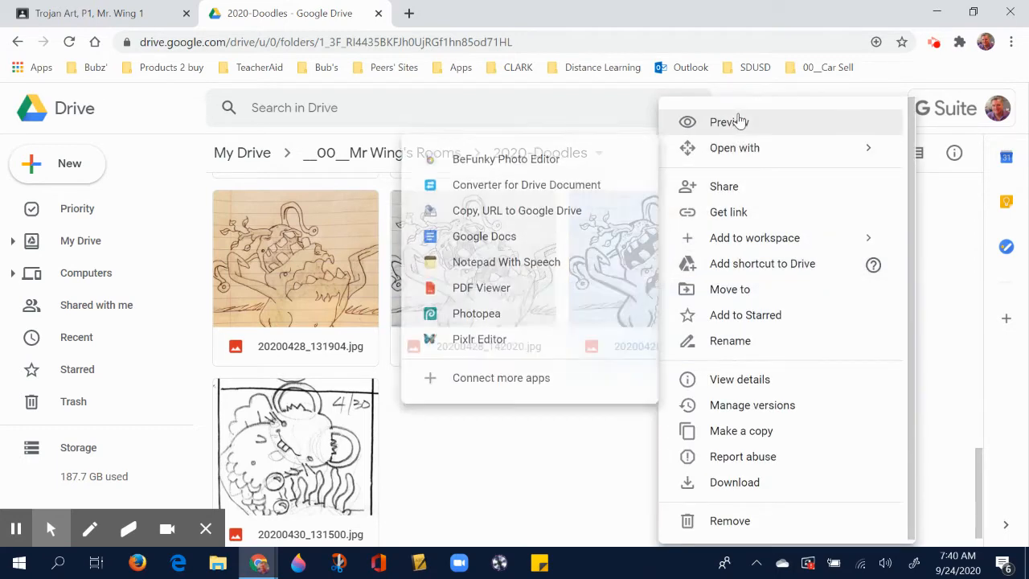
click(729, 122)
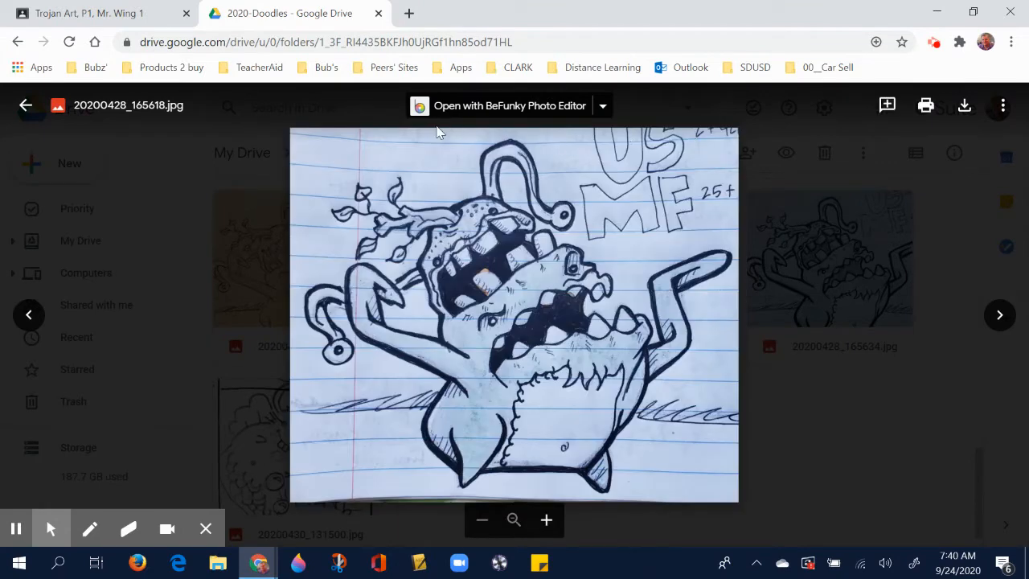
mouse_move(510, 106)
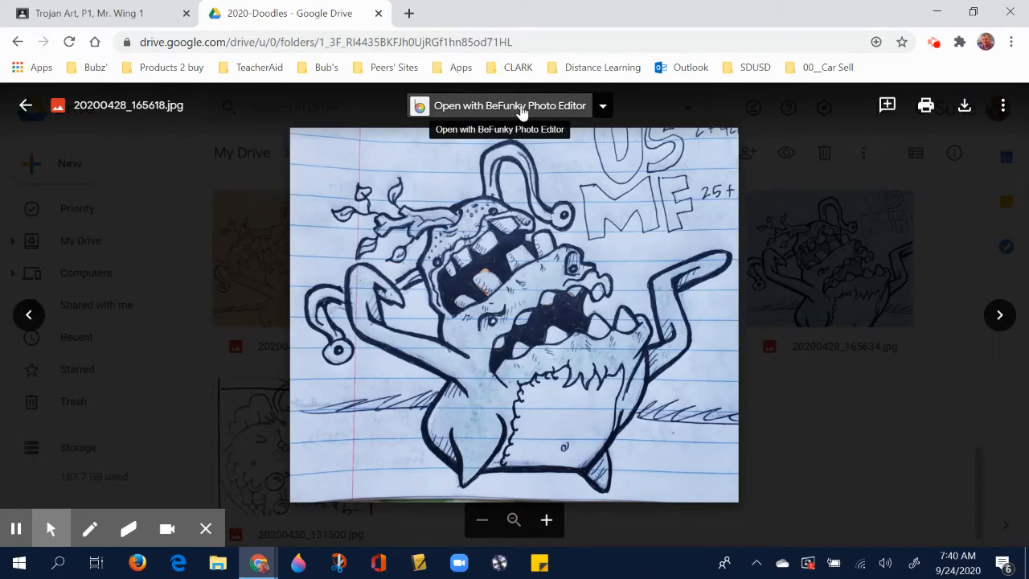
mouse_move(575, 108)
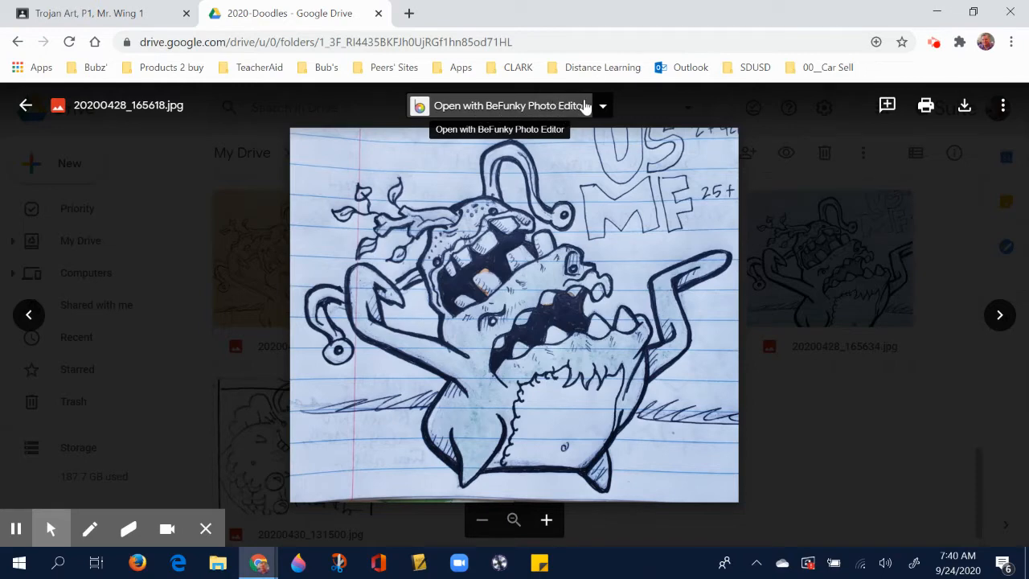
mouse_move(602, 105)
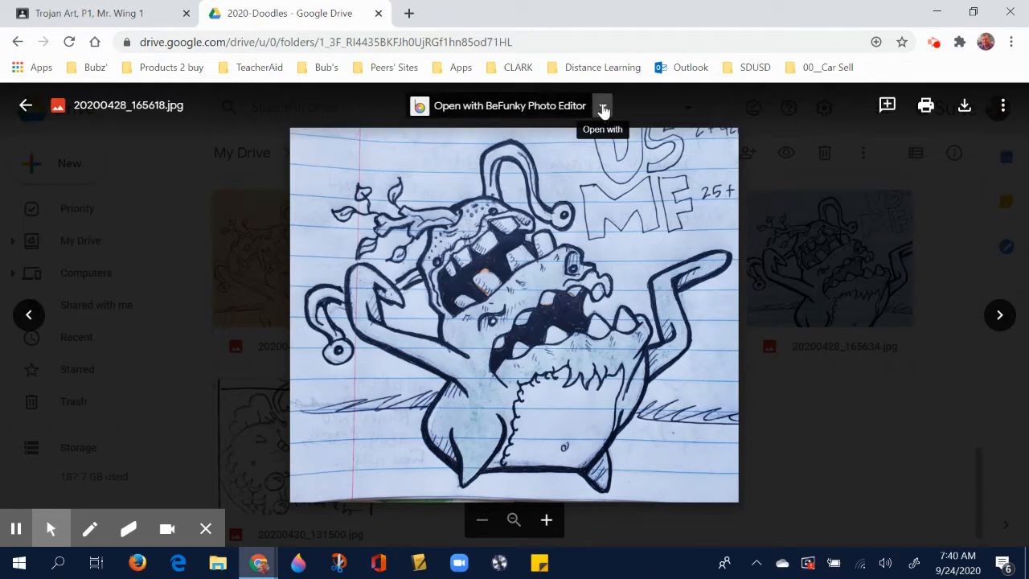
click(603, 105)
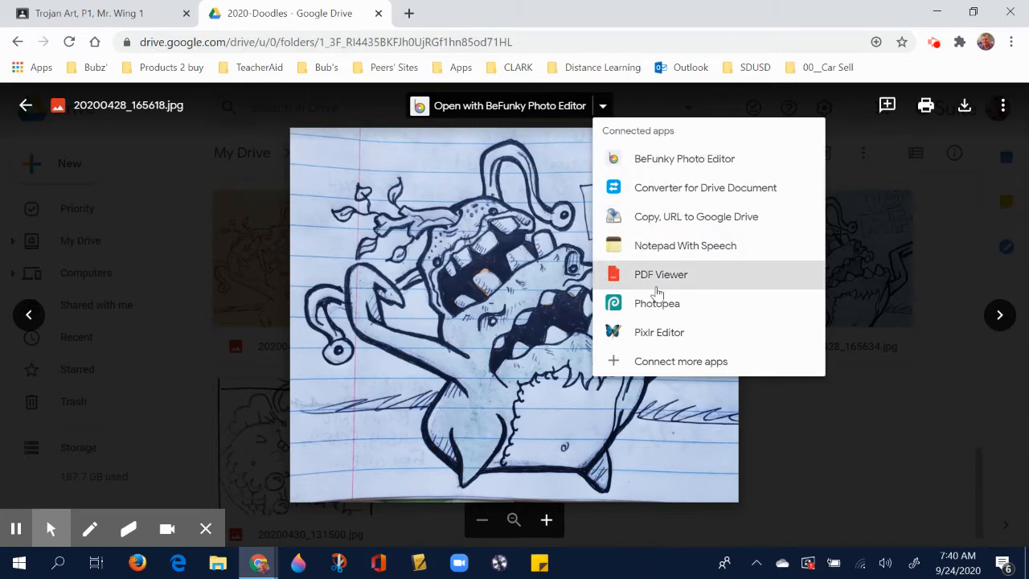
mouse_move(657, 304)
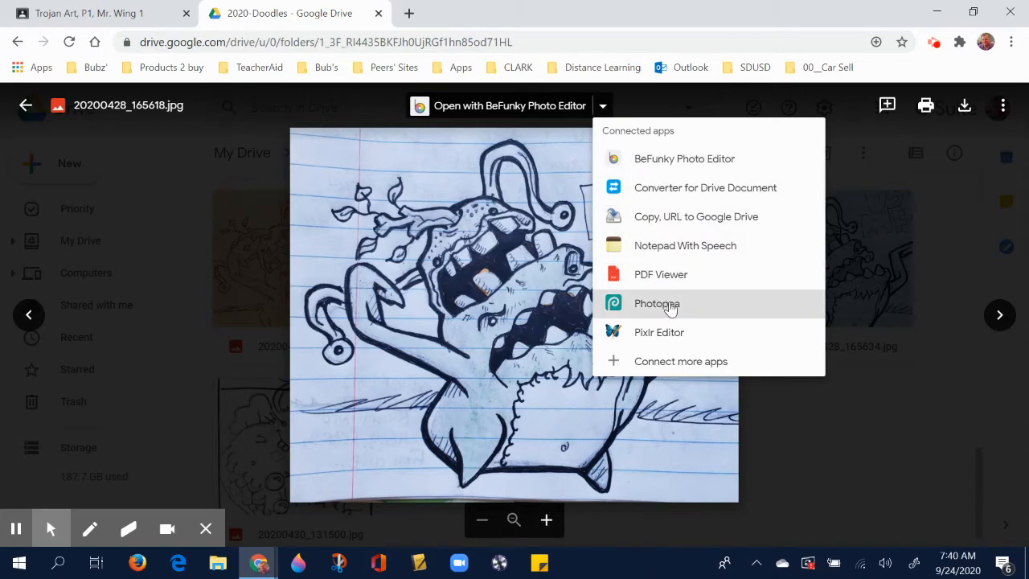
mouse_move(709, 308)
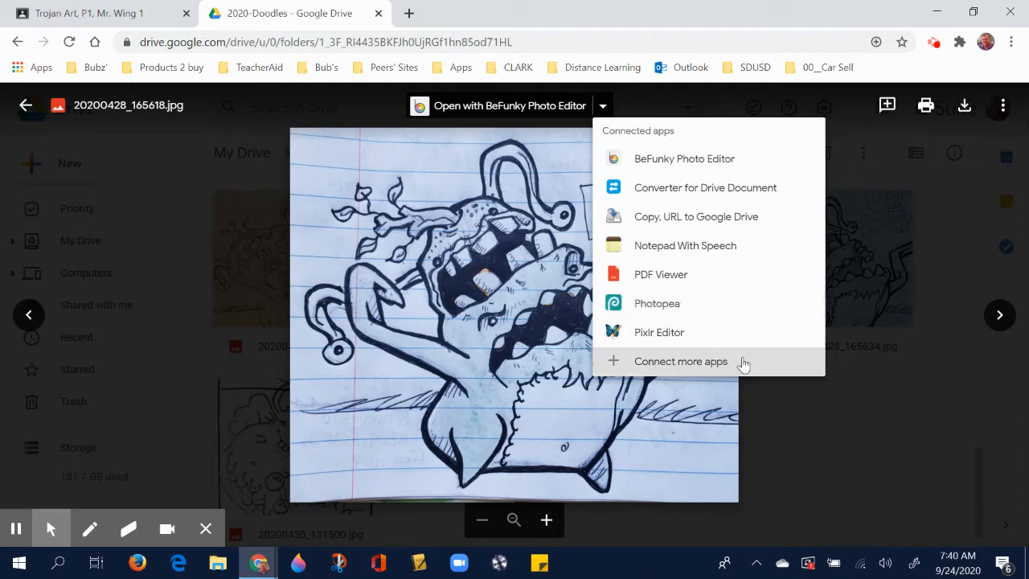
Search the Workspace Marketplace for 'Photo' to find the installed Photopea app.
click(680, 361)
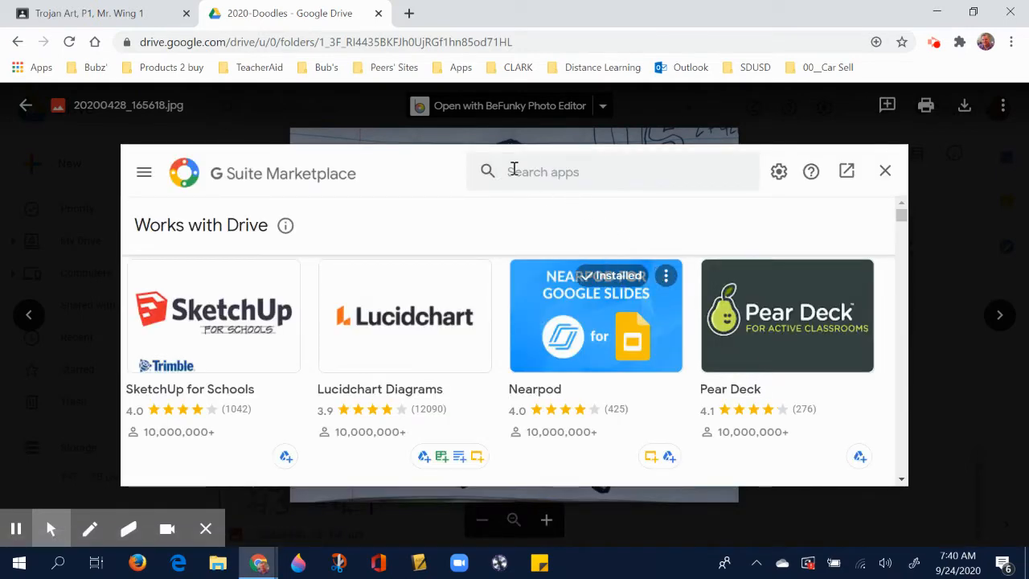
click(612, 171)
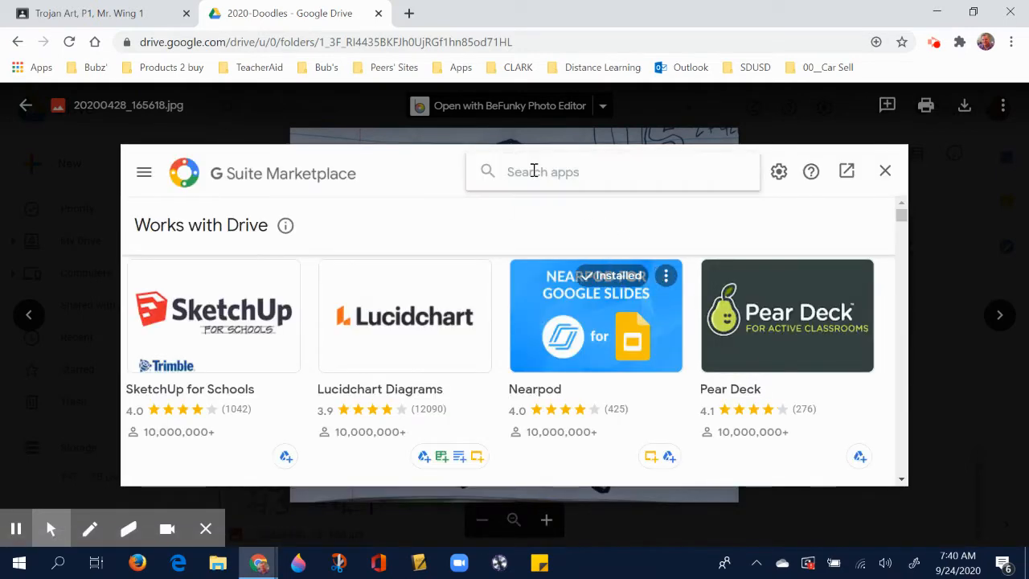
text(P)
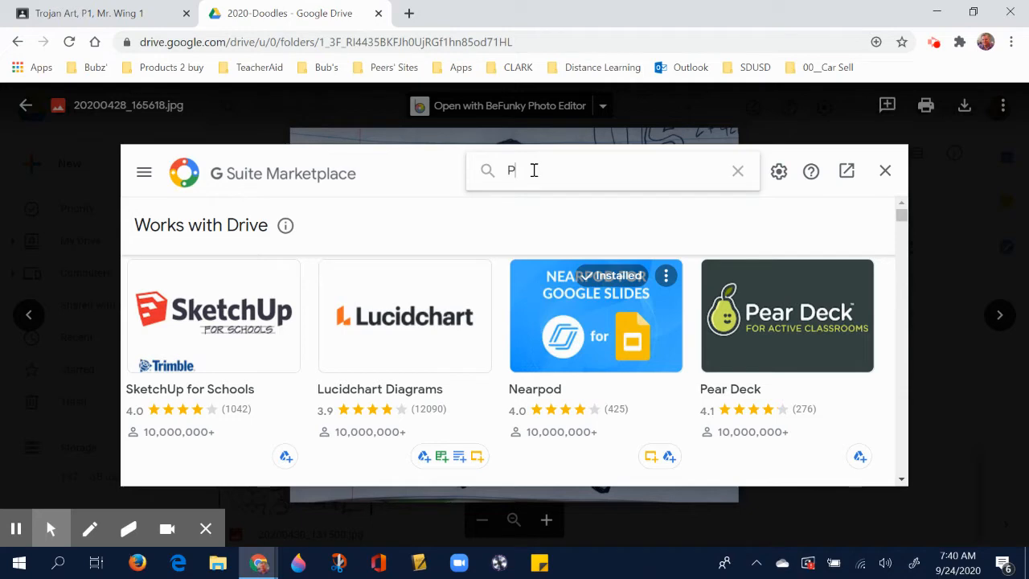
text(hotopea)
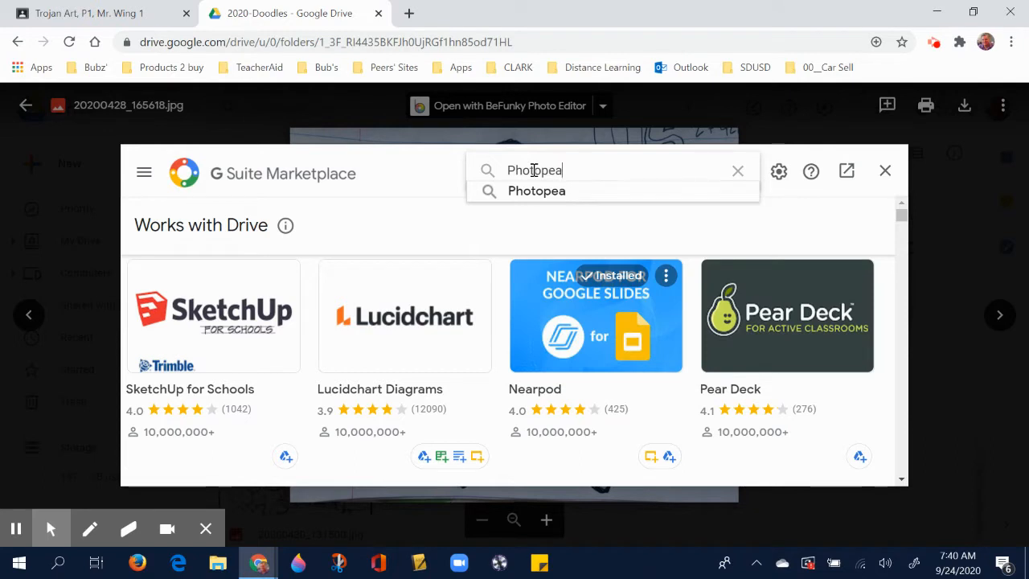
click(537, 191)
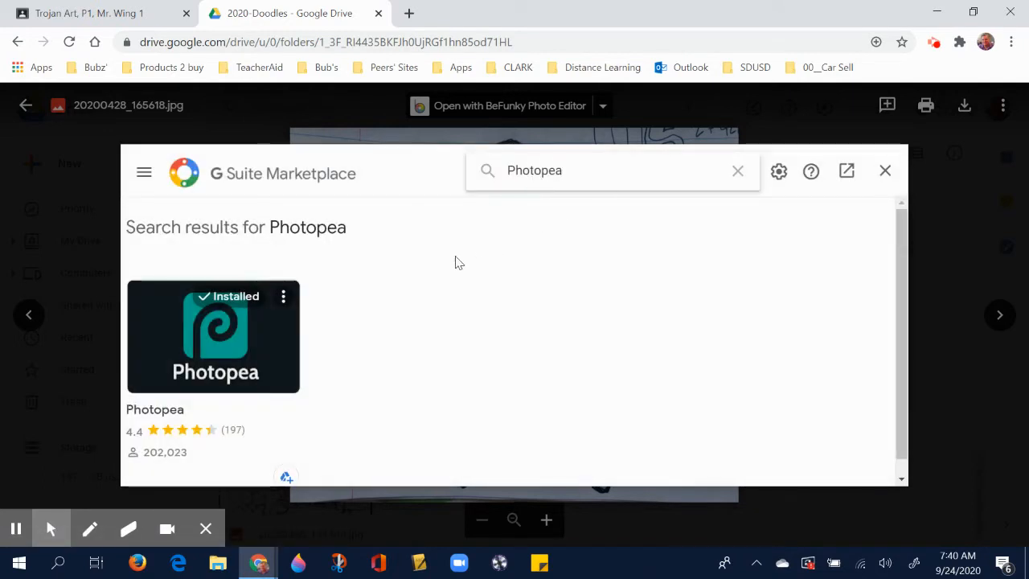
mouse_move(276, 342)
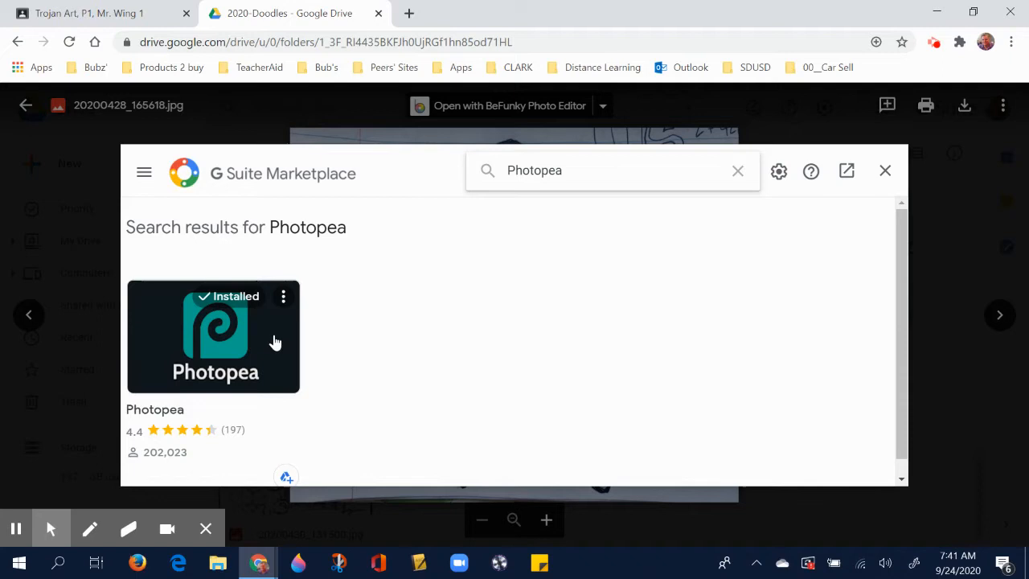
mouse_move(190, 356)
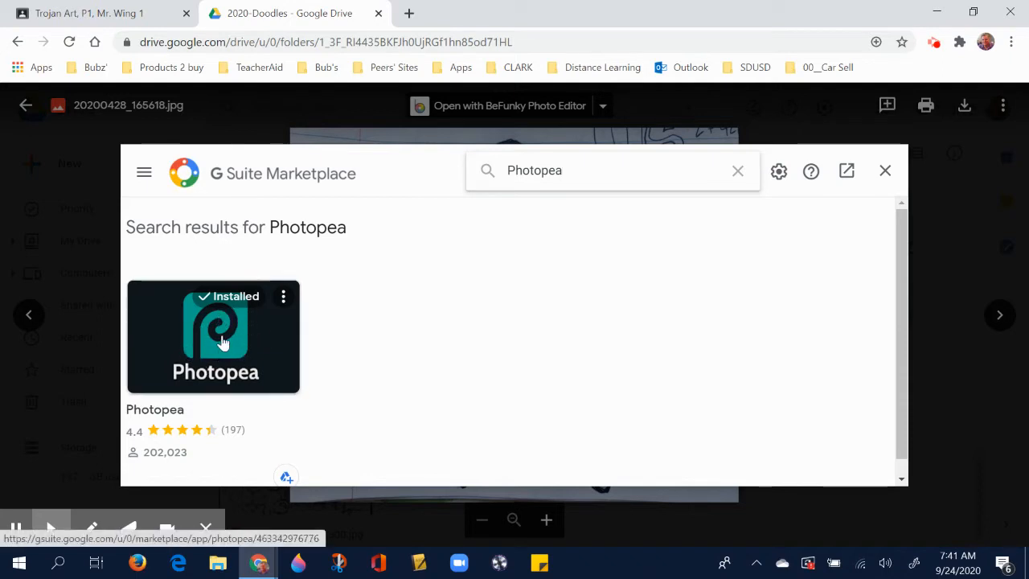
mouse_move(885, 171)
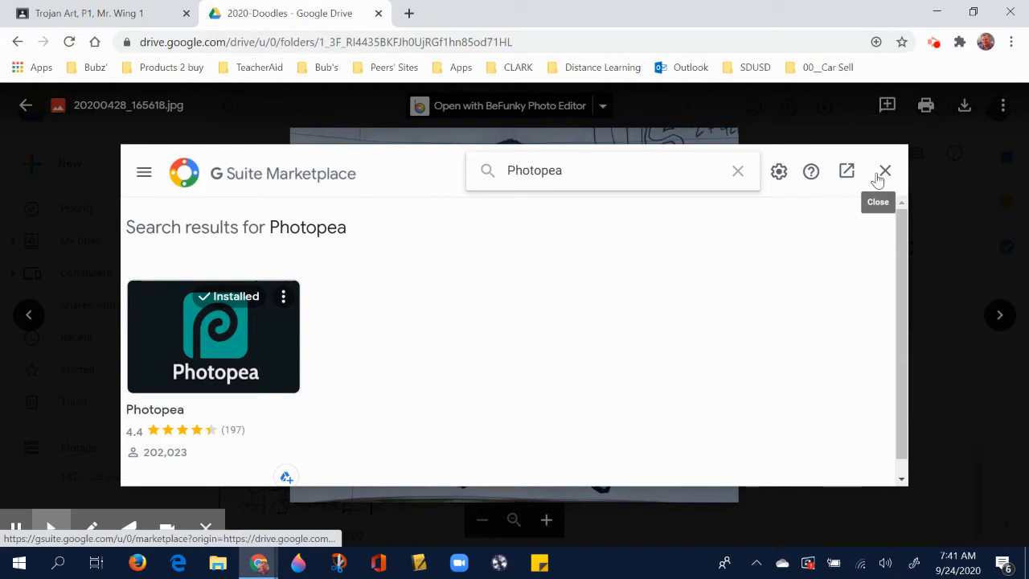
Close the Marketplace and open 20200428_165618.jpg with Photopea from connected apps.
click(885, 171)
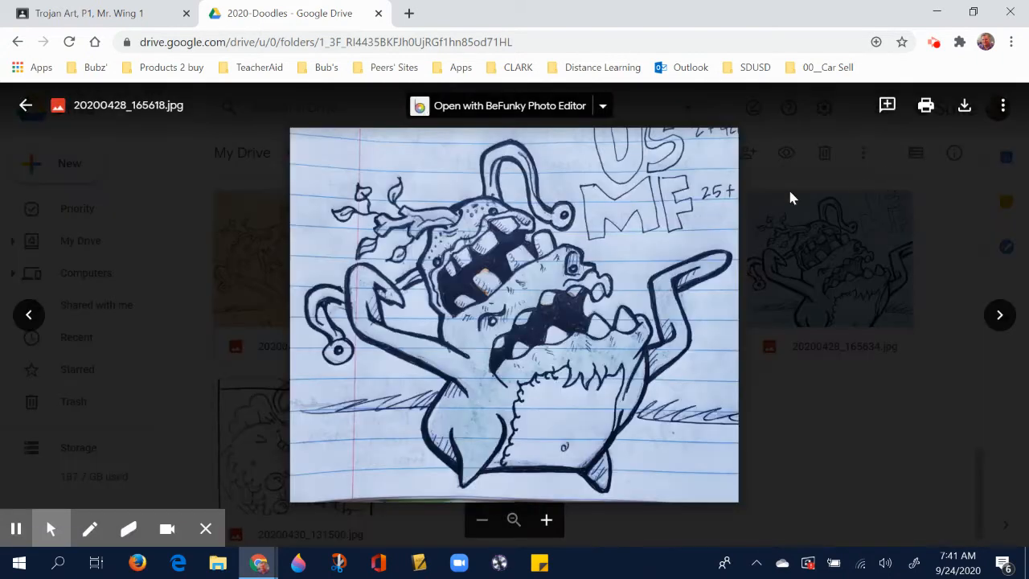
click(602, 105)
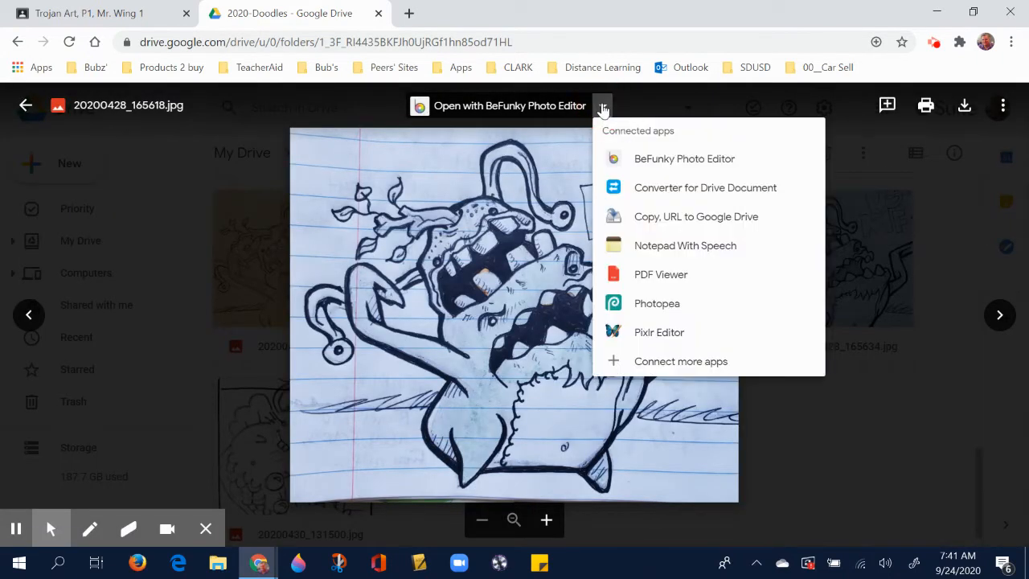
mouse_move(657, 303)
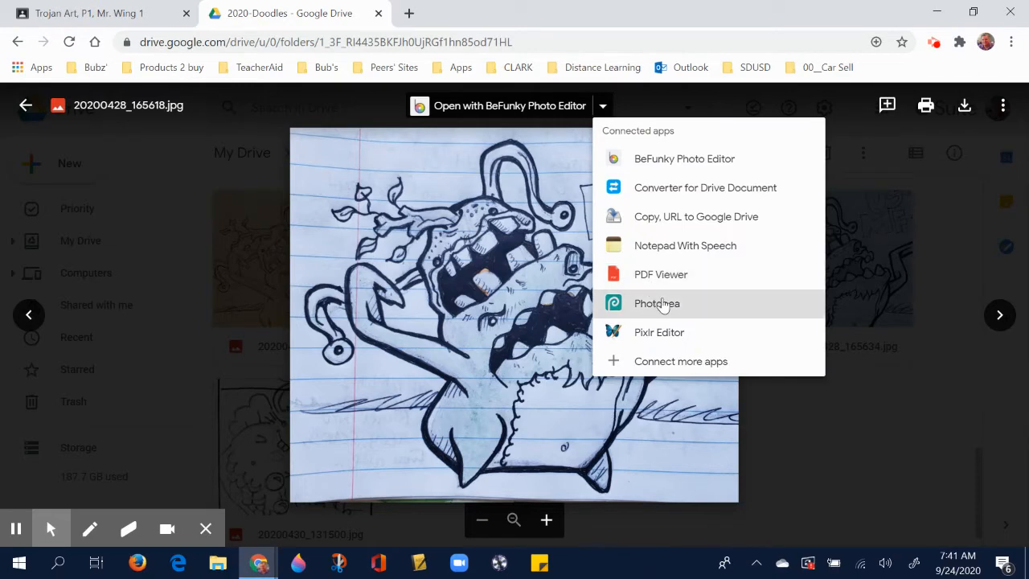
click(657, 303)
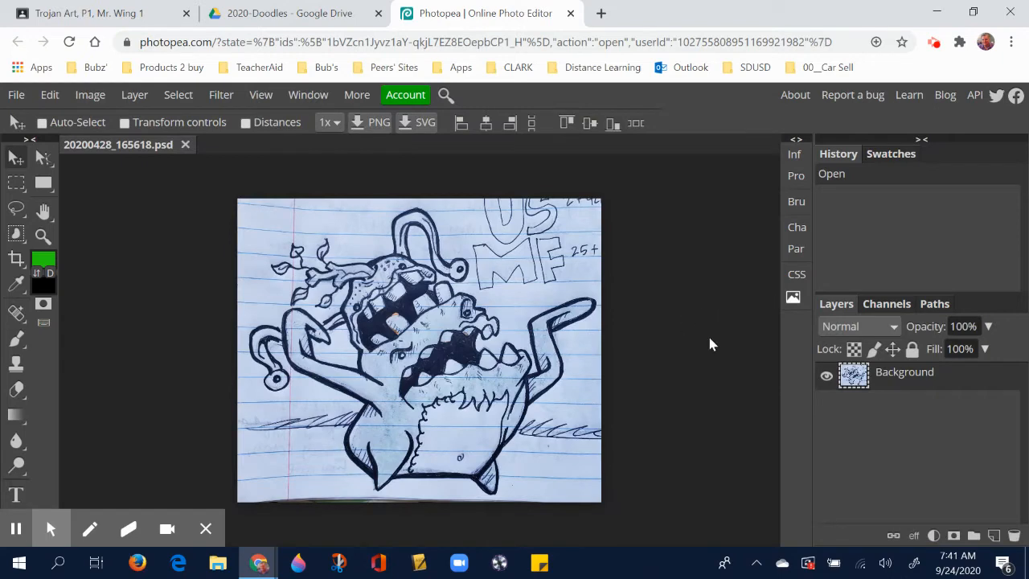
mouse_move(363, 413)
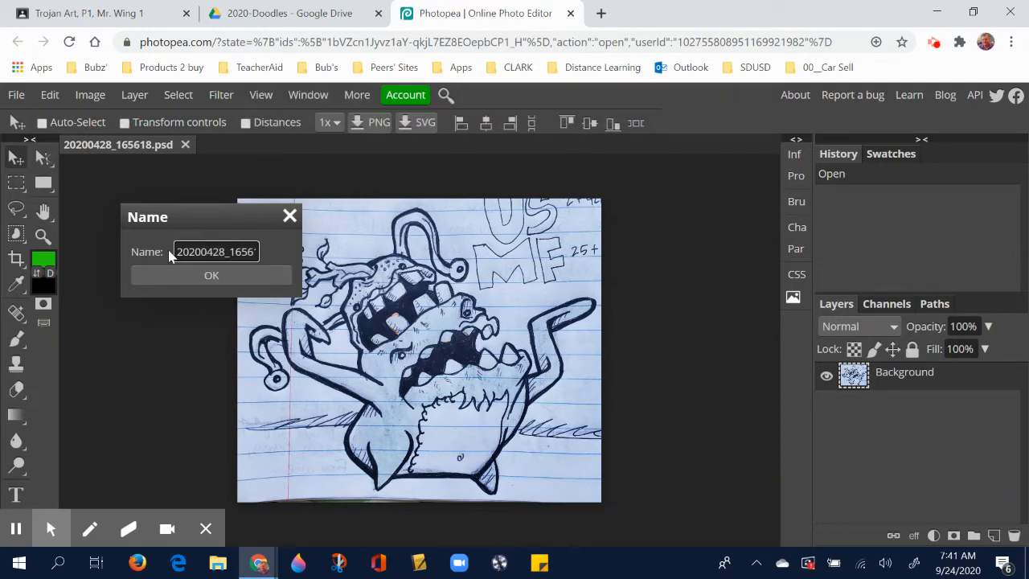
Replace the document name with DD_092420_jWing_a and confirm with OK.
triple_click(215, 251)
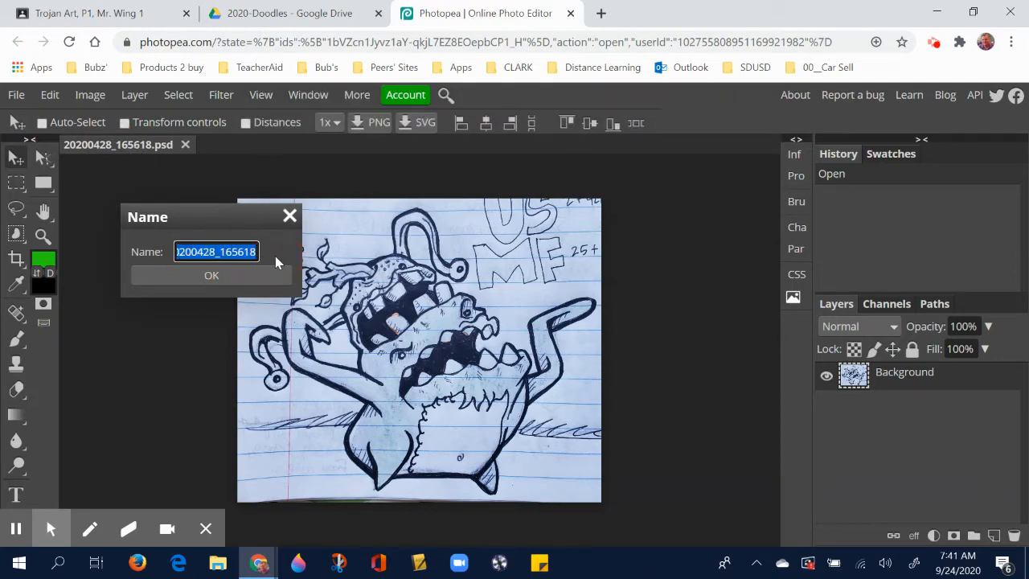
text(Dail)
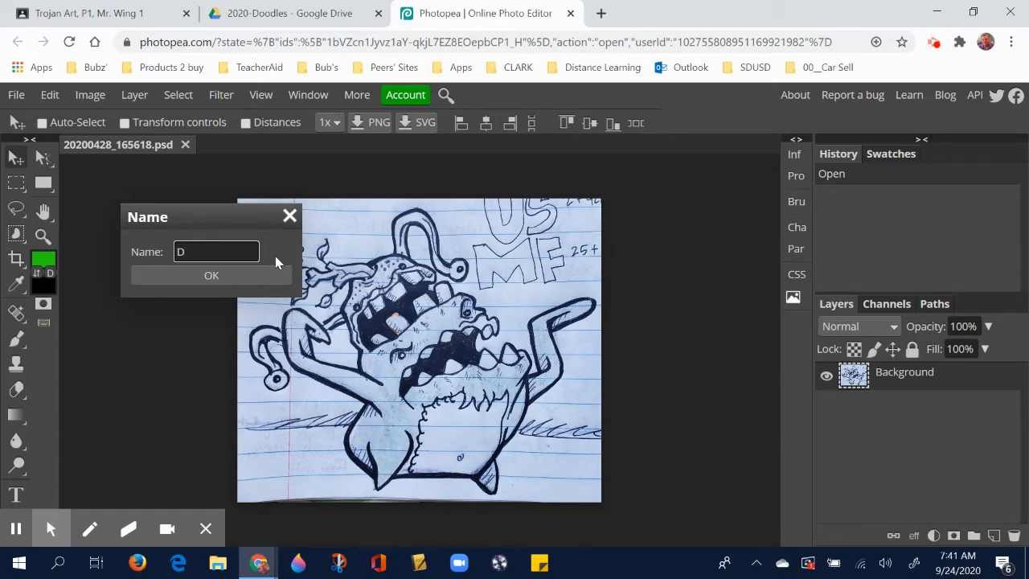
text(D)
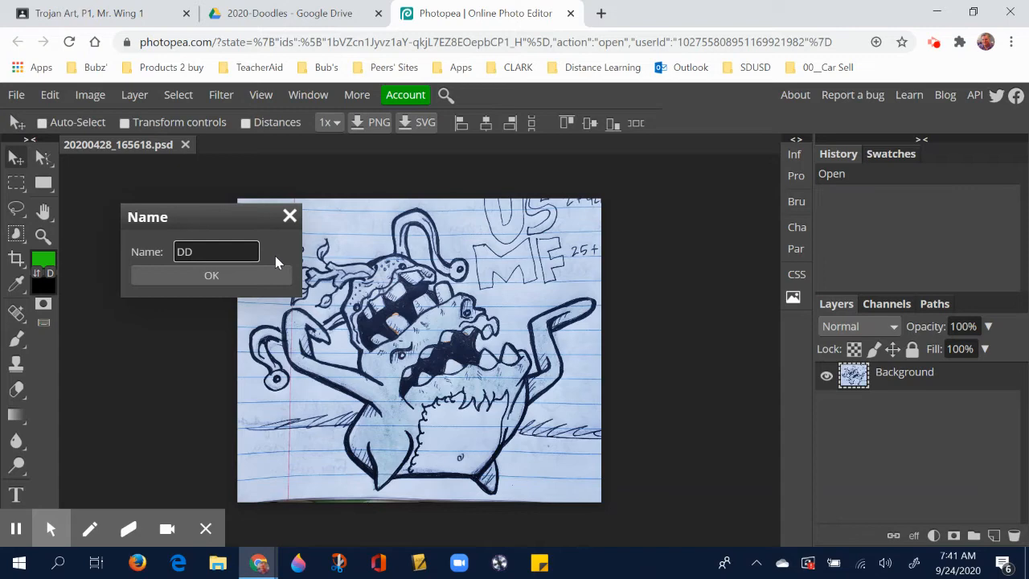
text(_)
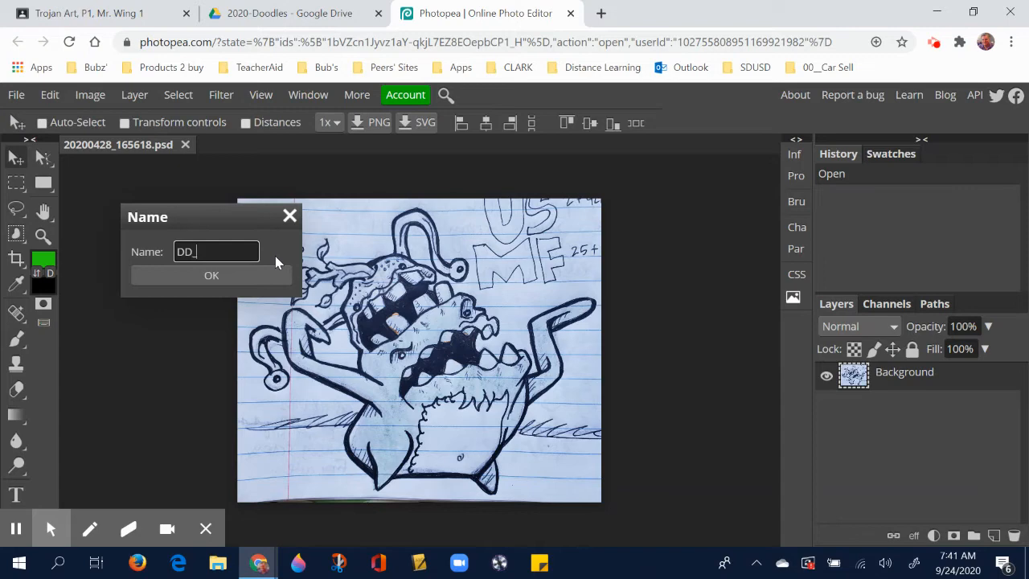
text(09)
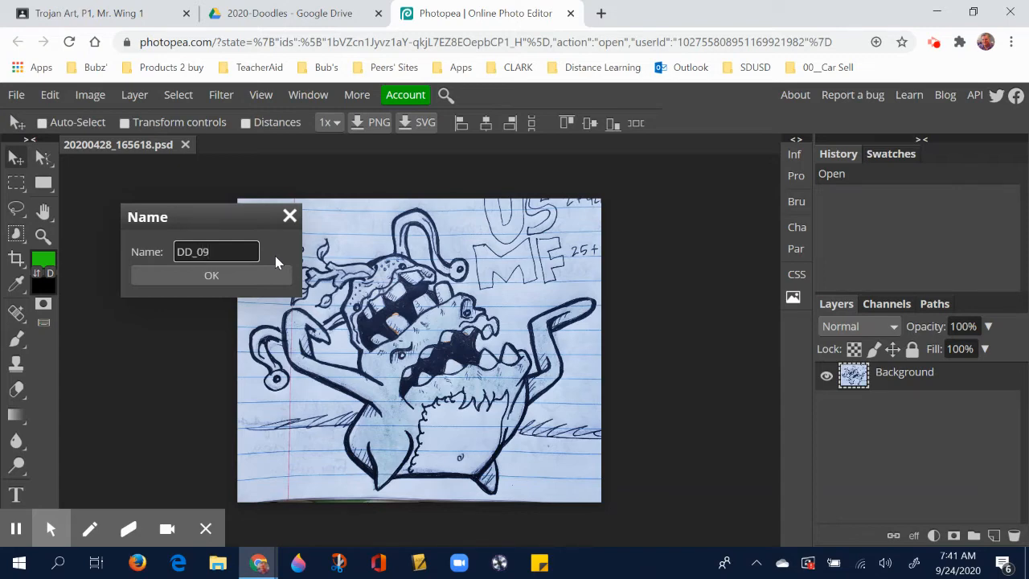
text(2)
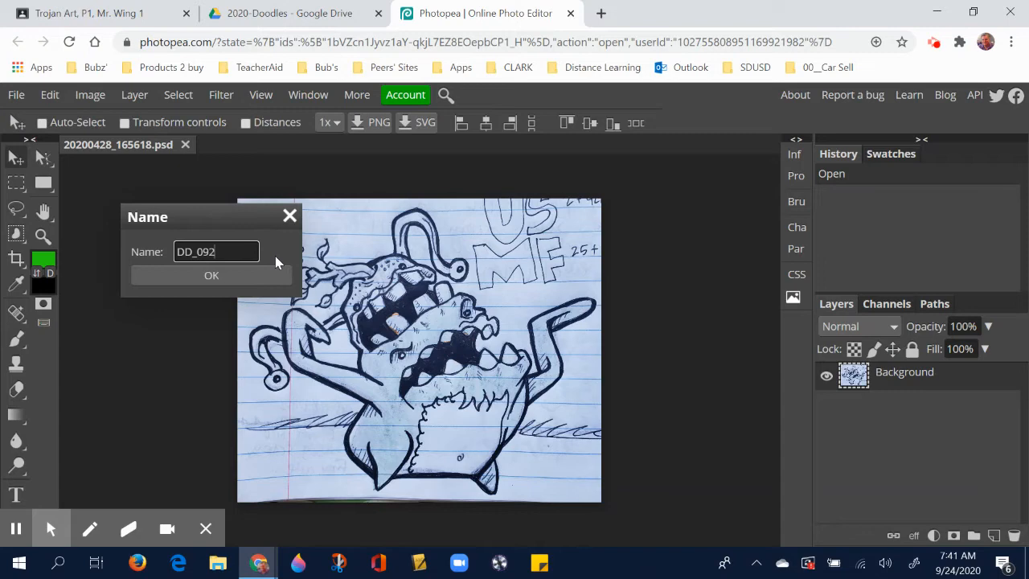
text(4)
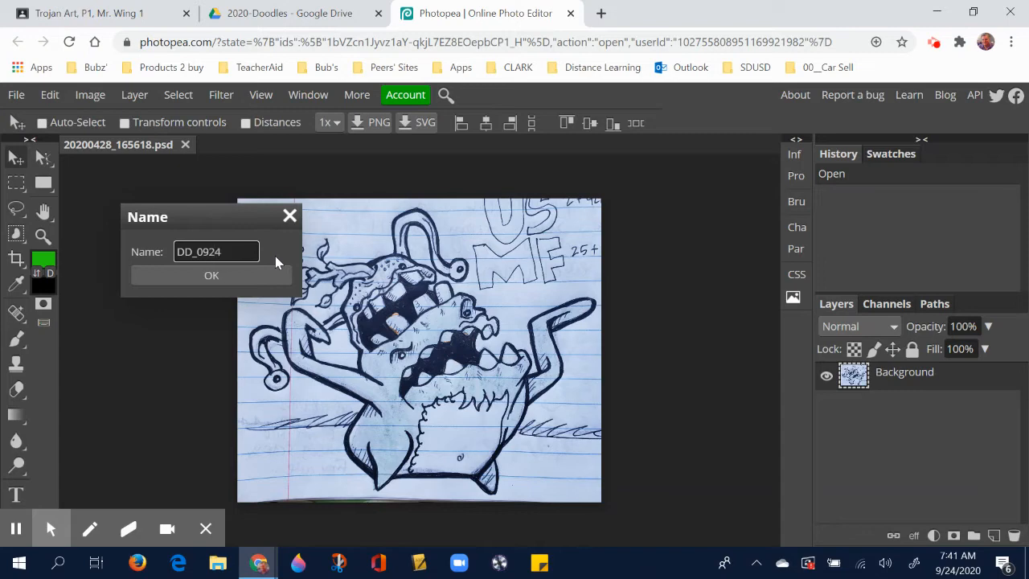
text(20)
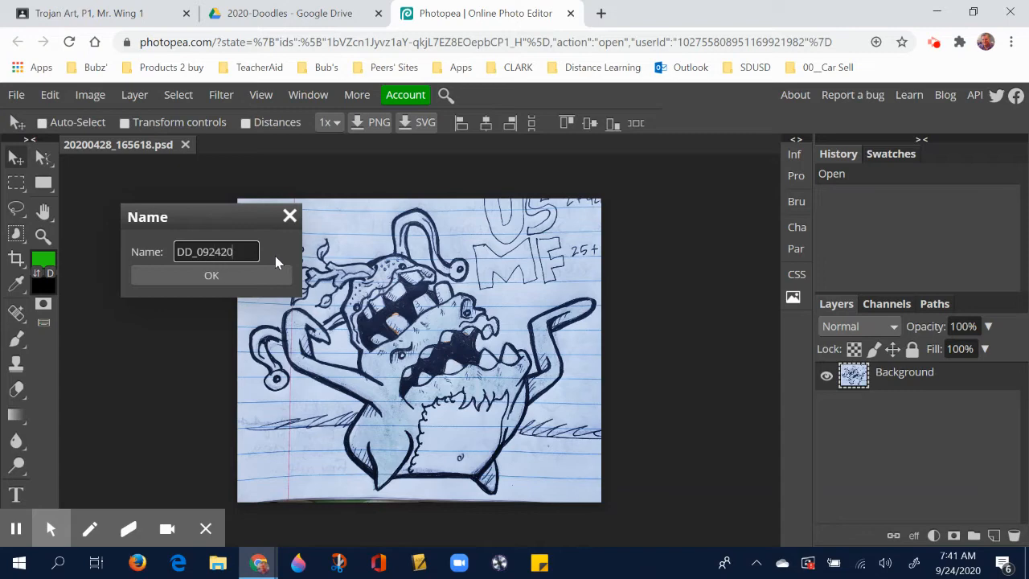
text(_jWing_a)
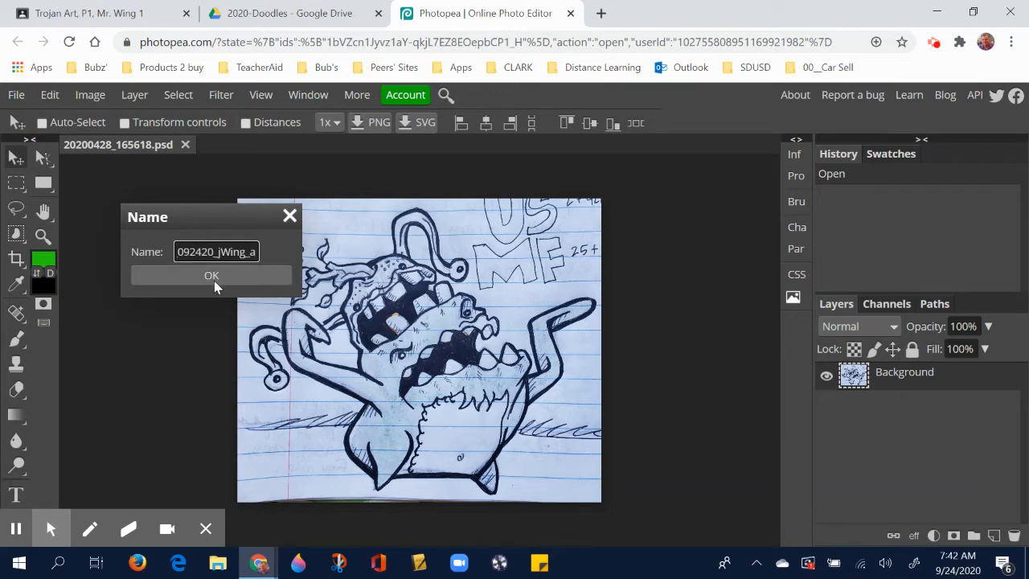
click(211, 275)
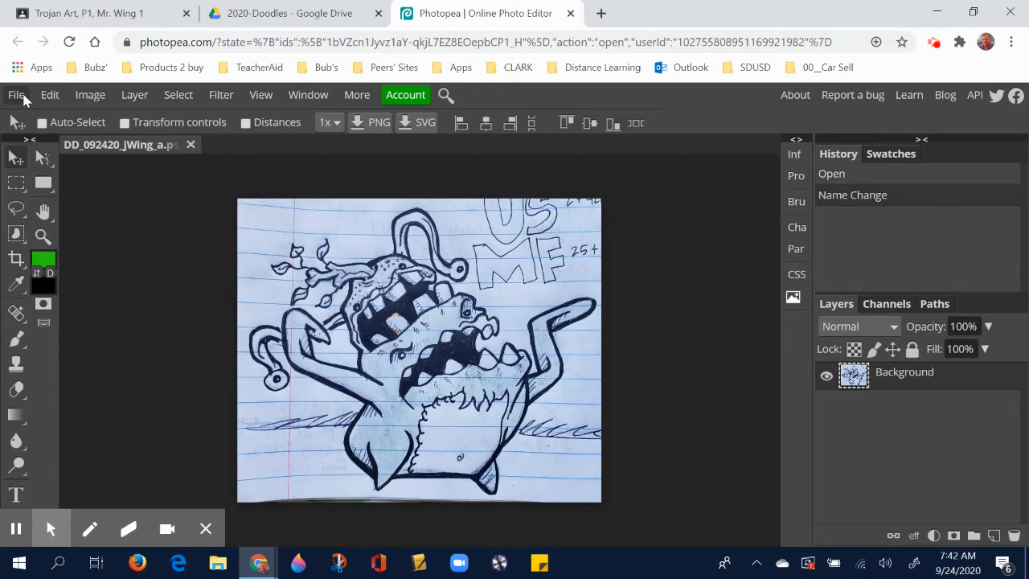
Publish DD_092420_jWing_a as a PSD on Photopea.com, accepting the public URL prompt.
click(15, 94)
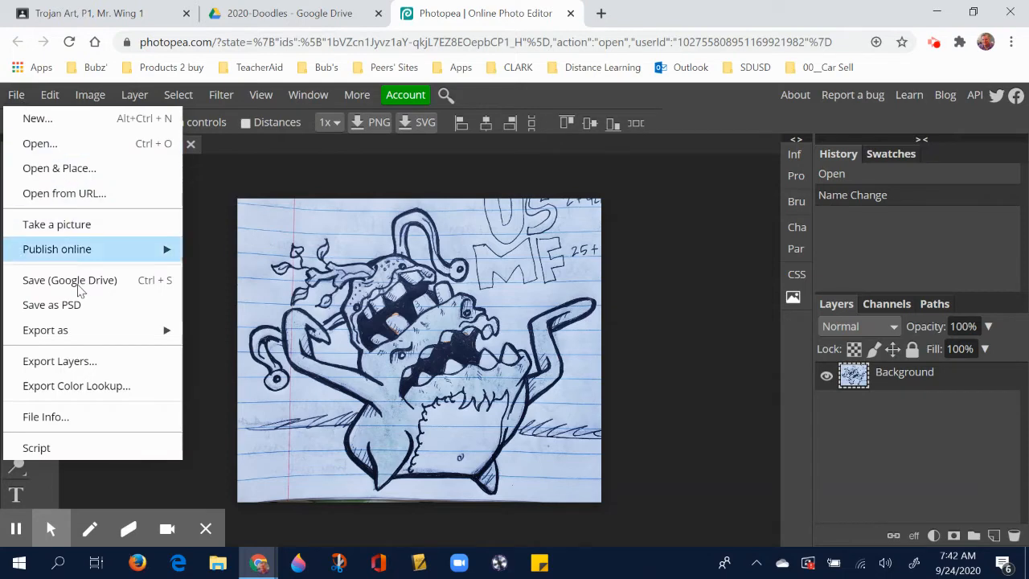
click(45, 329)
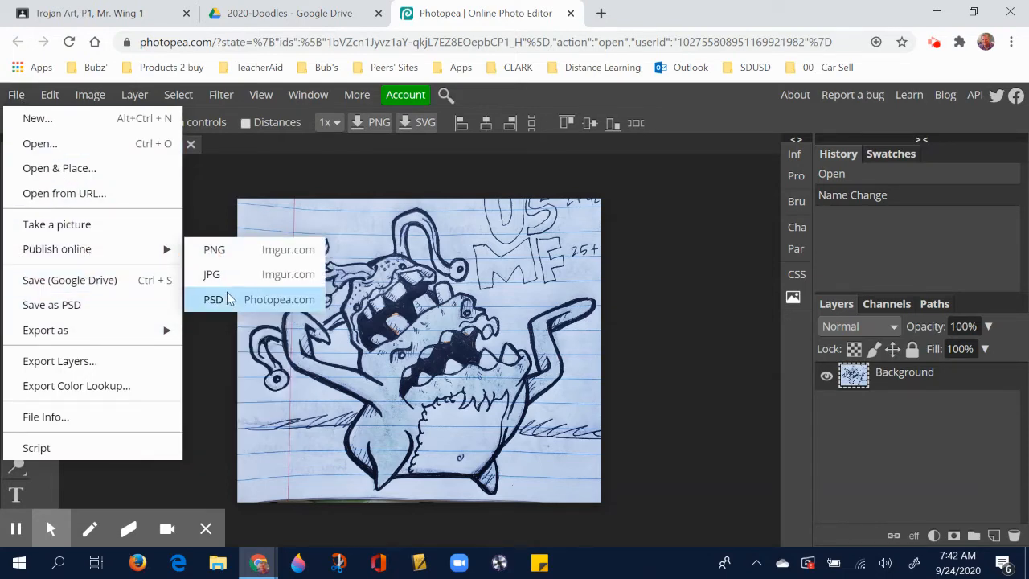
mouse_move(259, 307)
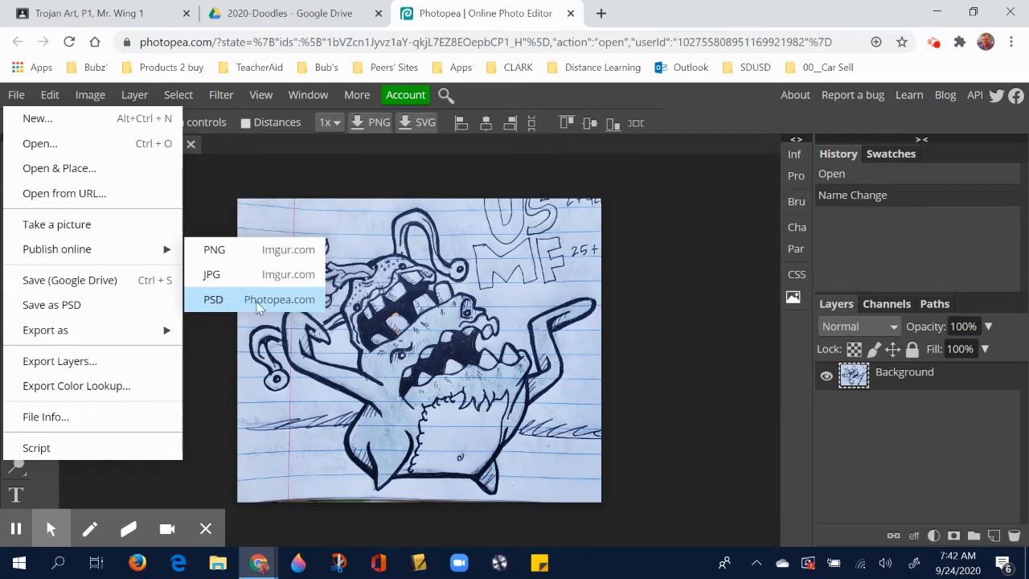
click(279, 299)
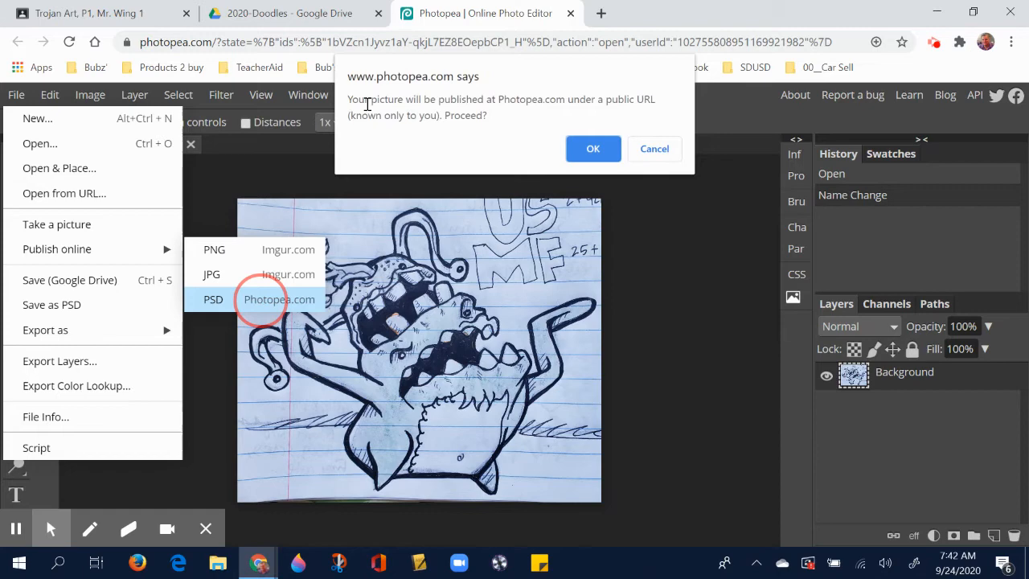
mouse_move(569, 99)
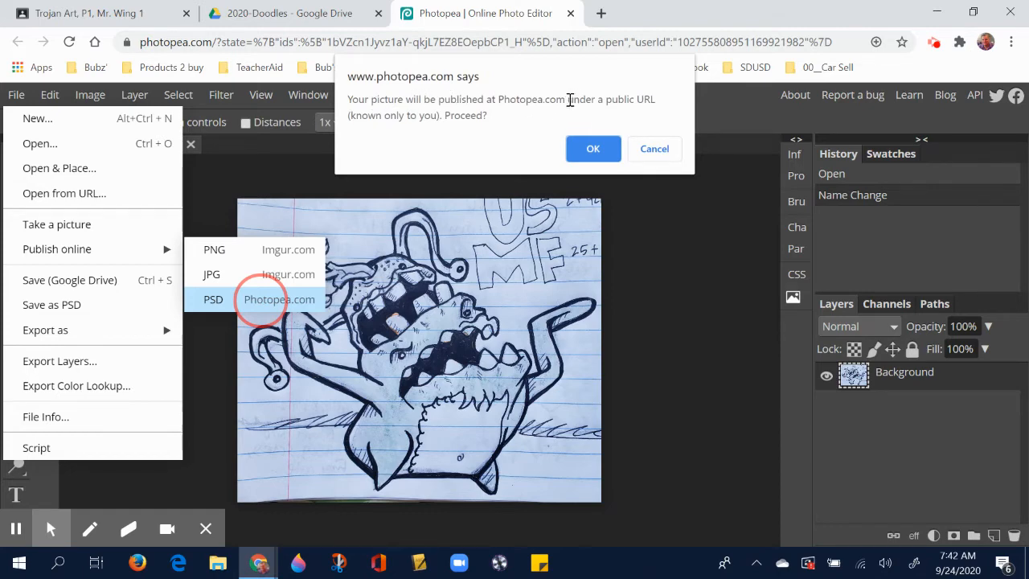
mouse_move(363, 131)
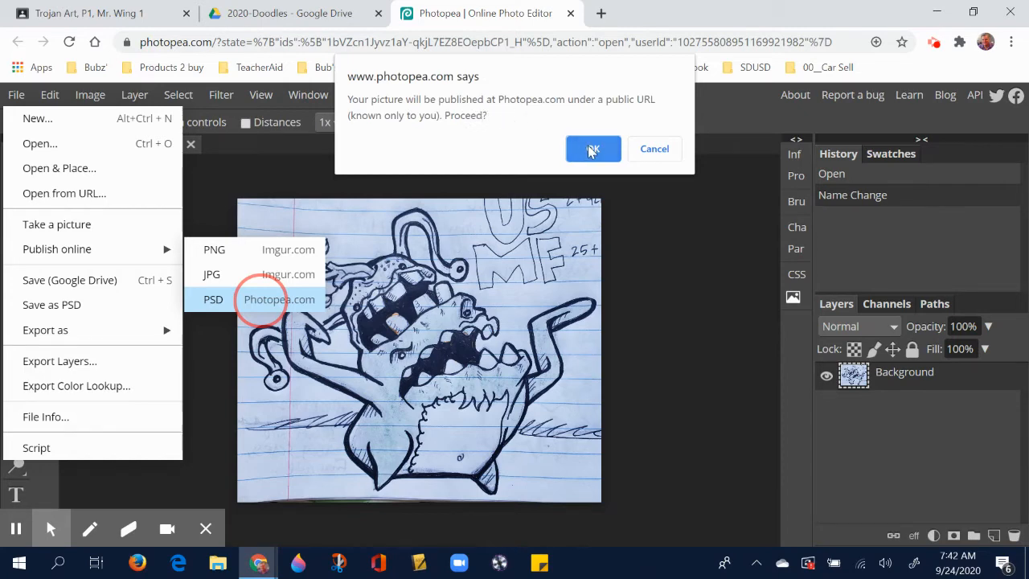
click(593, 149)
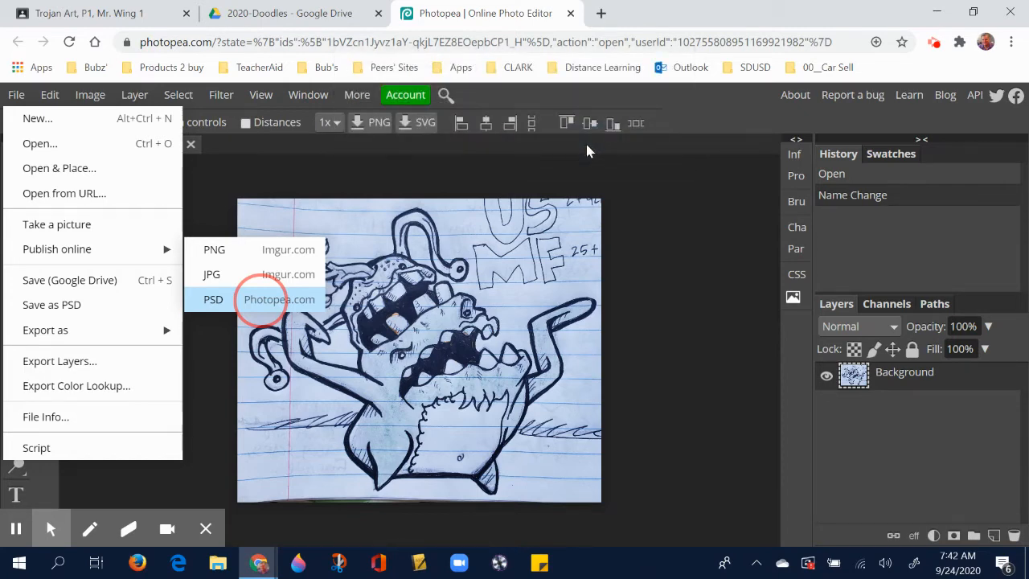
mouse_move(475, 193)
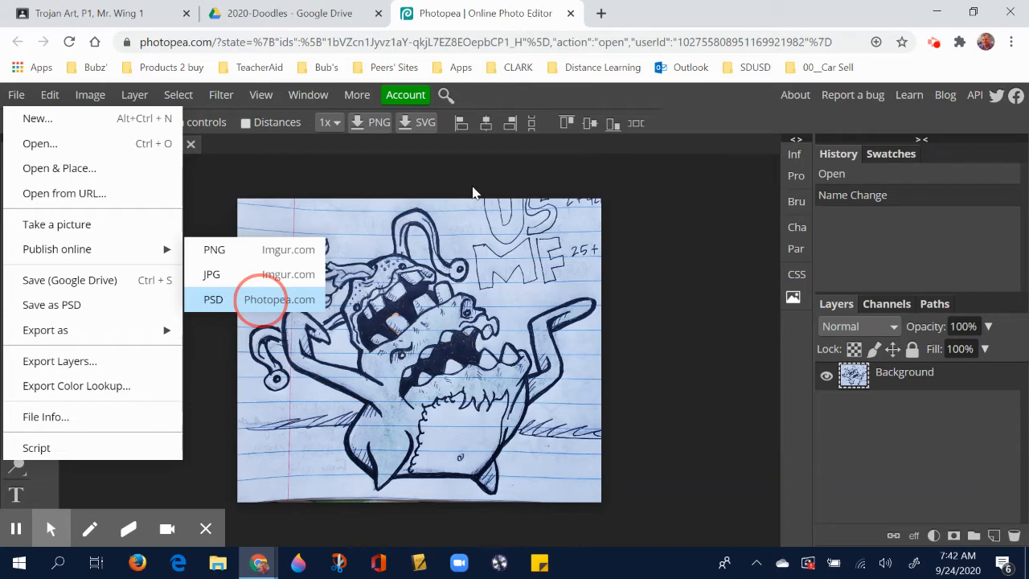
mouse_move(257, 322)
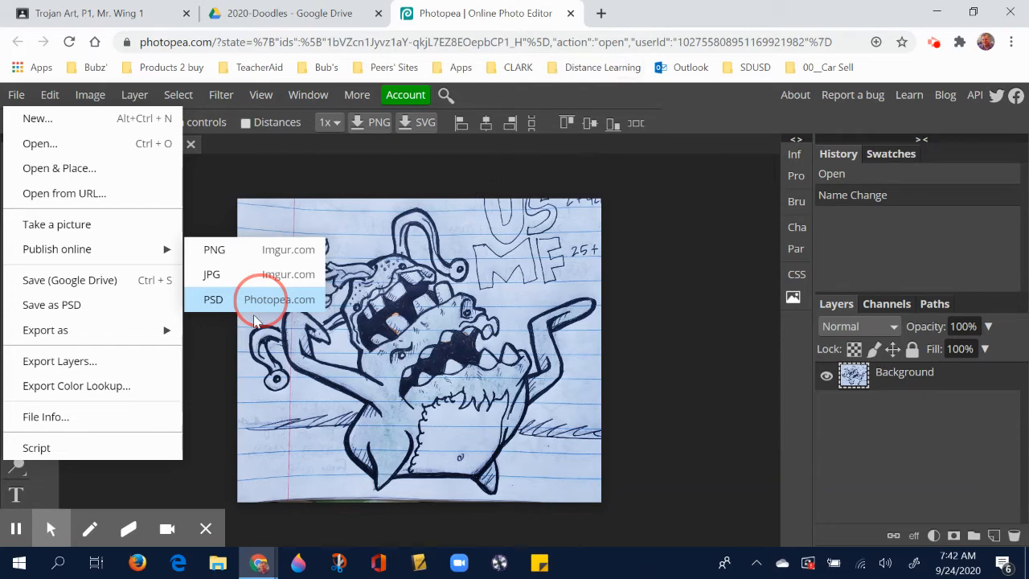
click(279, 299)
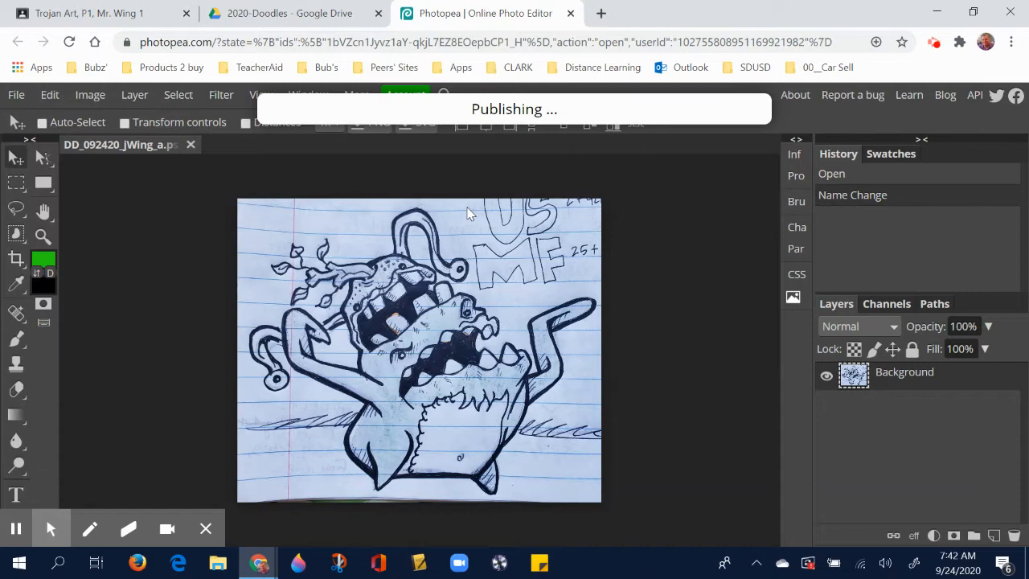
mouse_move(560, 66)
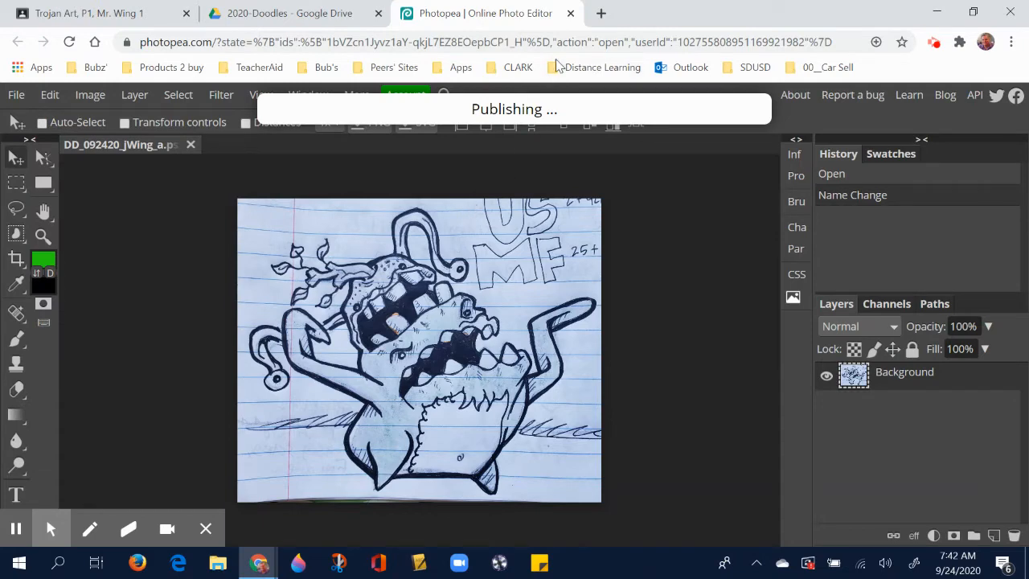
mouse_move(601, 13)
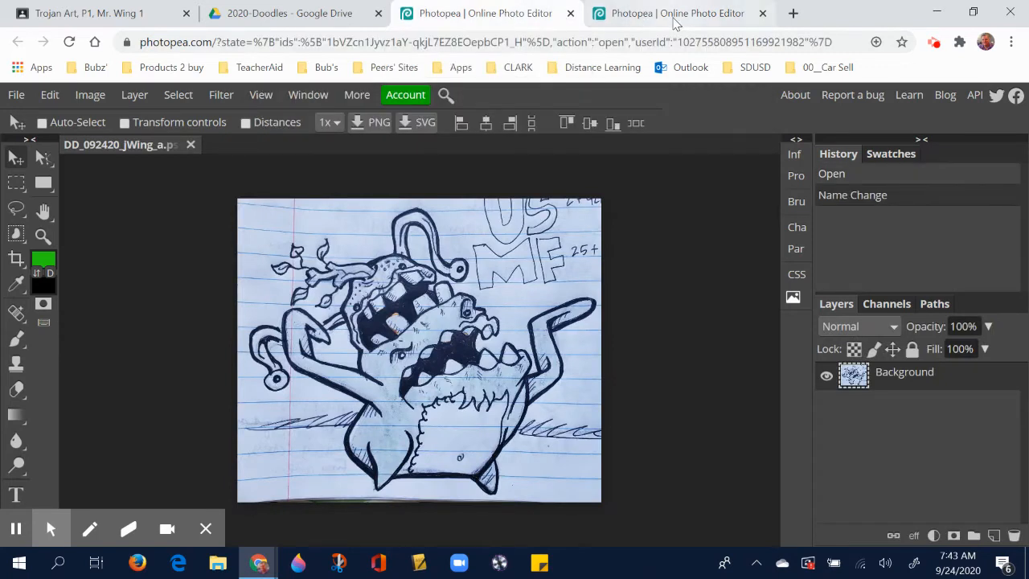
click(678, 13)
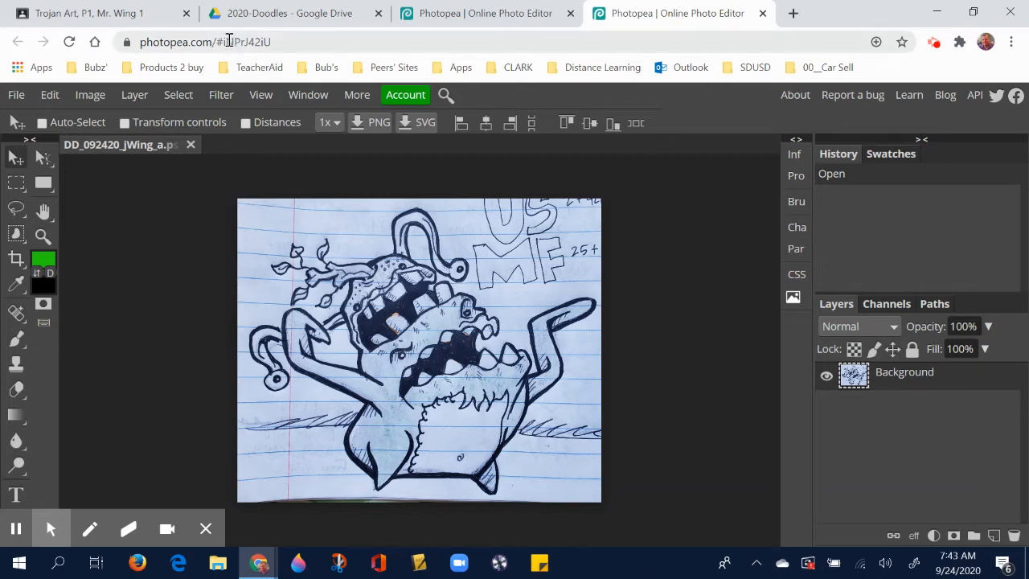
click(229, 42)
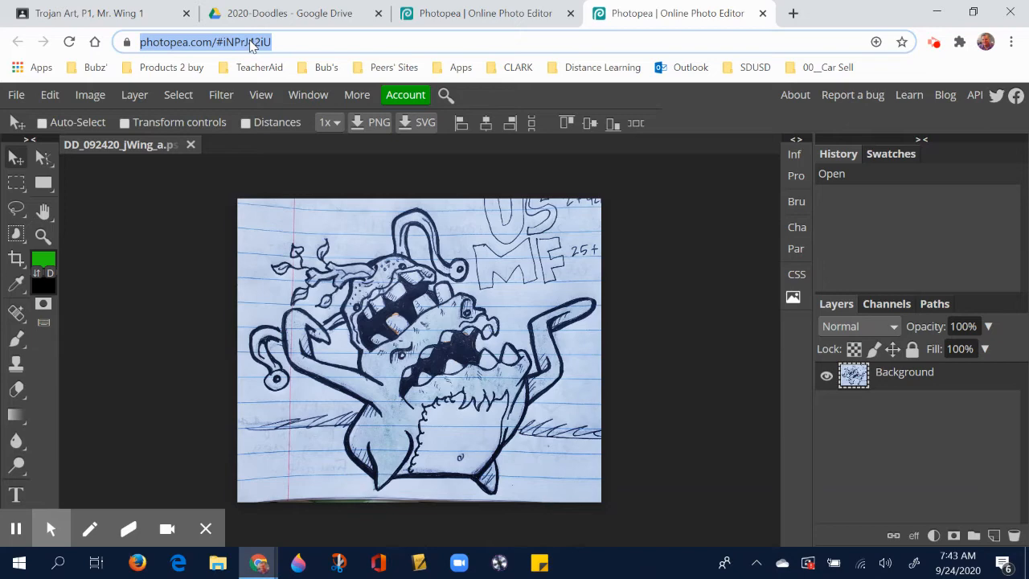
right_click(205, 42)
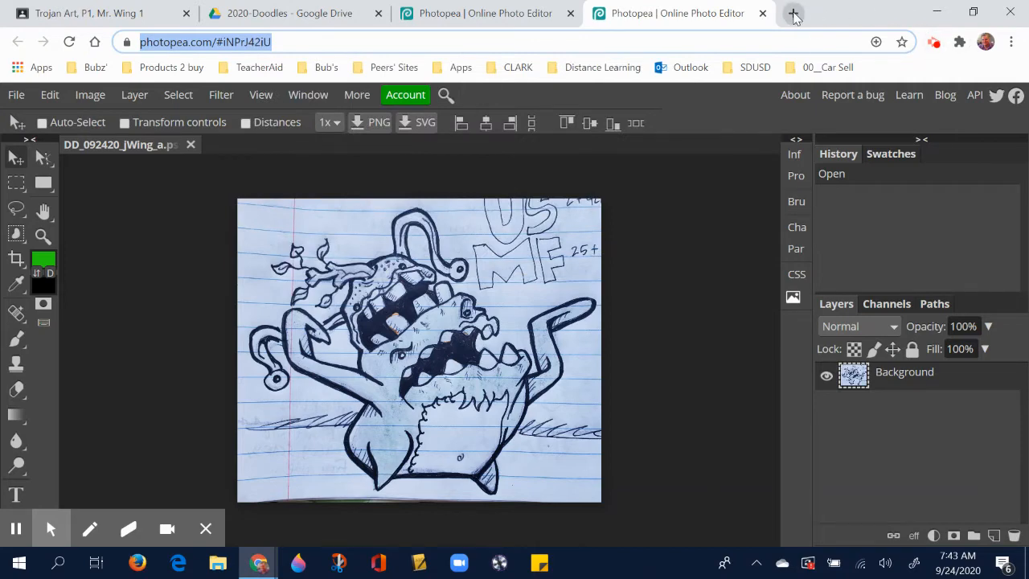
Load drive.google.com in a new Chrome tab.
click(792, 13)
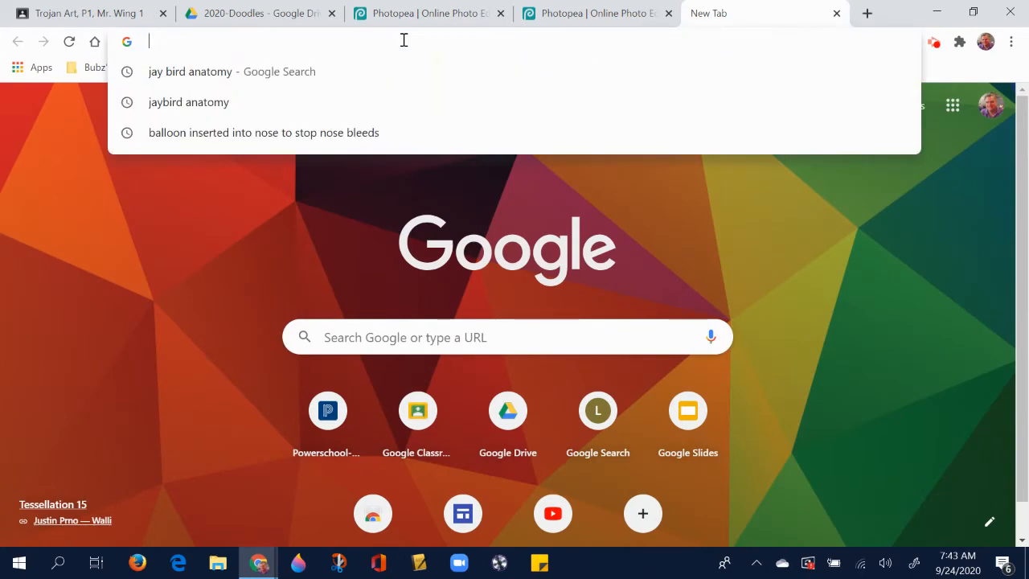
text(drive.google.com)
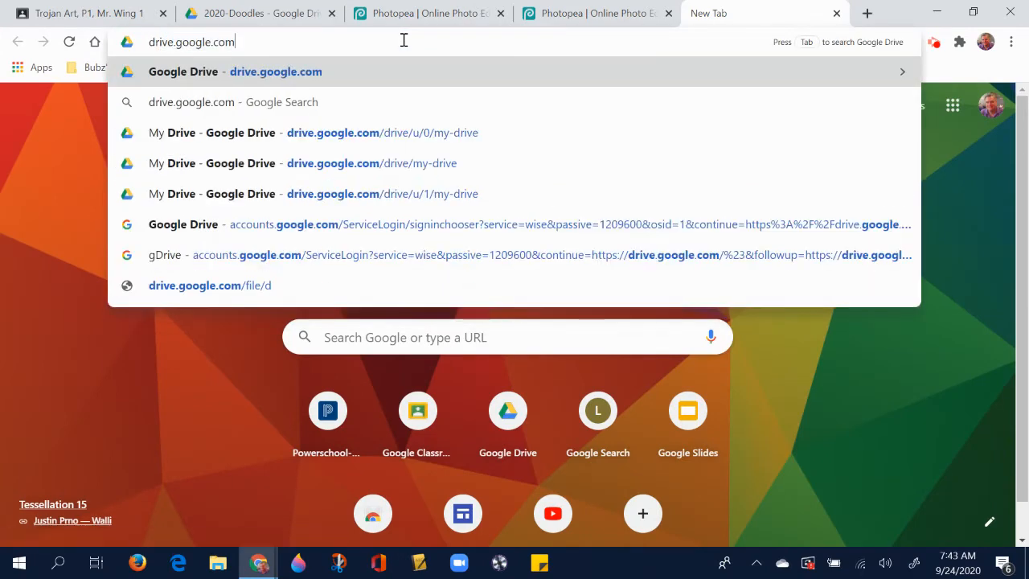
click(333, 132)
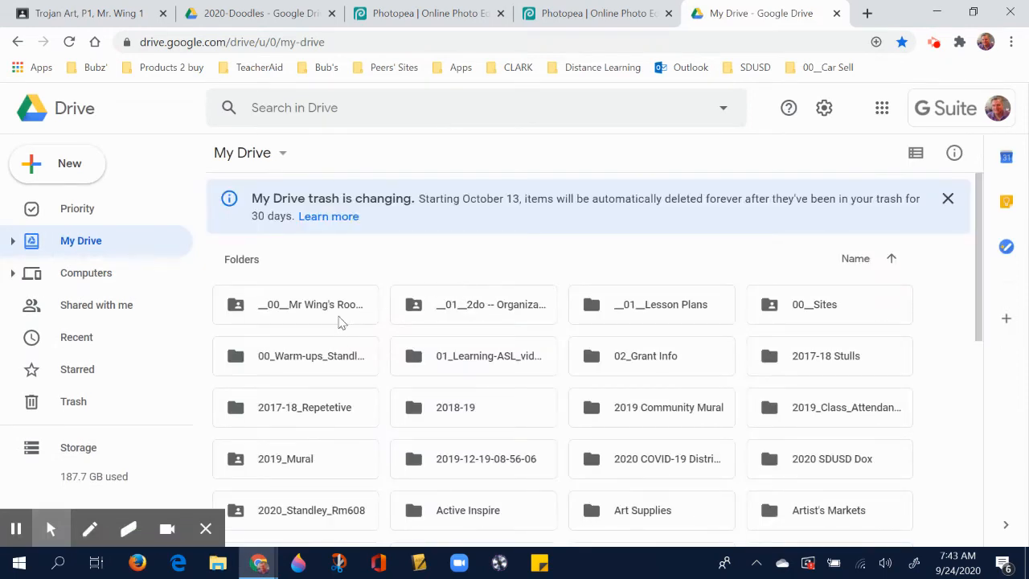
Navigate through Mr Wing's Rooms, 00_Clark Middle School and 7th Grade into Art2_aStudent_8.
double_click(310, 304)
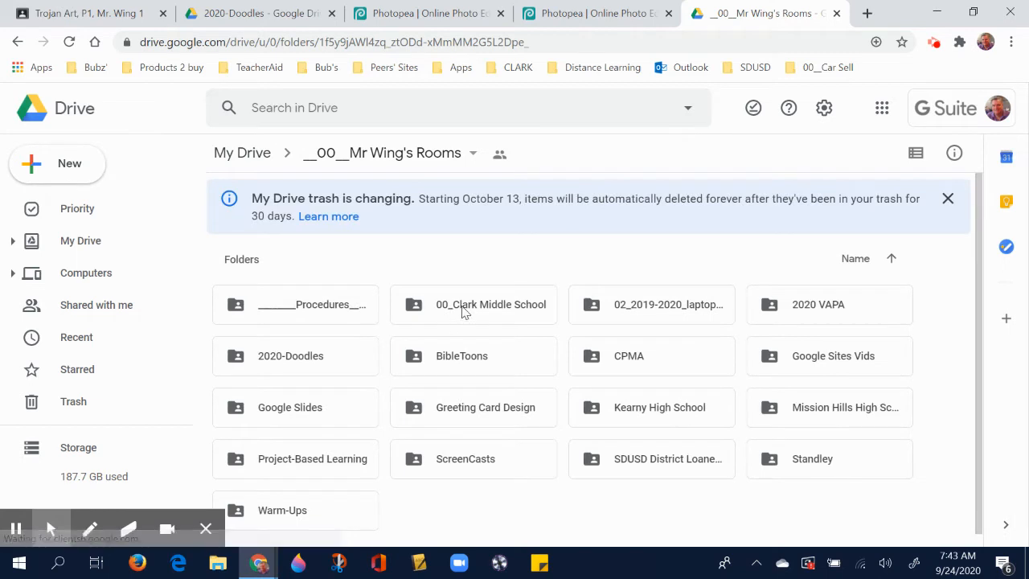
double_click(490, 304)
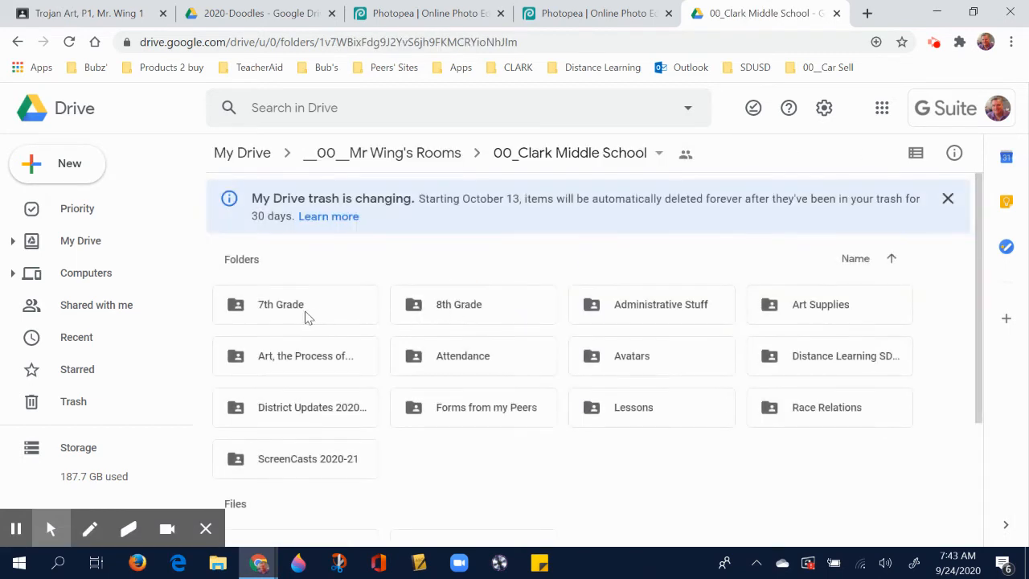
double_click(281, 304)
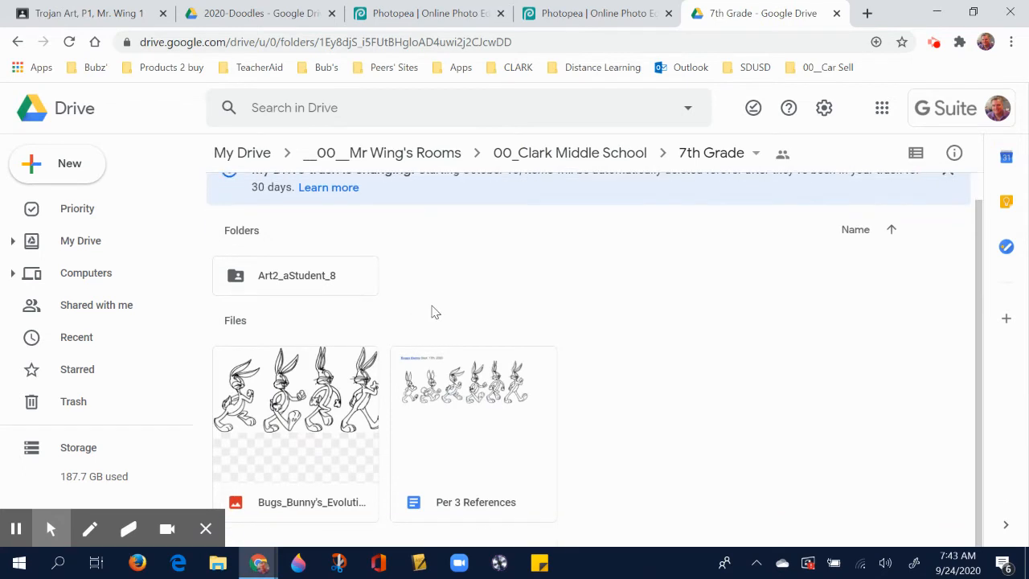
mouse_move(249, 282)
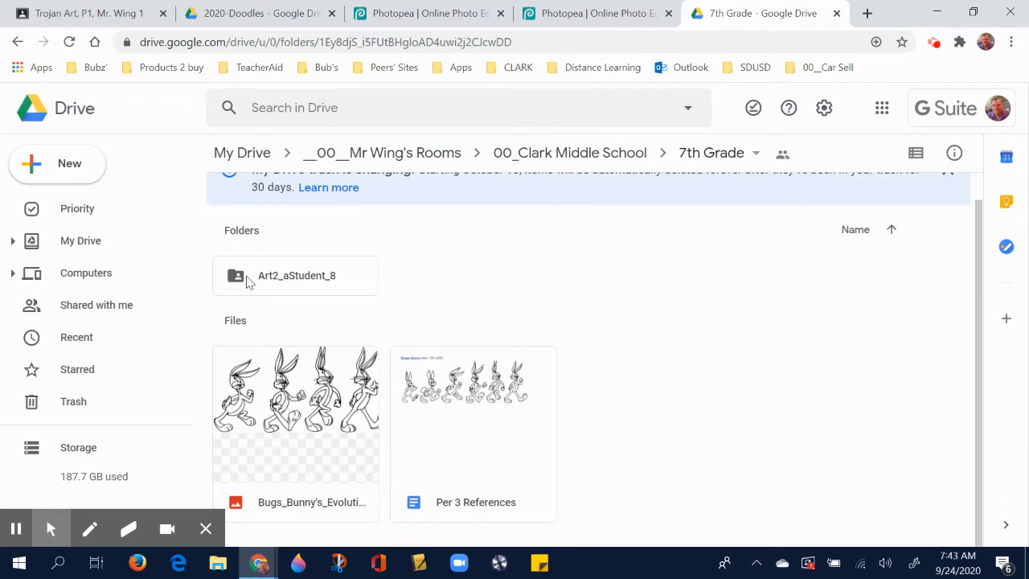
mouse_move(259, 285)
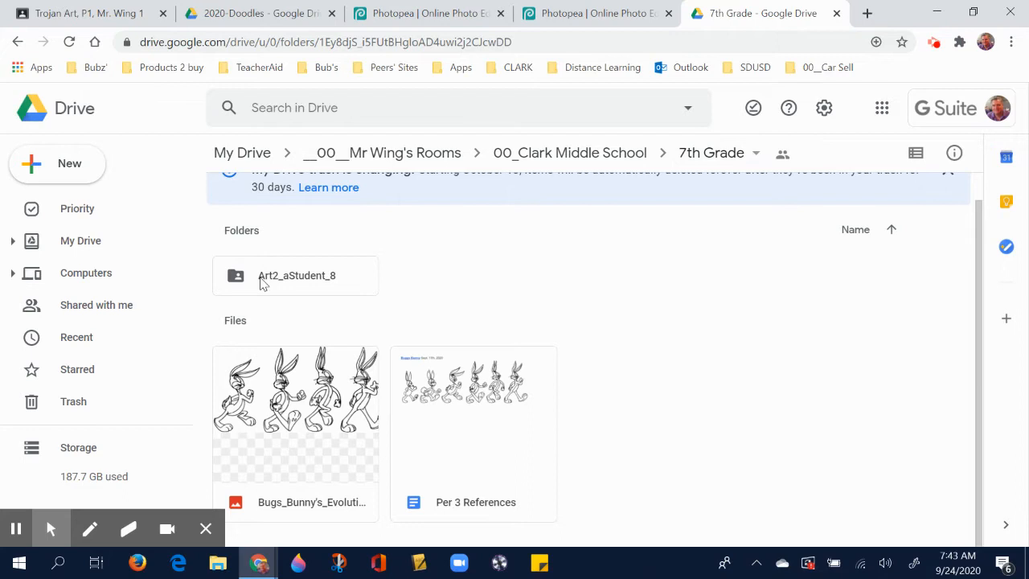
mouse_move(712, 152)
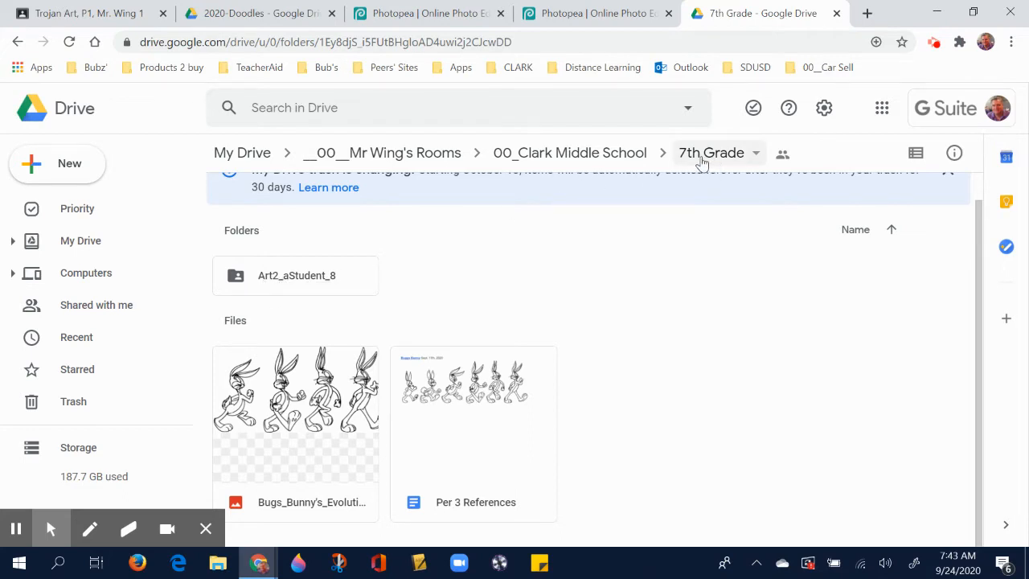
mouse_move(711, 153)
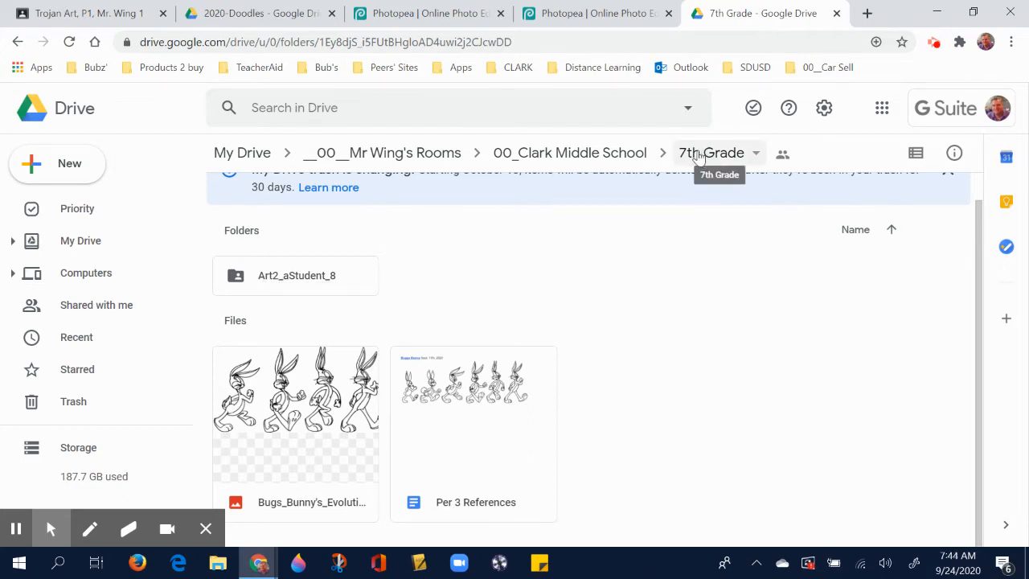
mouse_move(274, 287)
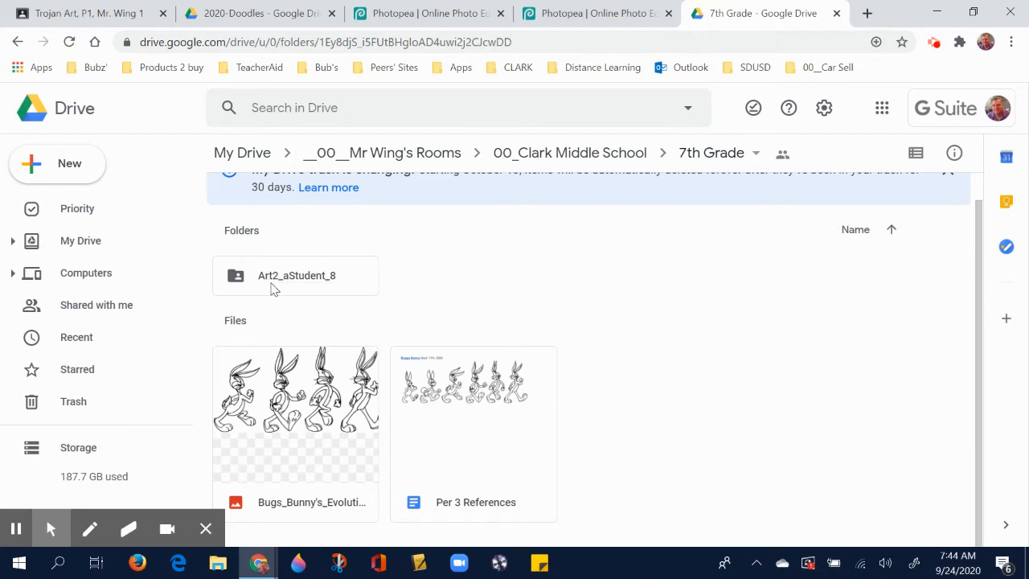
mouse_move(273, 286)
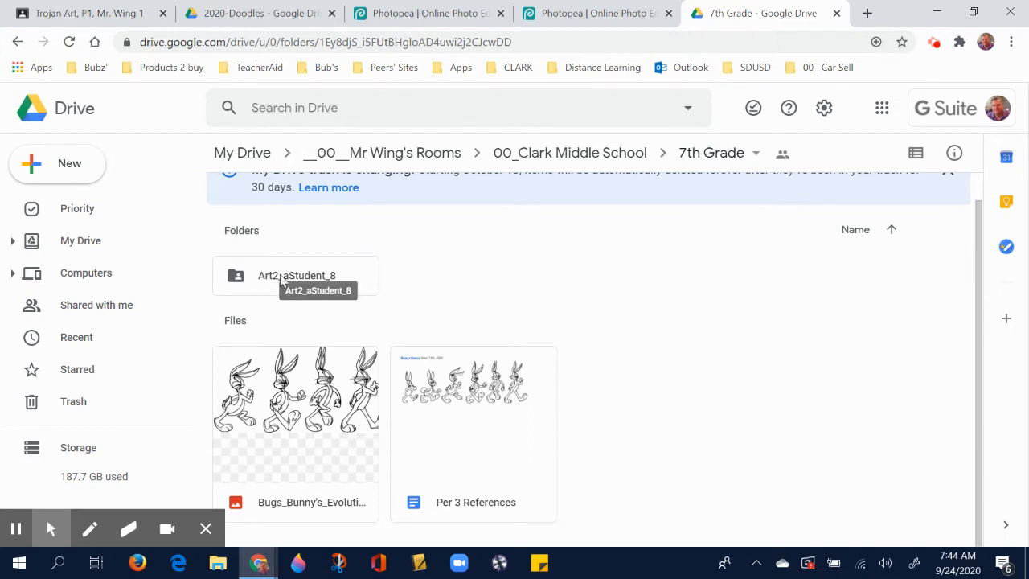
mouse_move(278, 284)
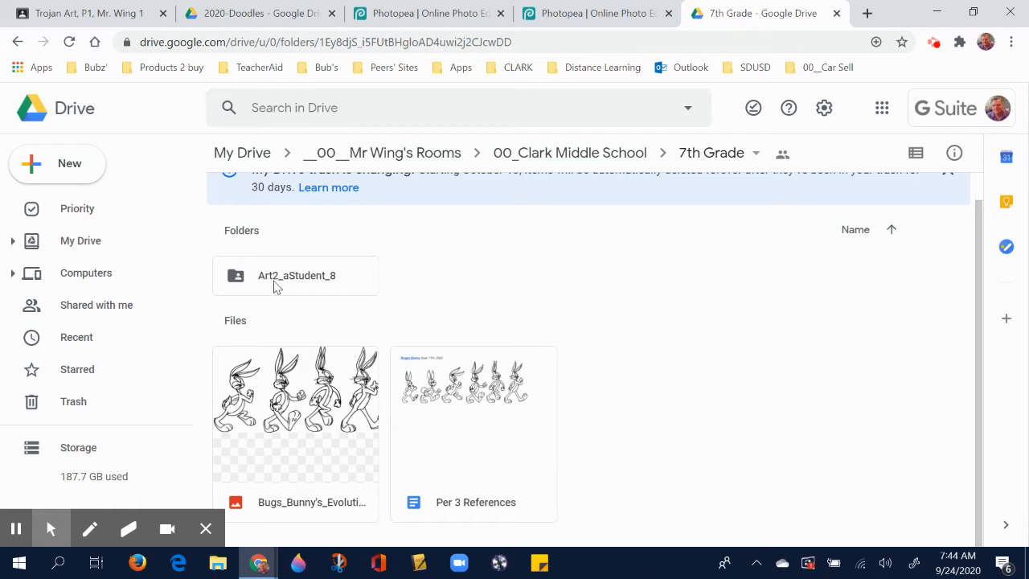
mouse_move(286, 286)
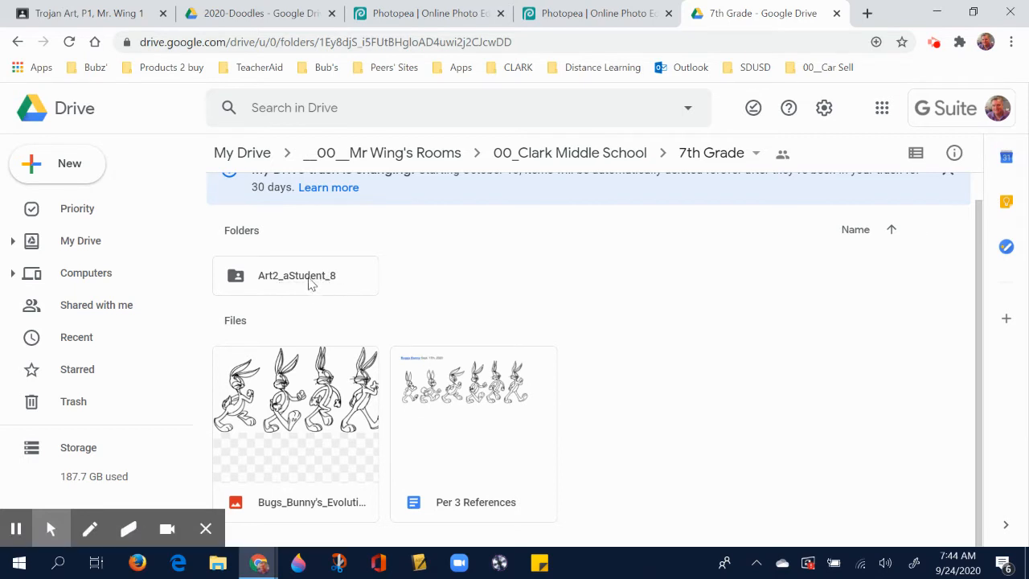
click(296, 275)
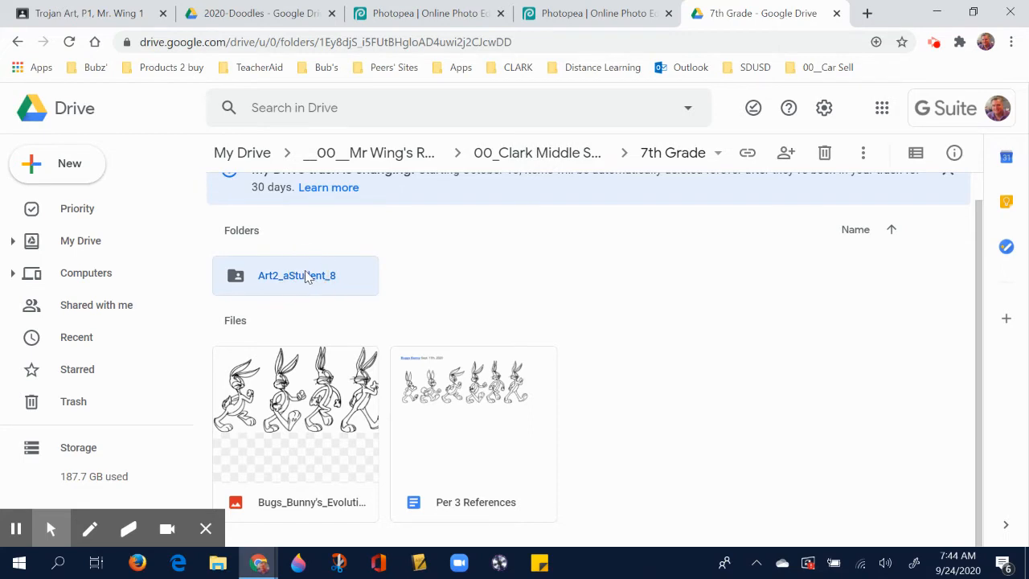
double_click(296, 275)
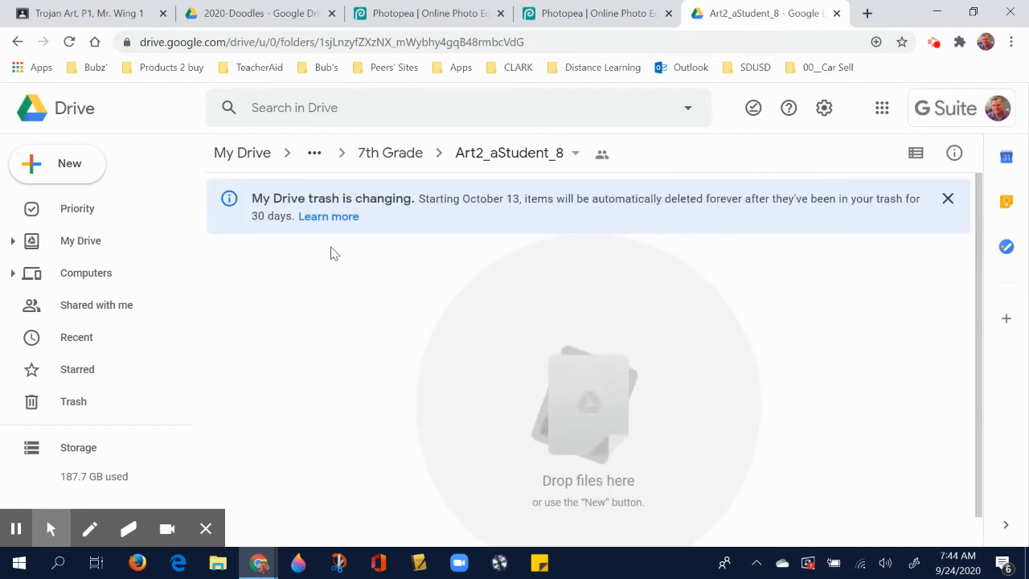
mouse_move(57, 163)
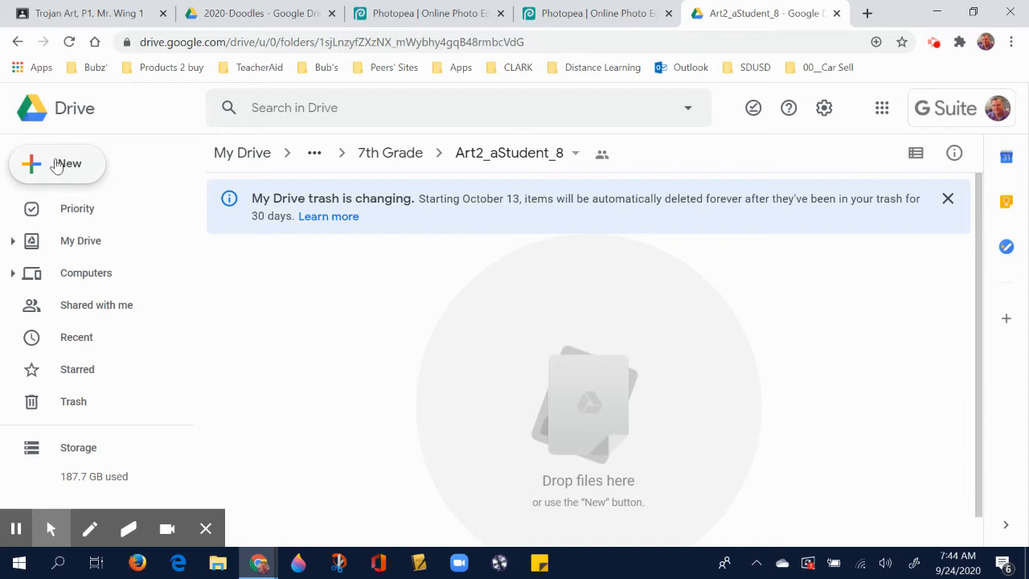
Start a new folder from the New menu and enter the name DD_aStudent_p#.
click(57, 164)
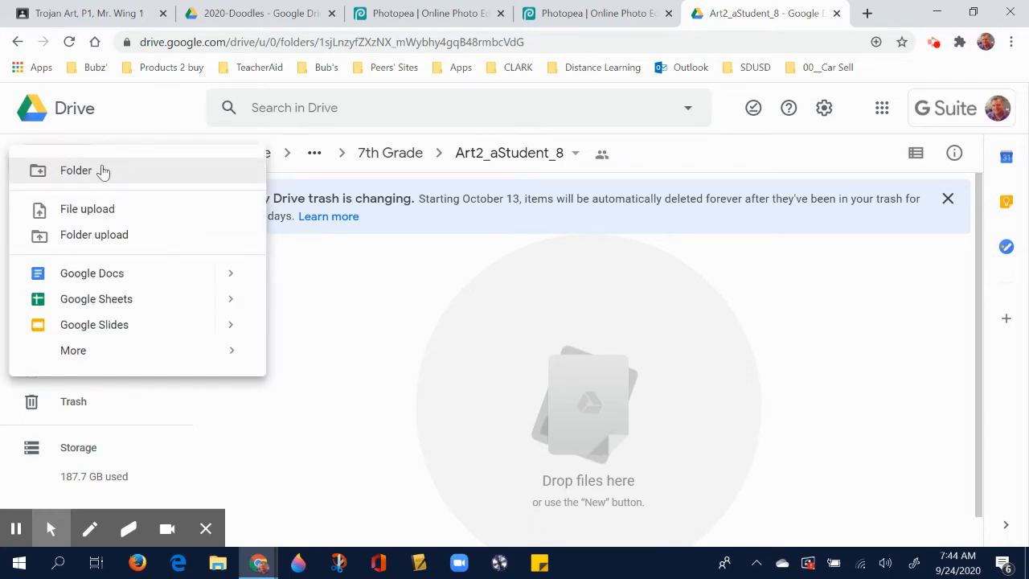
click(75, 169)
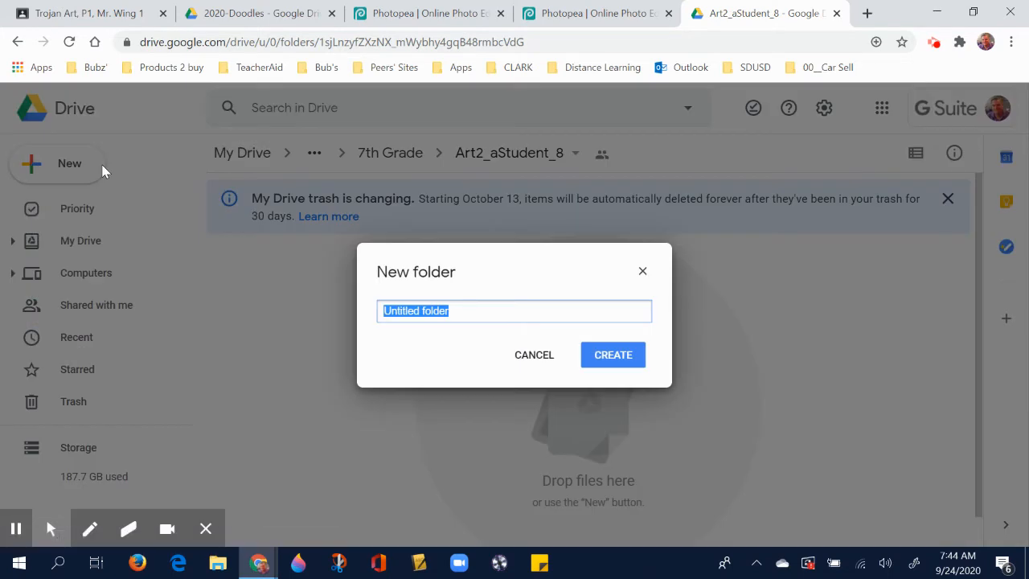
text(DD)
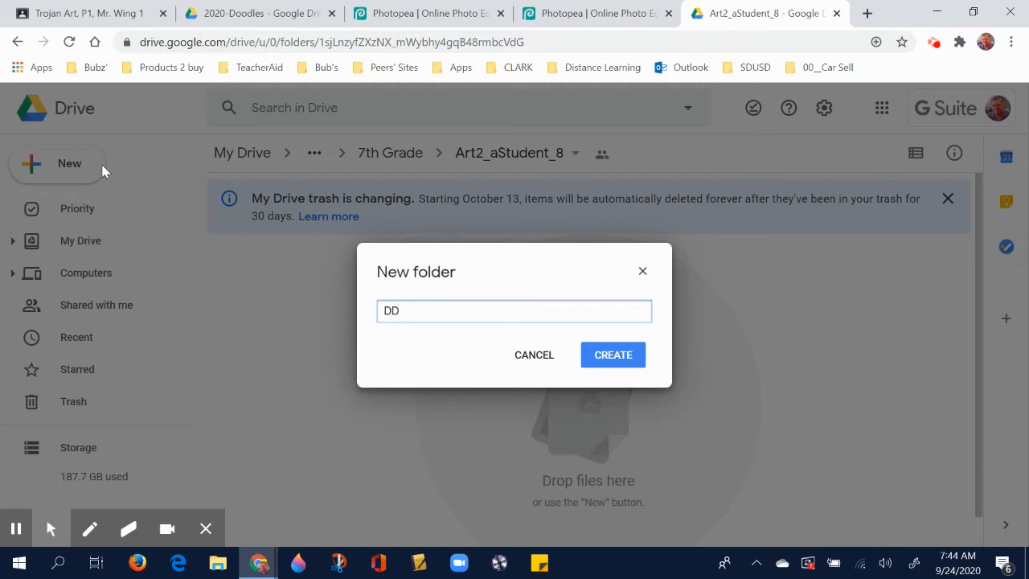
text(_)
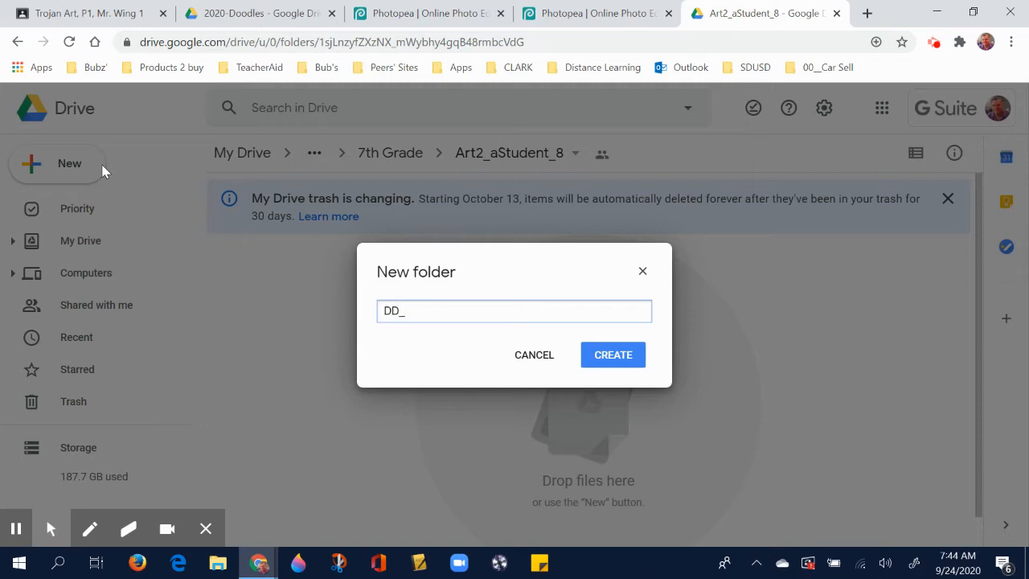
text(jW)
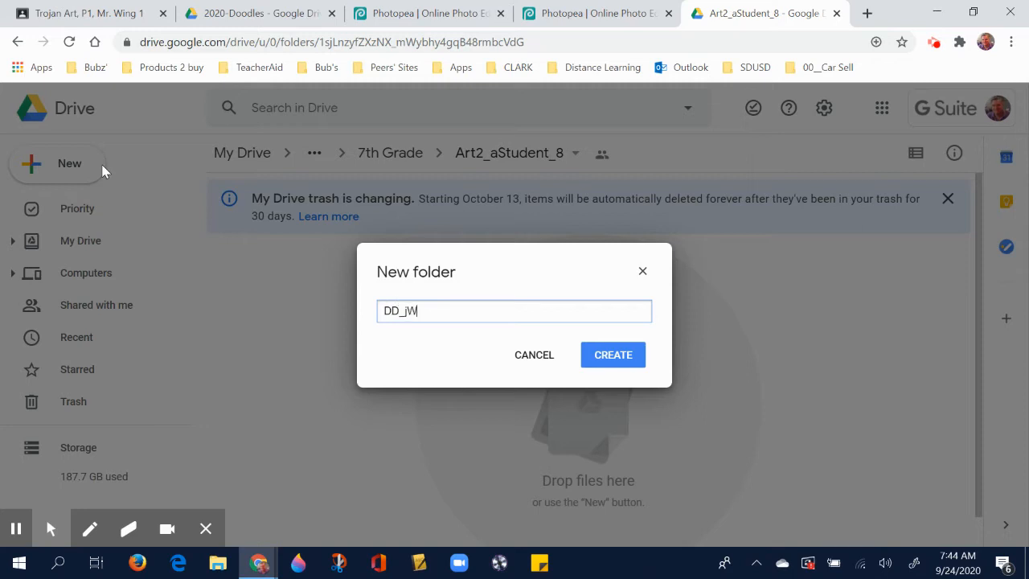
text(i)
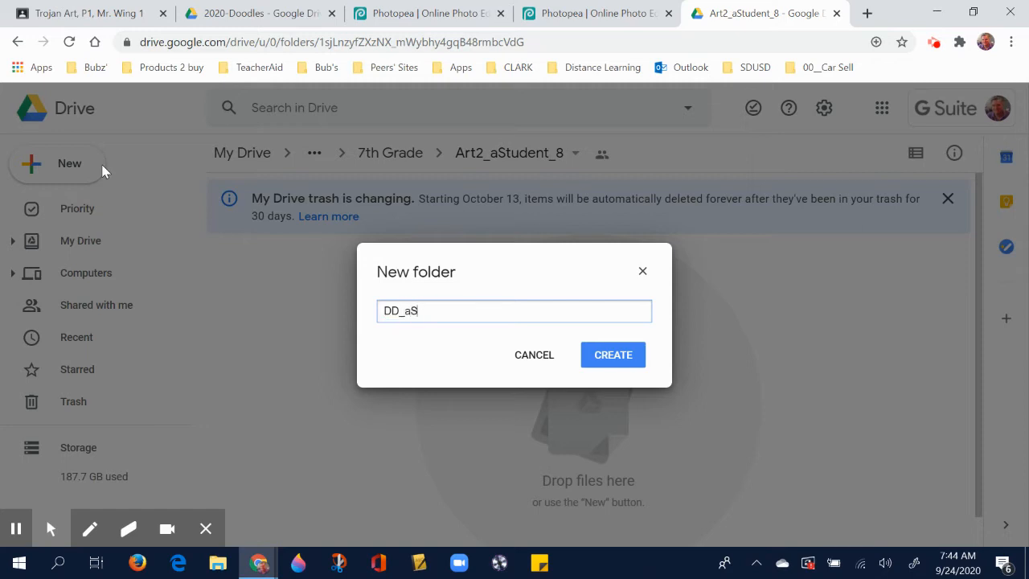
text(tudent_)
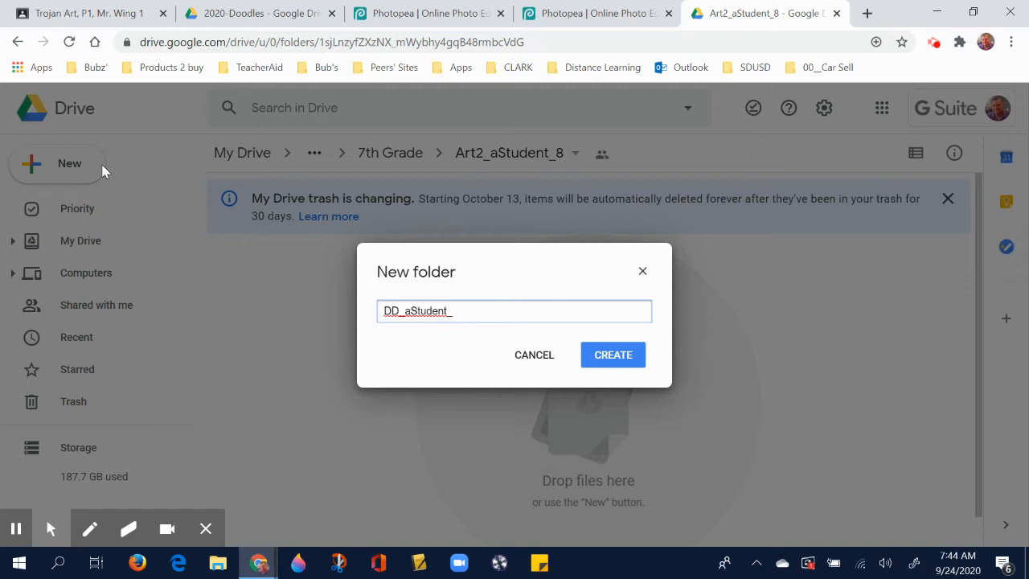
text(p#)
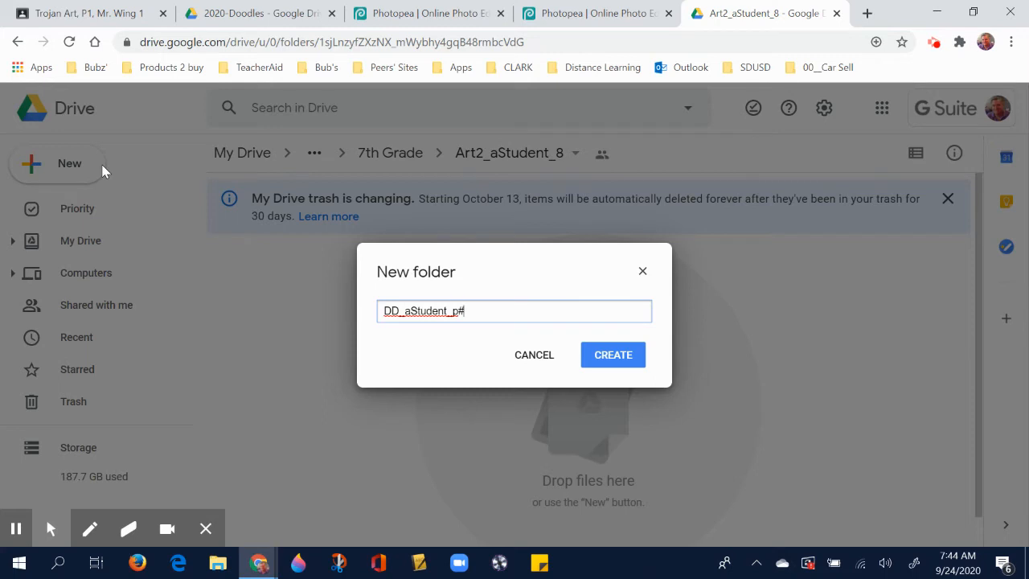
mouse_move(683, 369)
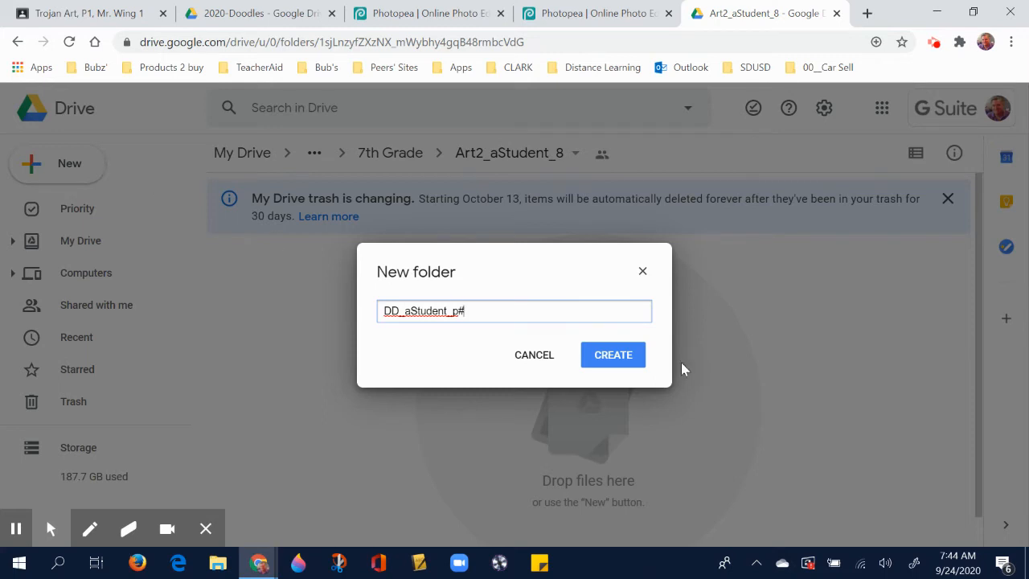
Create the DD_aStudent_p# folder and open it.
click(613, 355)
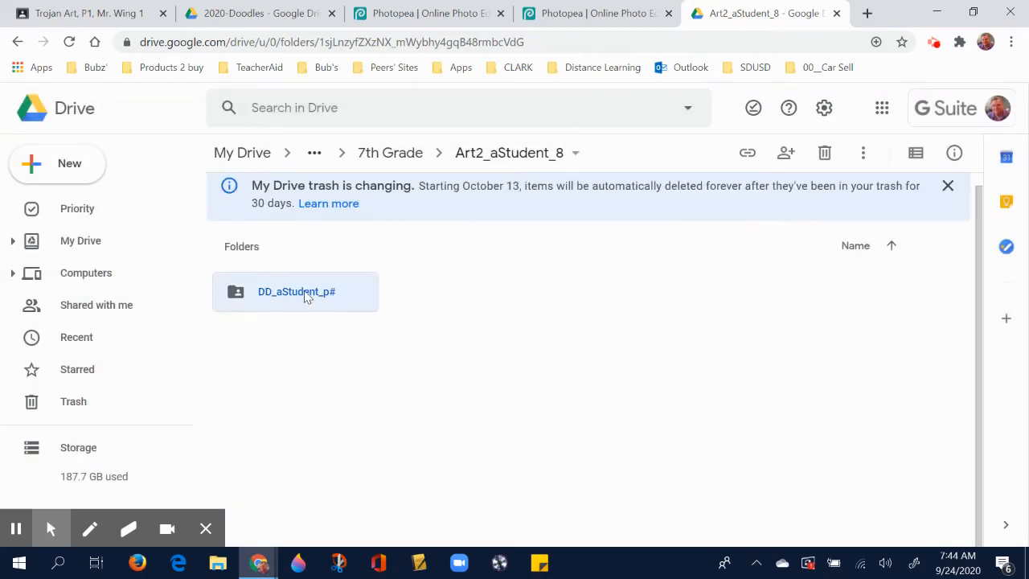
double_click(295, 292)
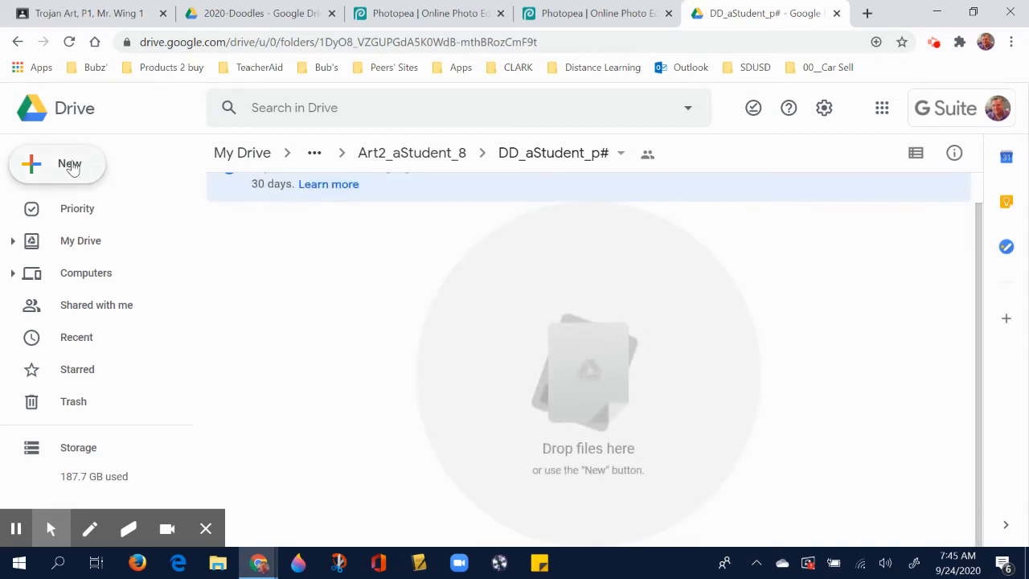
Create a blank Google Doc in DD_aStudent_p# that shares the folder's permissions.
click(56, 164)
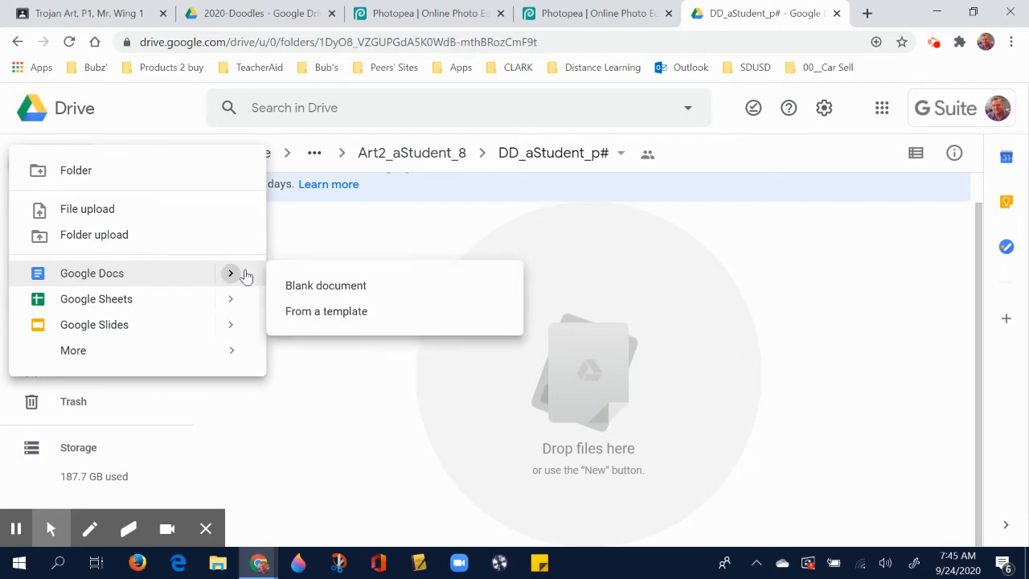
mouse_move(326, 285)
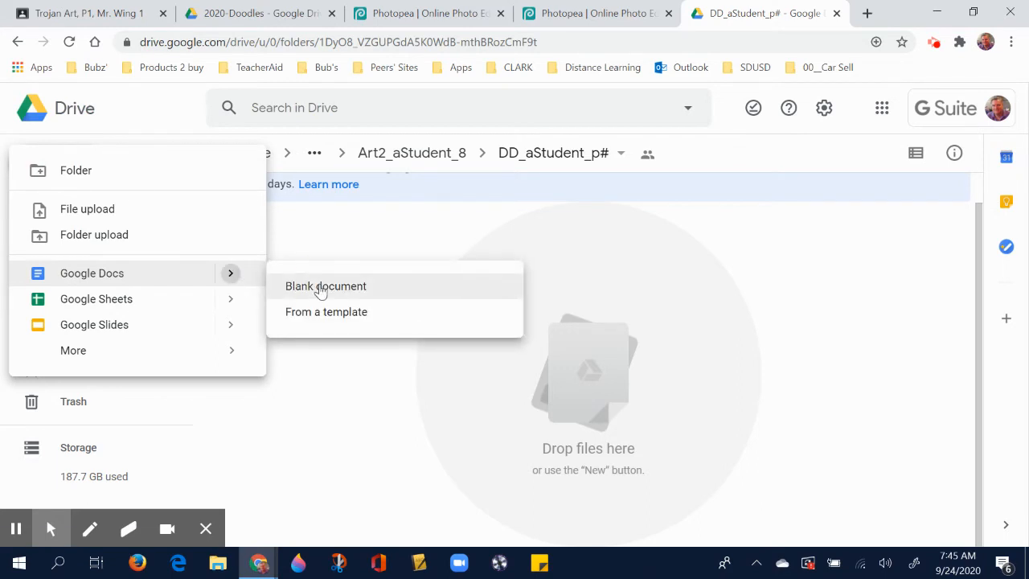
click(326, 285)
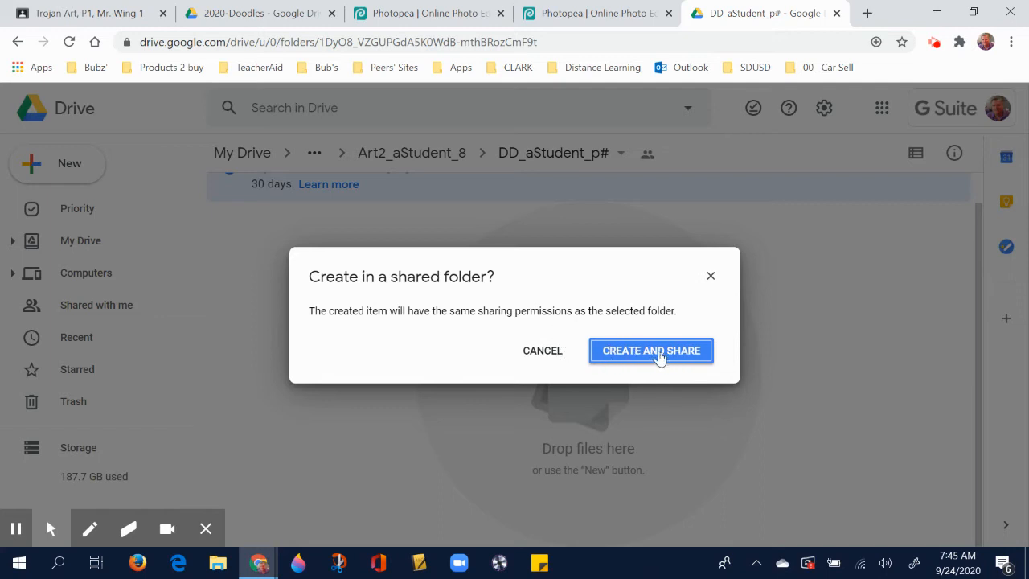
click(650, 351)
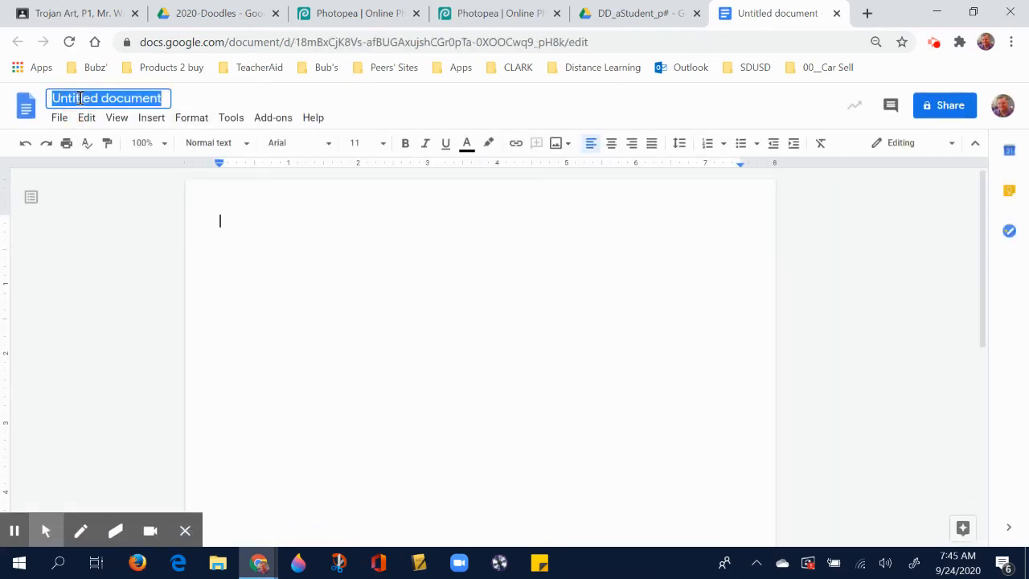
Title the document 'Daily Doodles Photopea Links'.
text(Daily D)
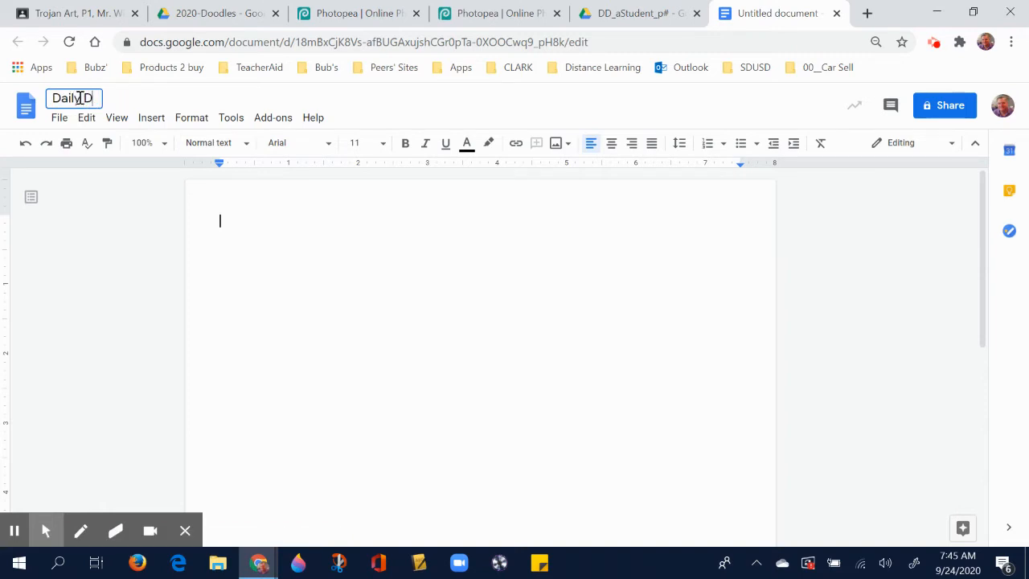
text(oodles)
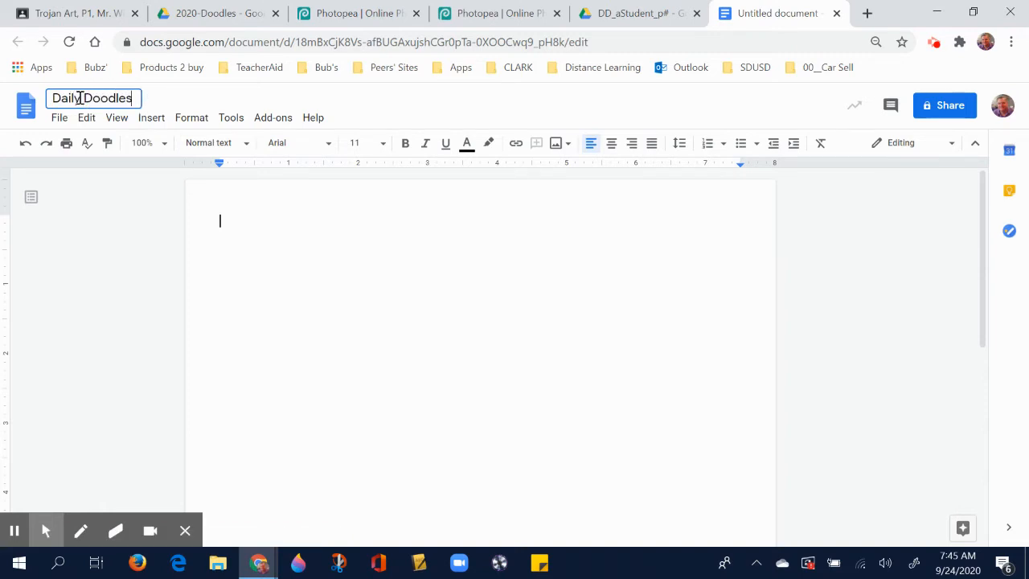
text(Ph)
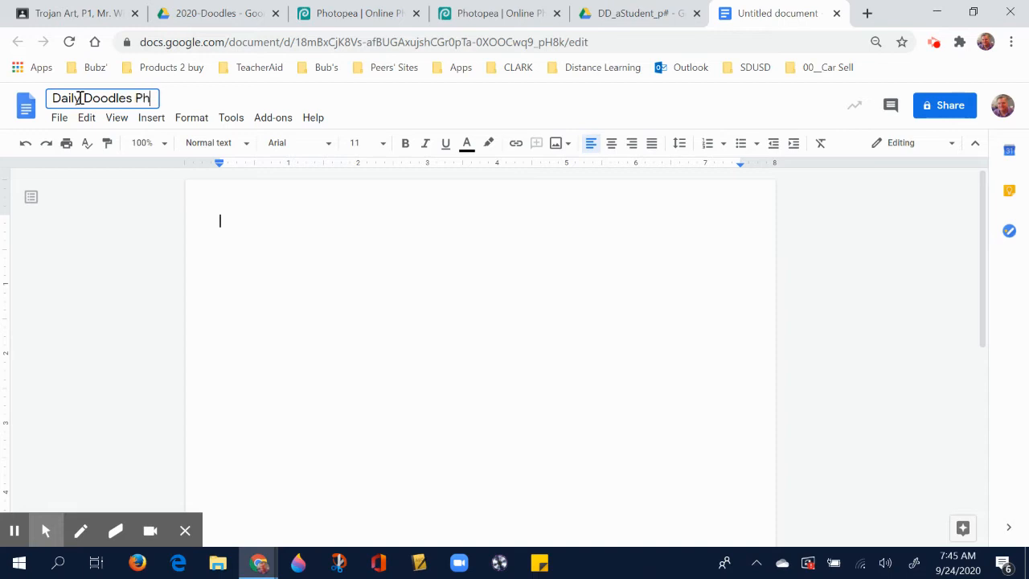
text(otope)
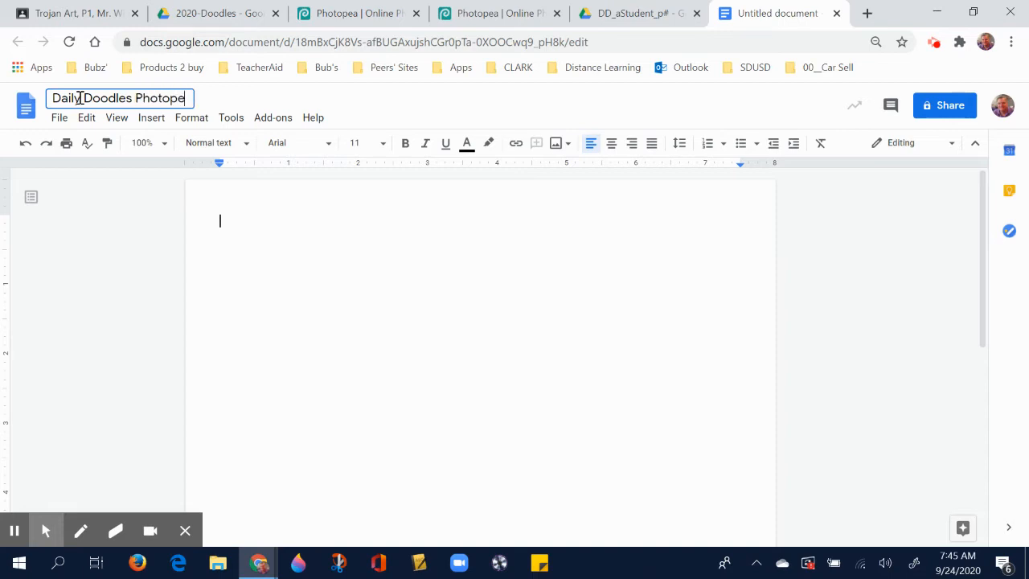
text(a Links)
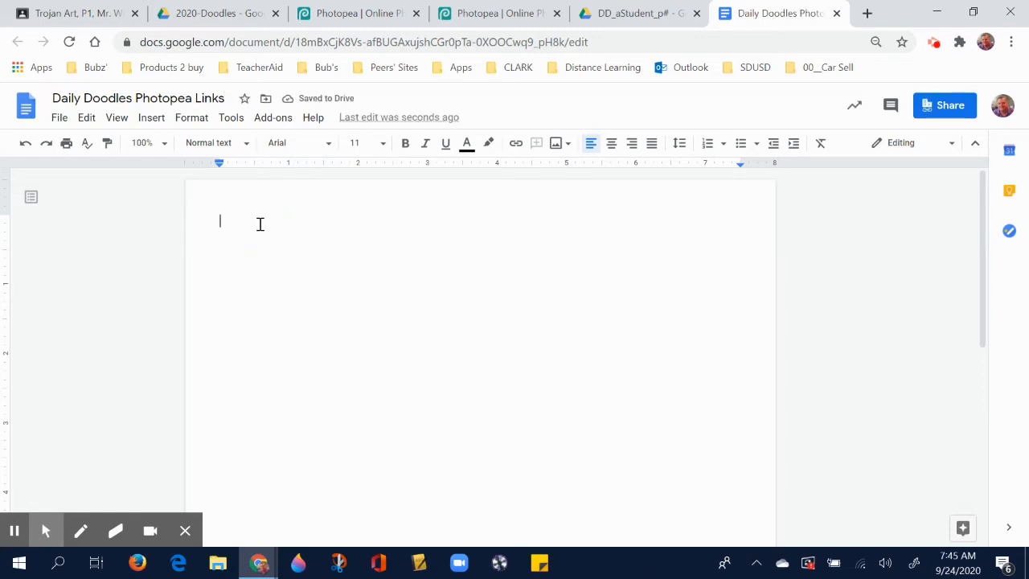
Type the body line 'September 24, 2020 Daily Doodle'.
text(Septe)
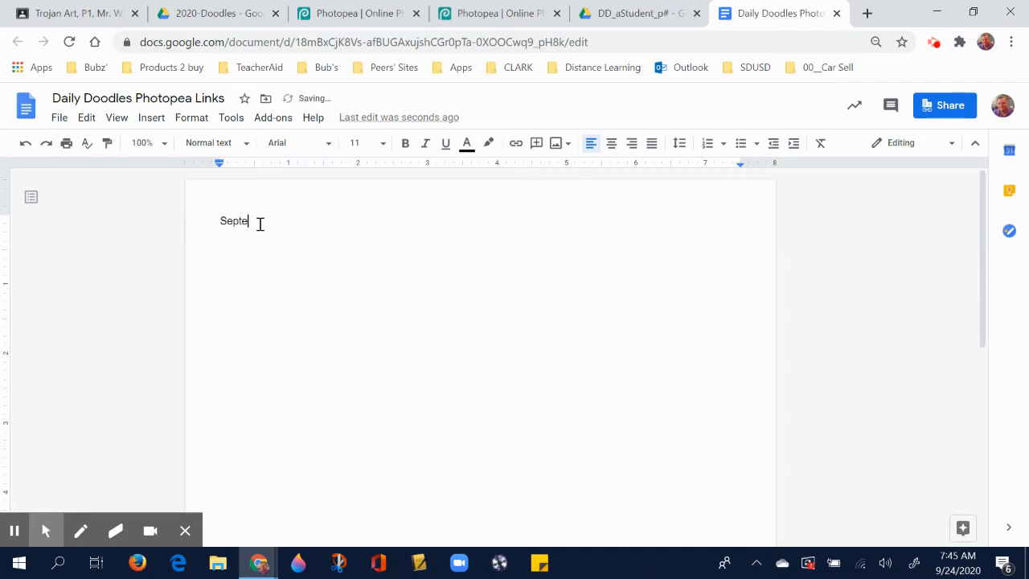
text(mber)
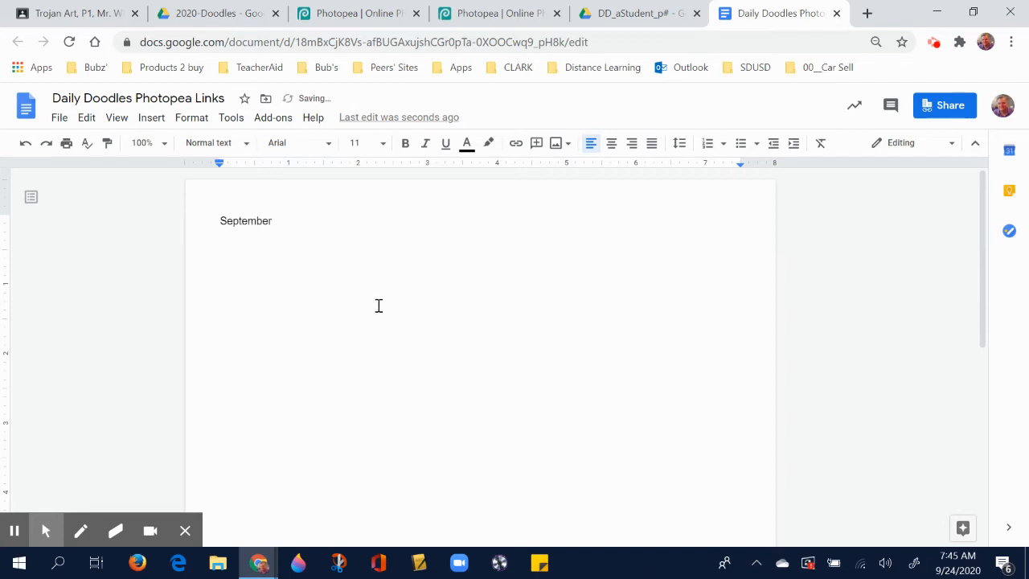
text(24)
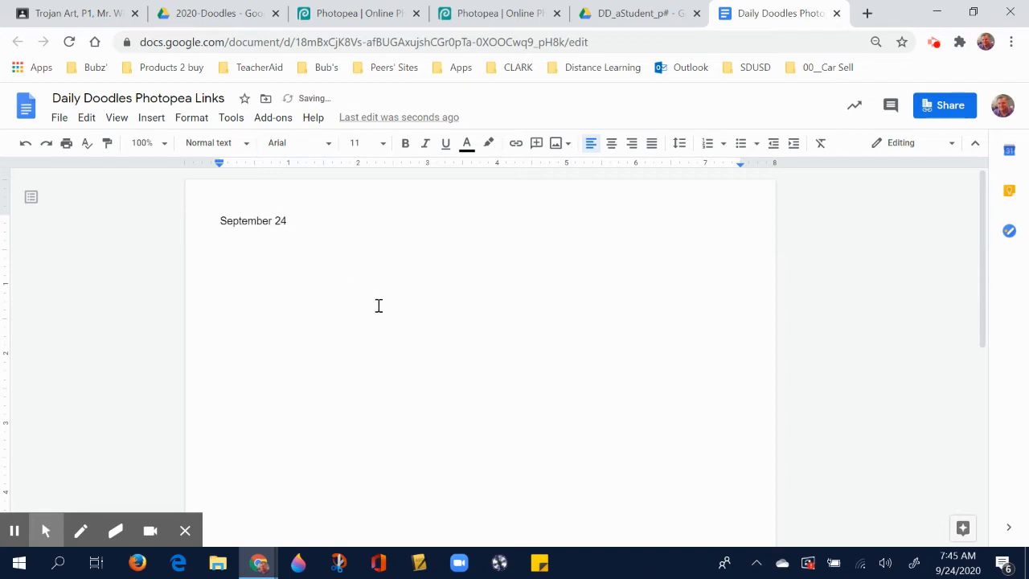
text(, 2020)
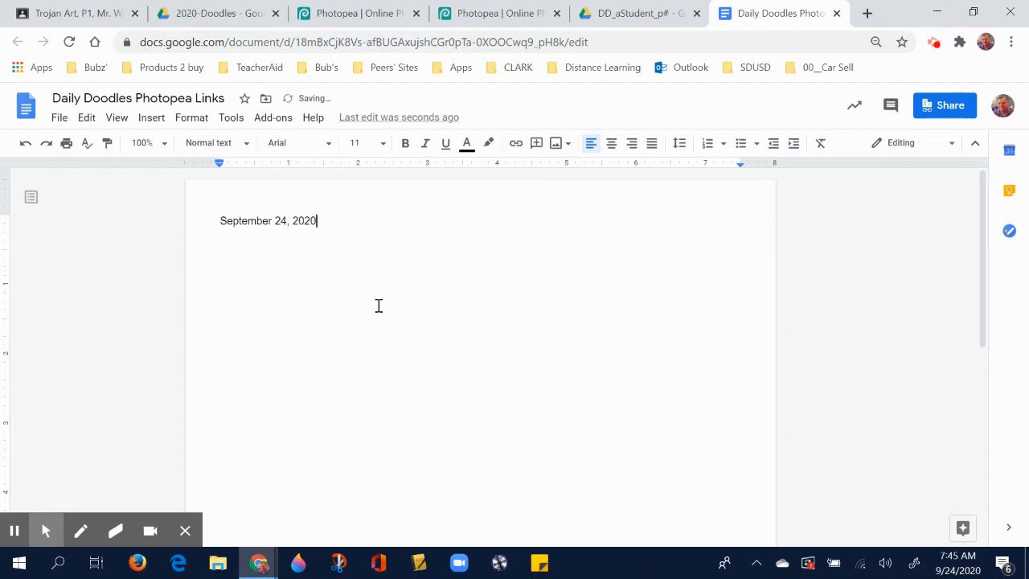
text(Dail)
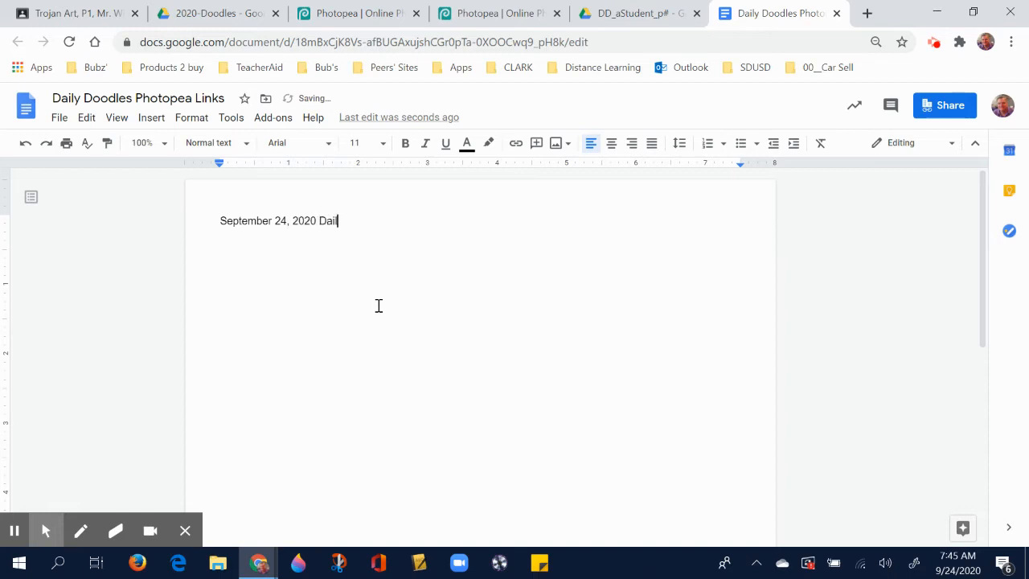
text(ly Doodle)
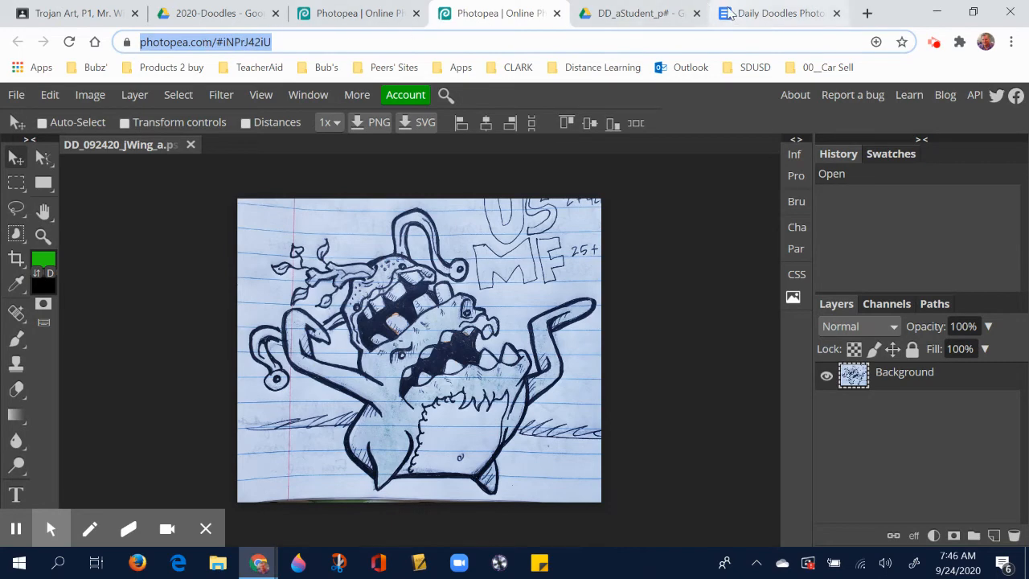
click(776, 12)
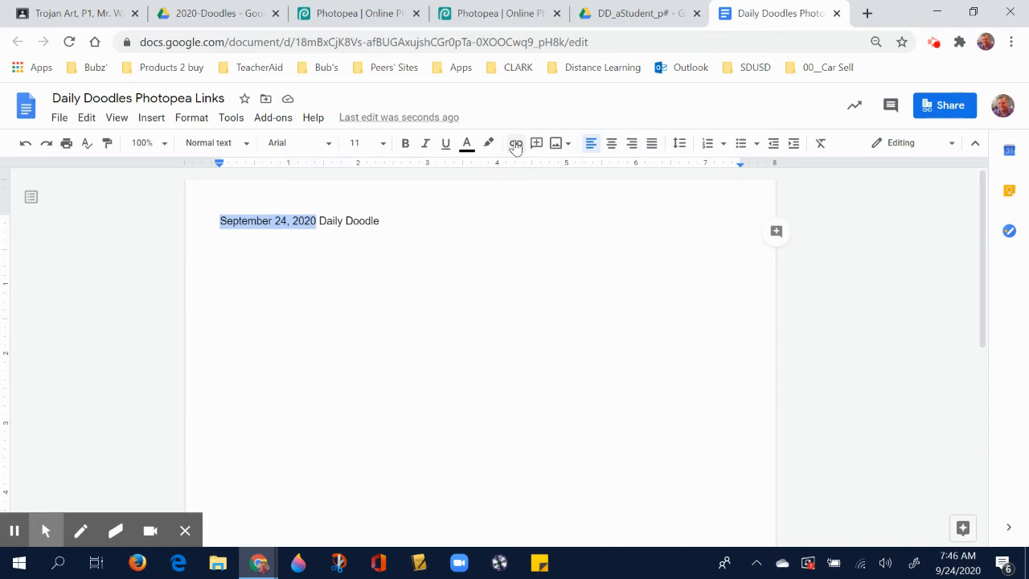
click(516, 143)
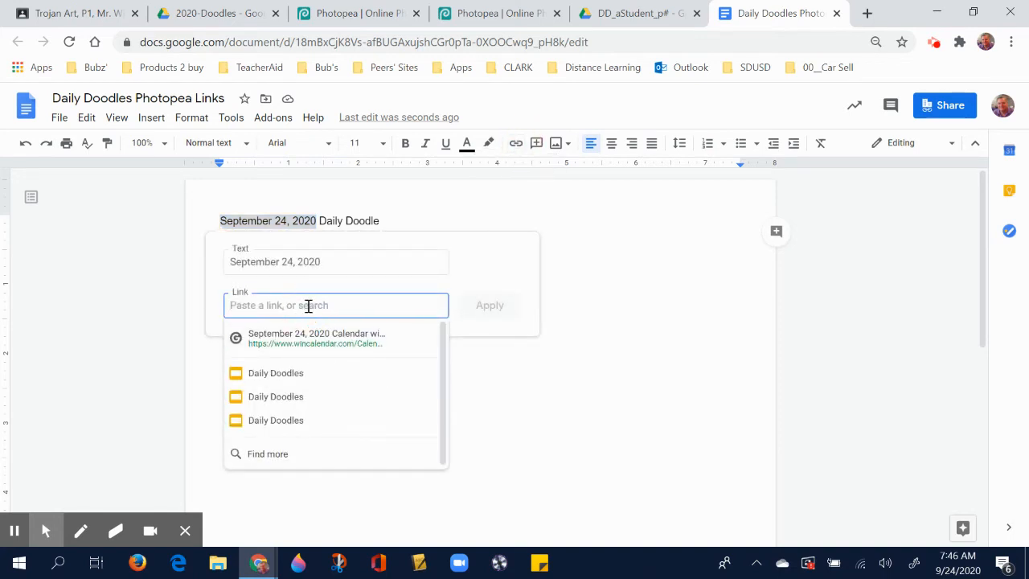
right_click(310, 309)
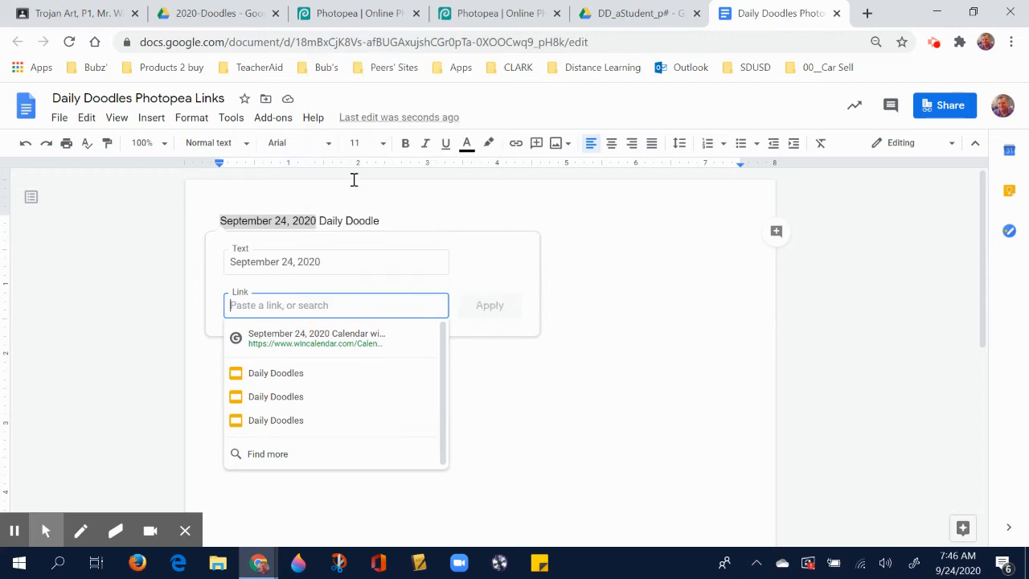
text(https://www.photopea.com/#iNPrJ42iU)
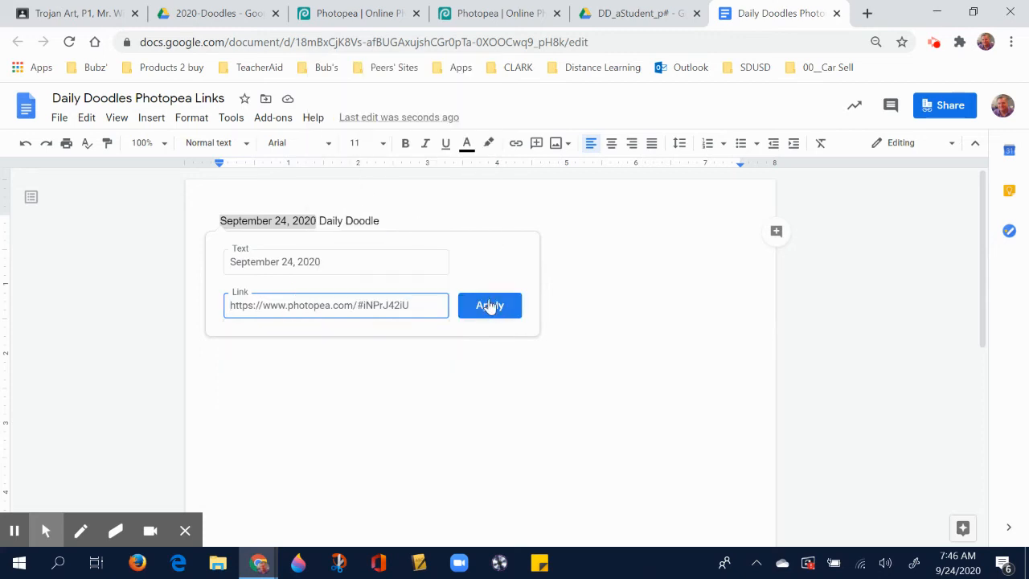
click(490, 305)
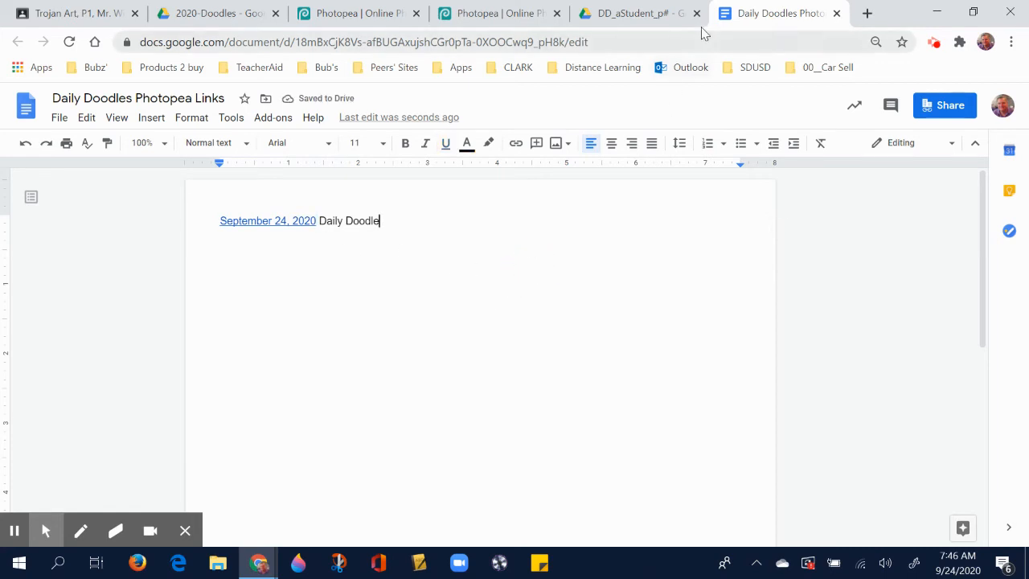
click(499, 13)
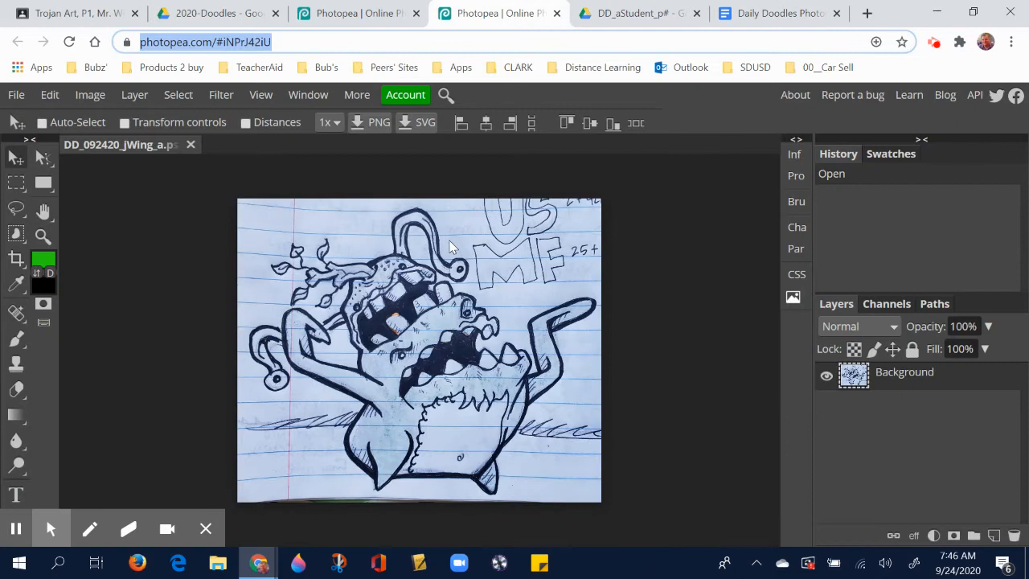
mouse_move(994, 536)
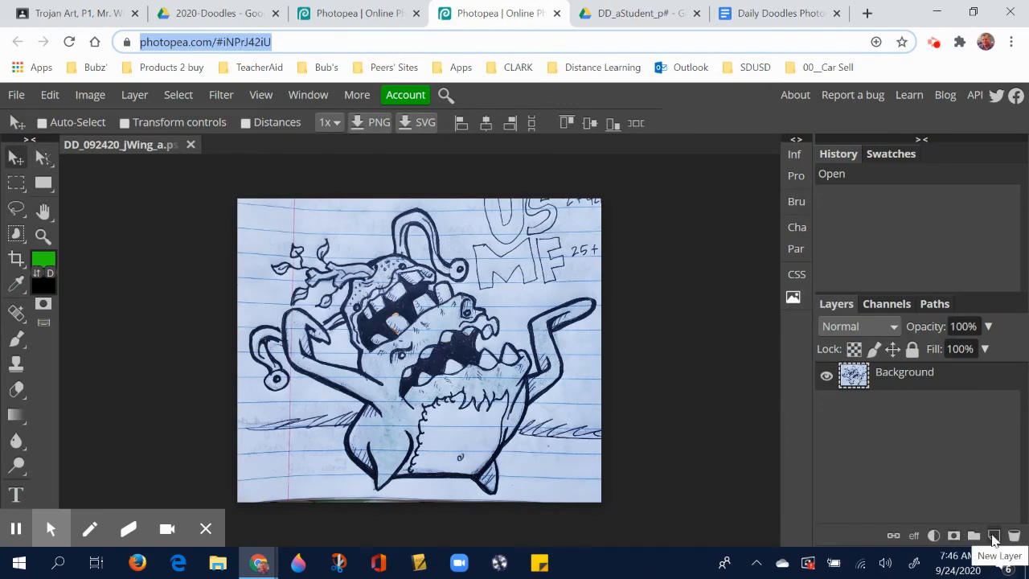
Add a new empty layer and adjust the Brush tool's size.
click(994, 535)
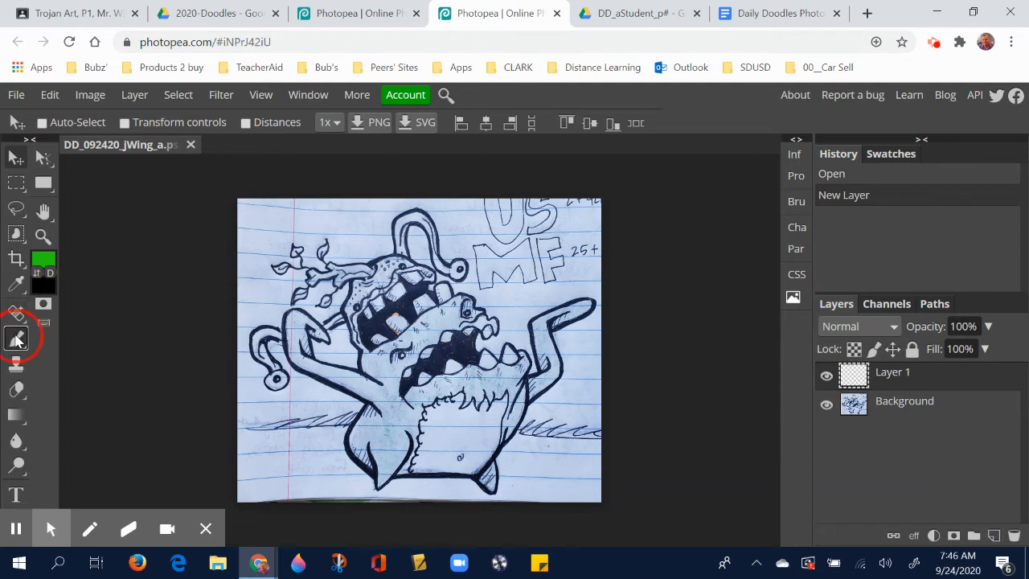
click(16, 337)
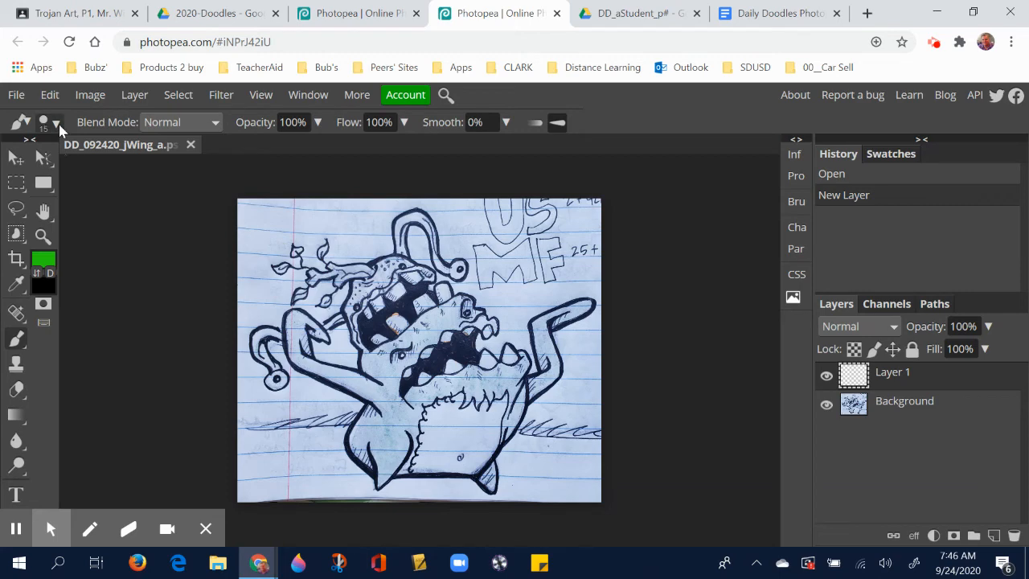
click(55, 122)
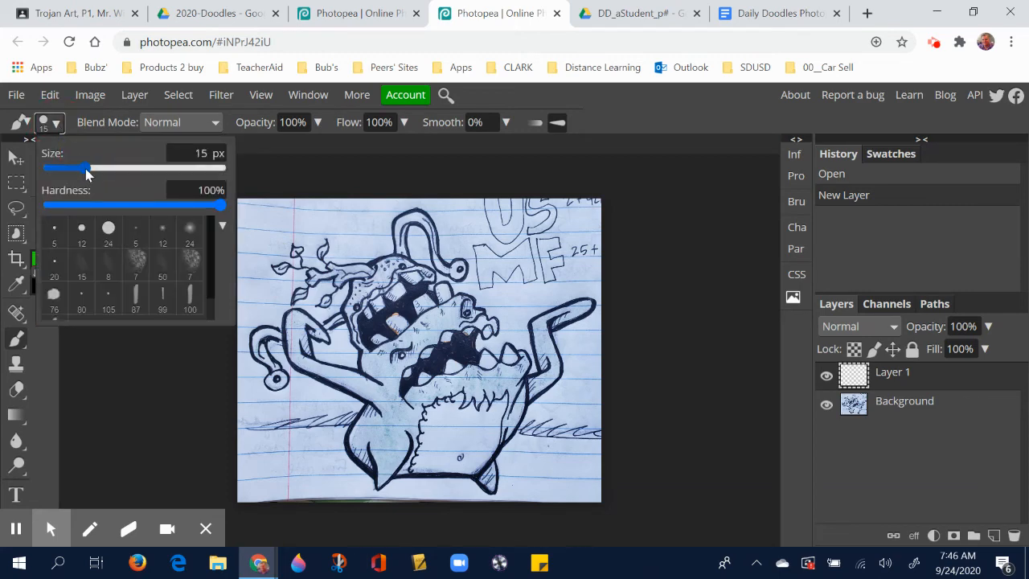
drag(87, 168, 95, 167)
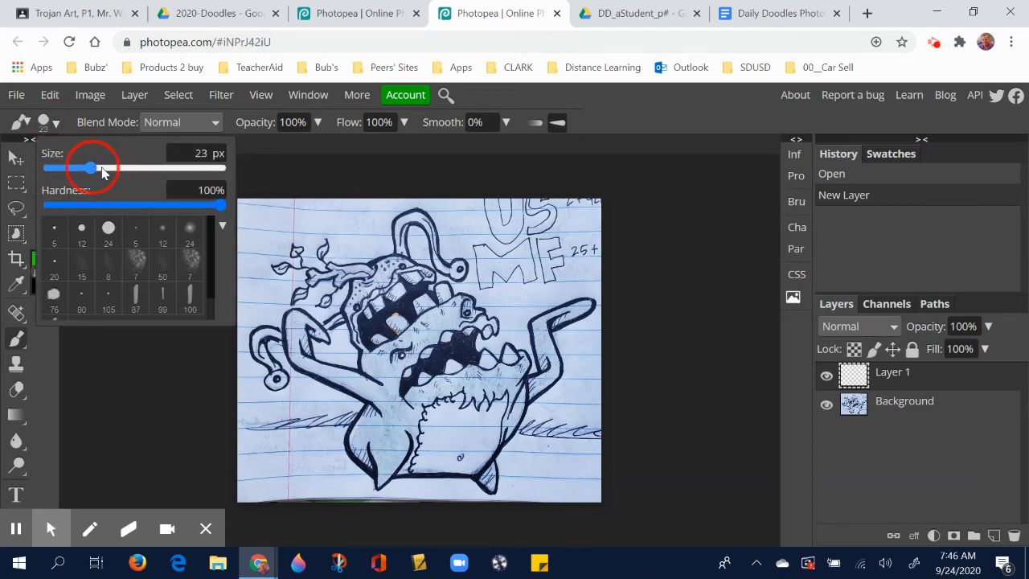
drag(90, 167, 116, 167)
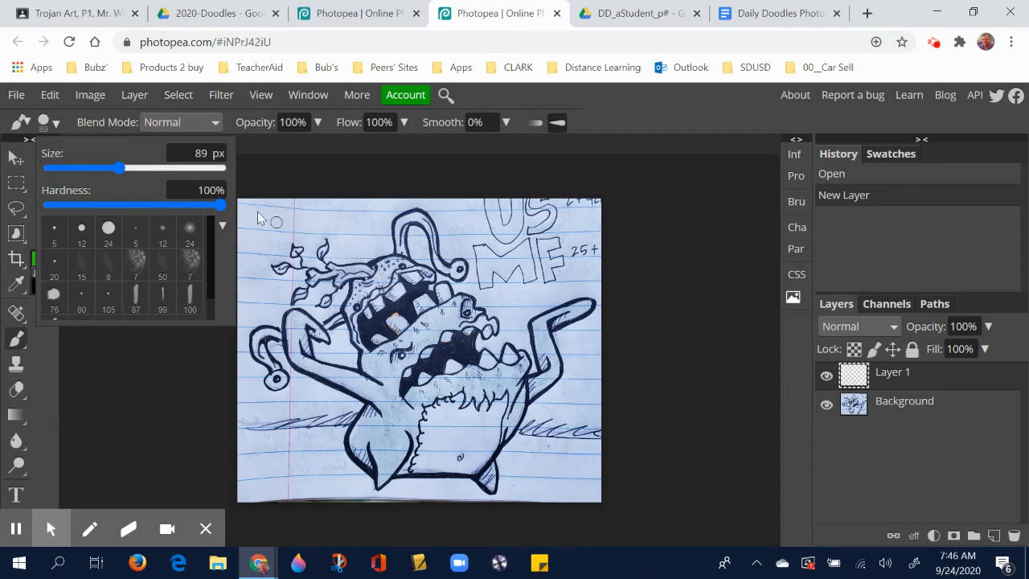
drag(119, 168, 112, 167)
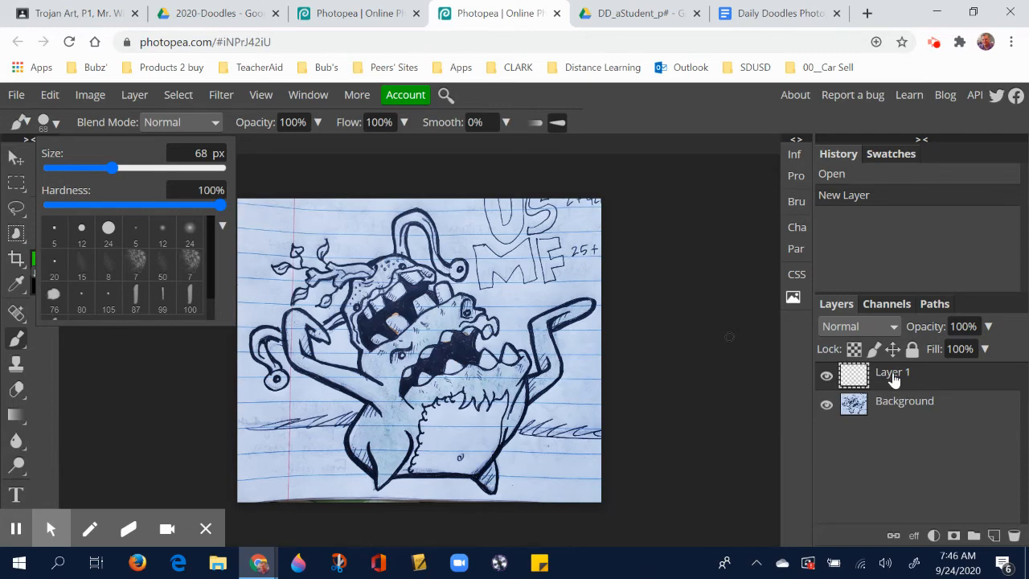
Rename the new layer 'ink' and set the brush size to 32 px.
double_click(893, 373)
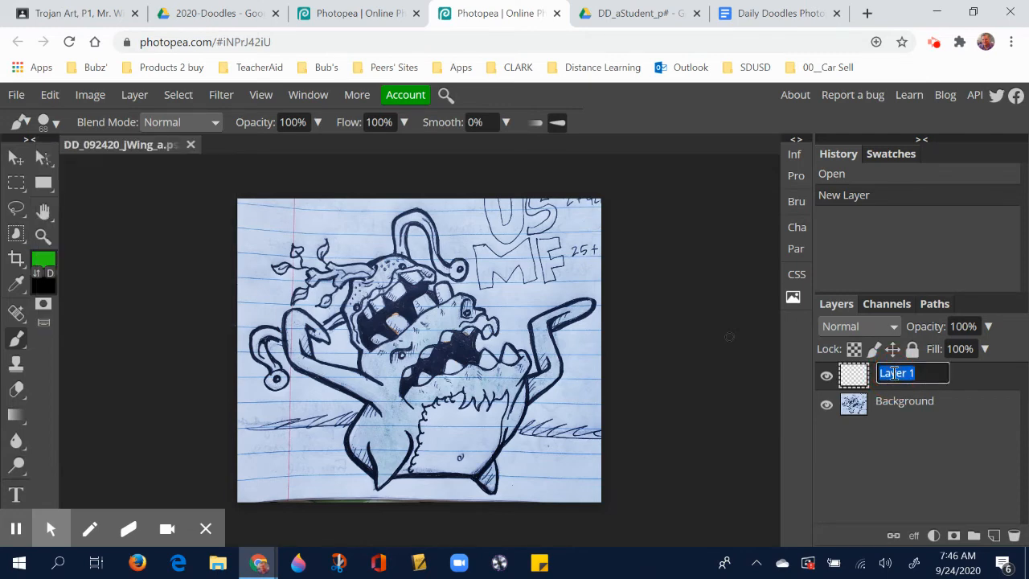
text(ink)
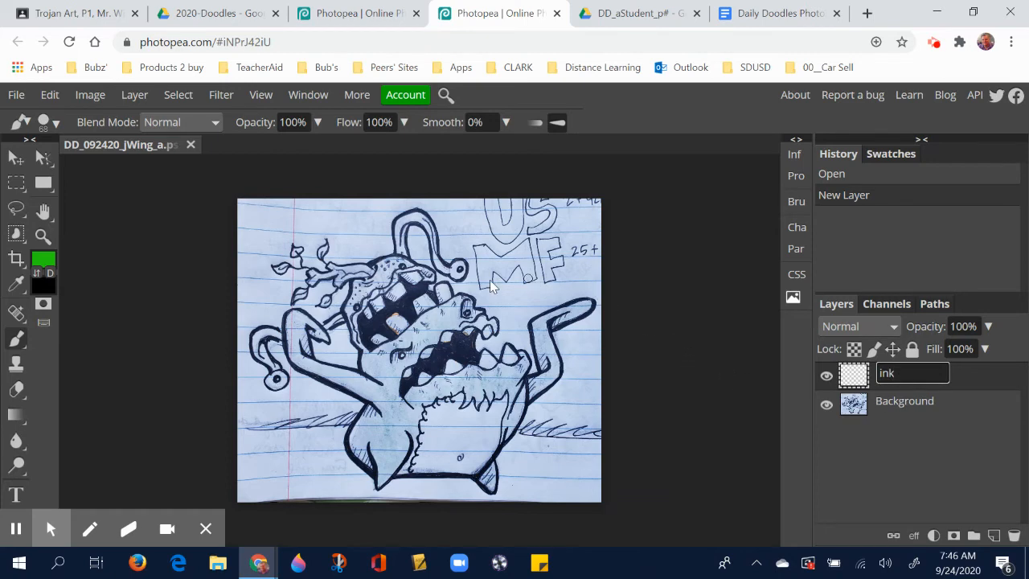
mouse_move(533, 325)
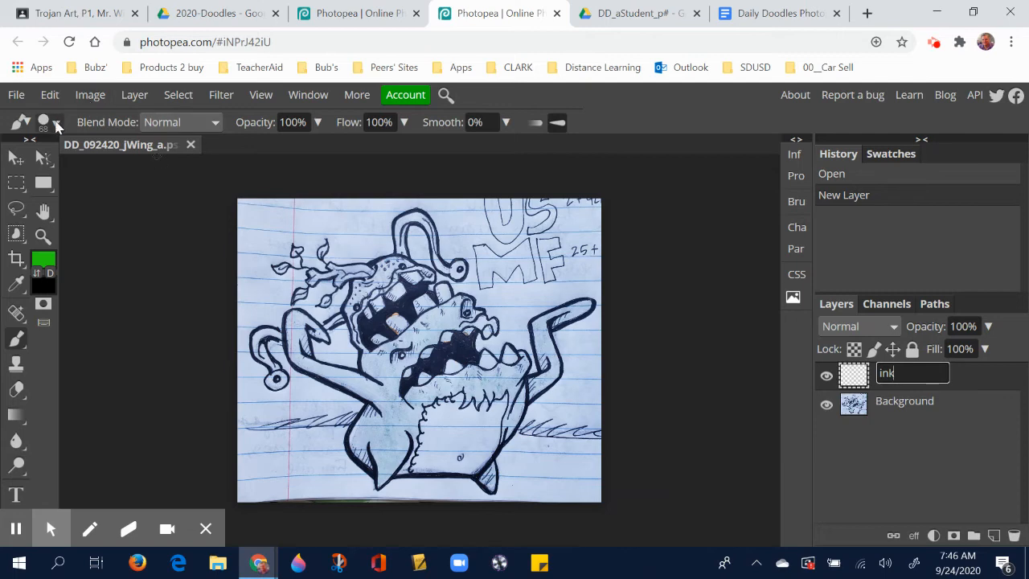
click(56, 122)
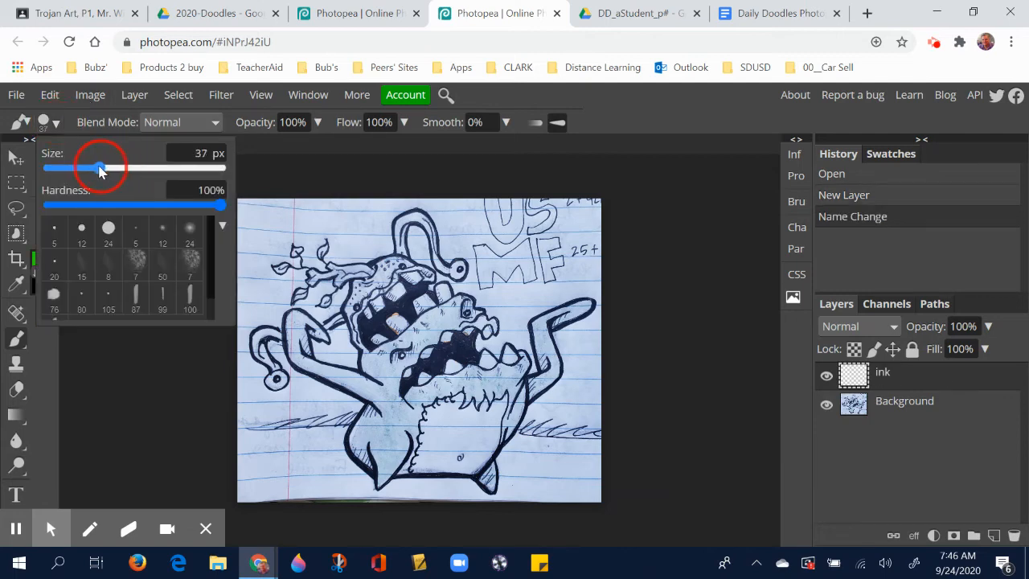
drag(99, 168, 76, 168)
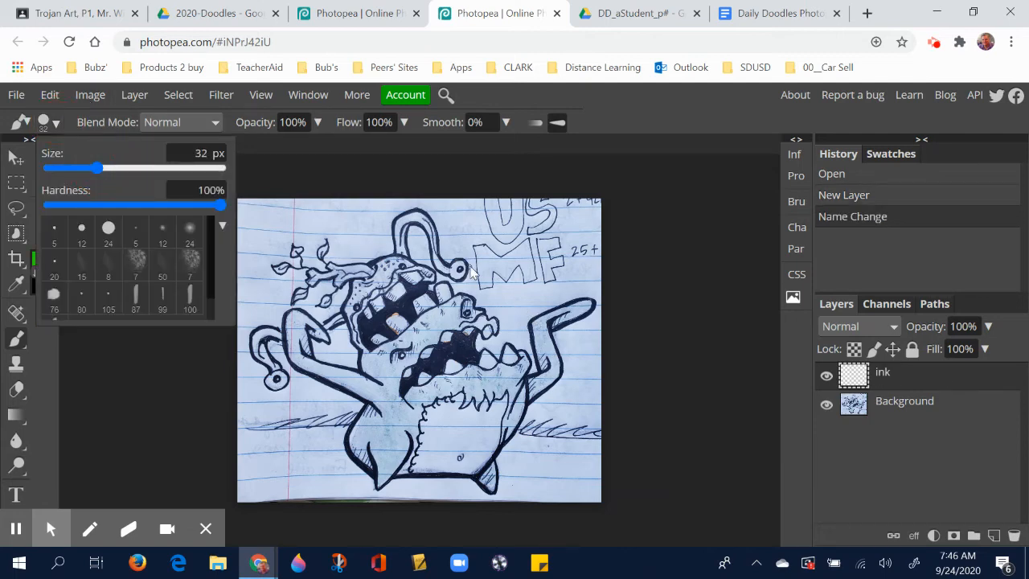
mouse_move(529, 322)
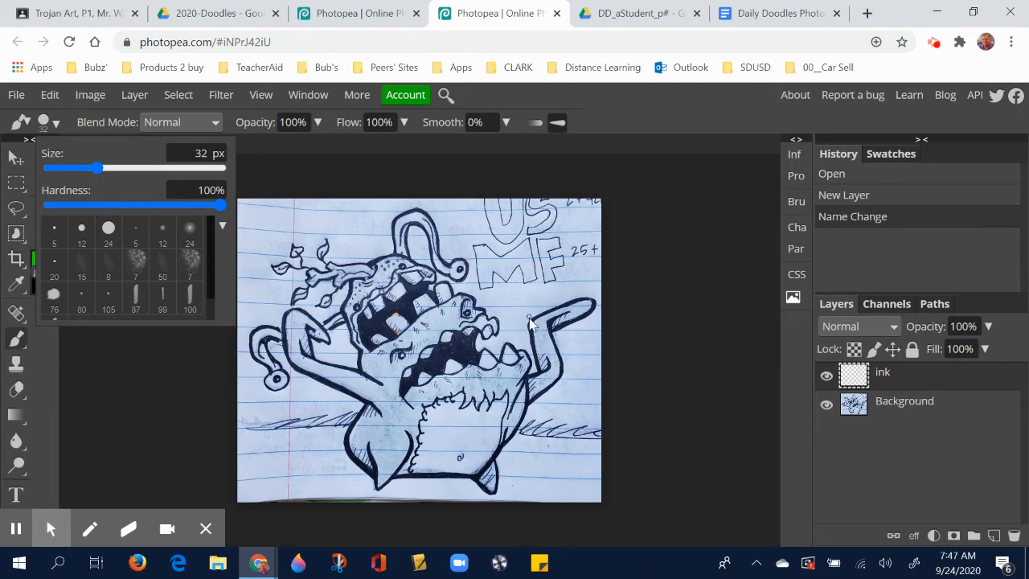
mouse_move(533, 328)
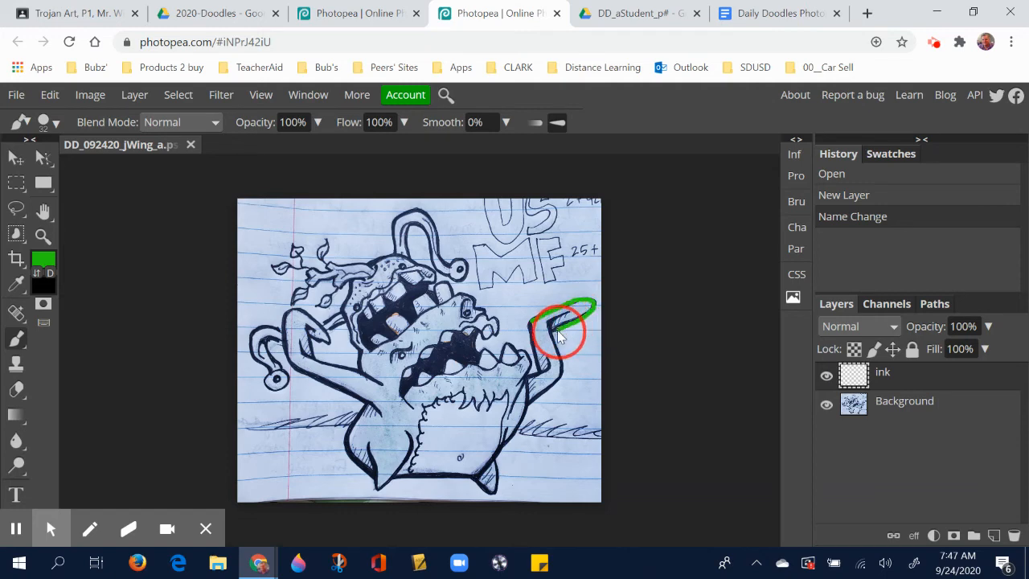
Paint a green stroke down the doodle's right arm on the ink layer.
click(559, 330)
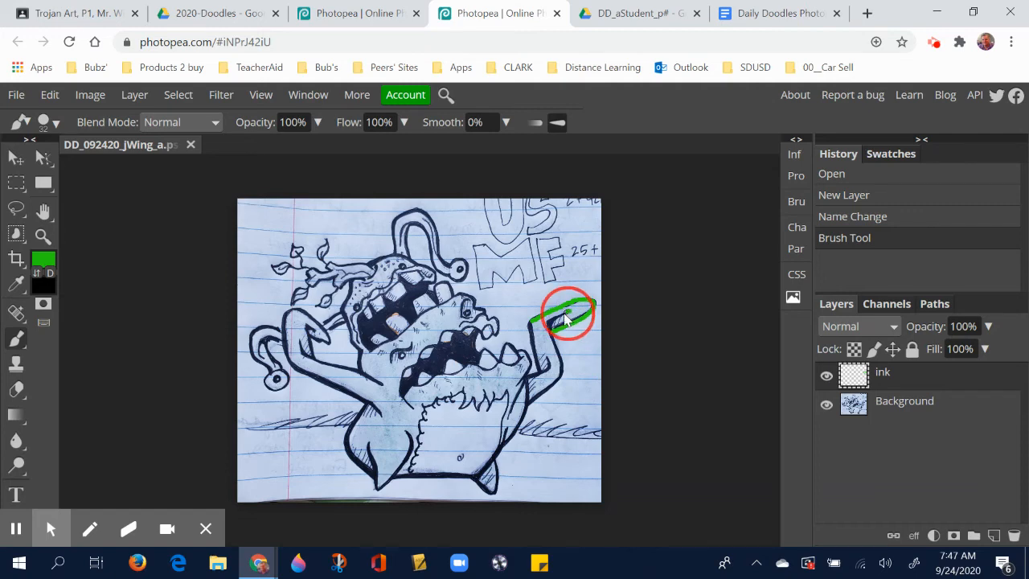
drag(567, 314, 559, 354)
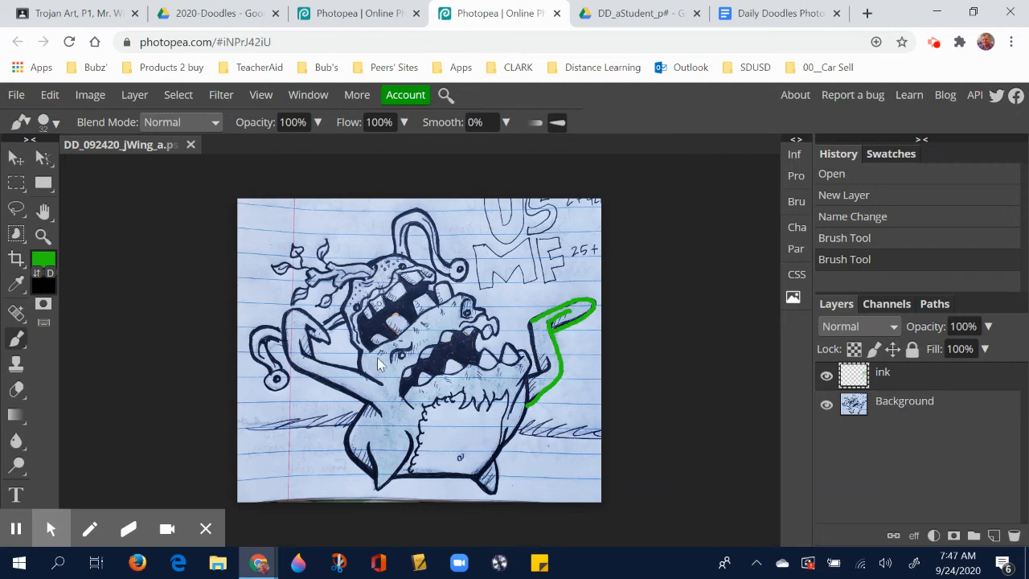
mouse_move(456, 332)
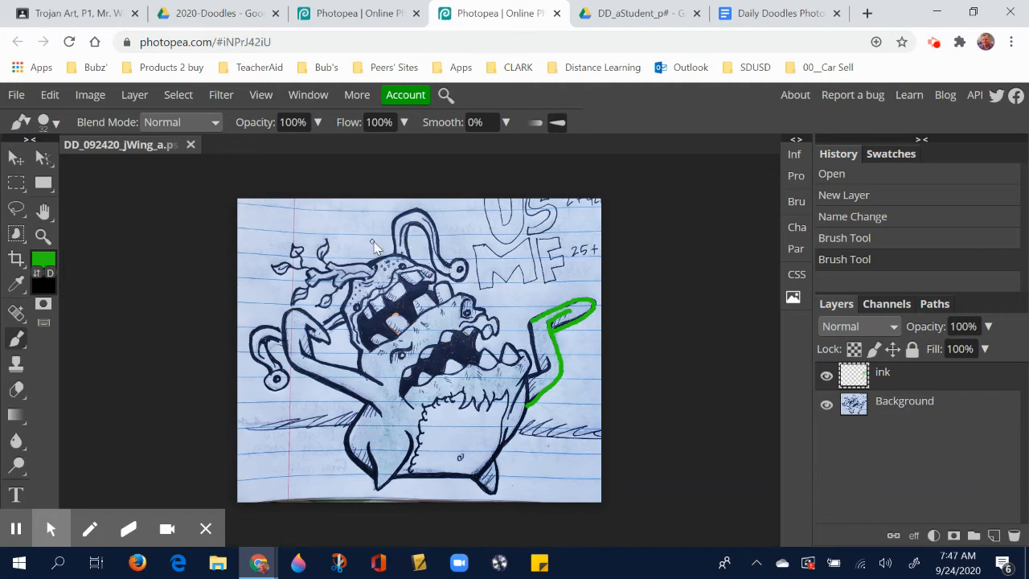
mouse_move(494, 138)
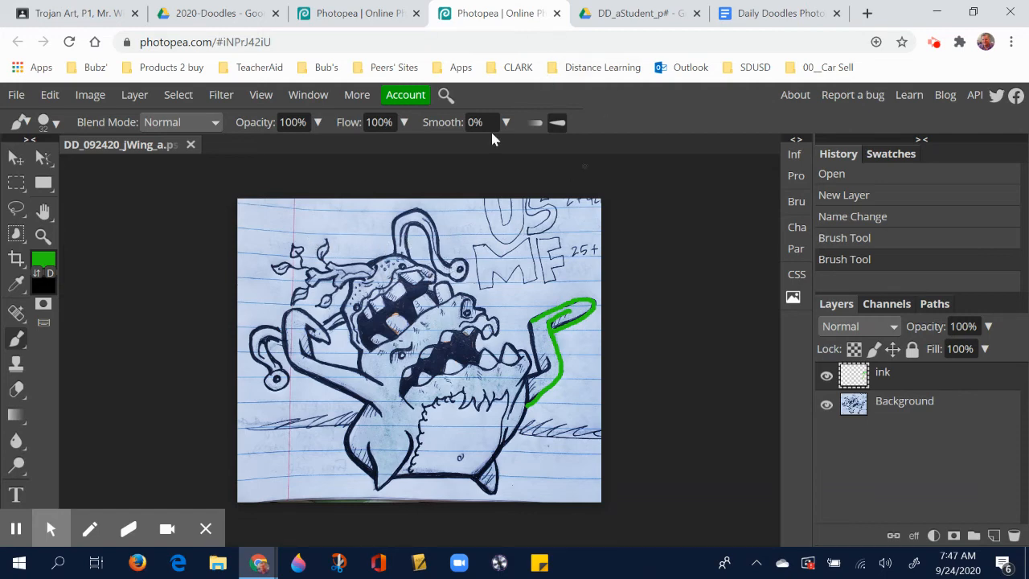
click(556, 13)
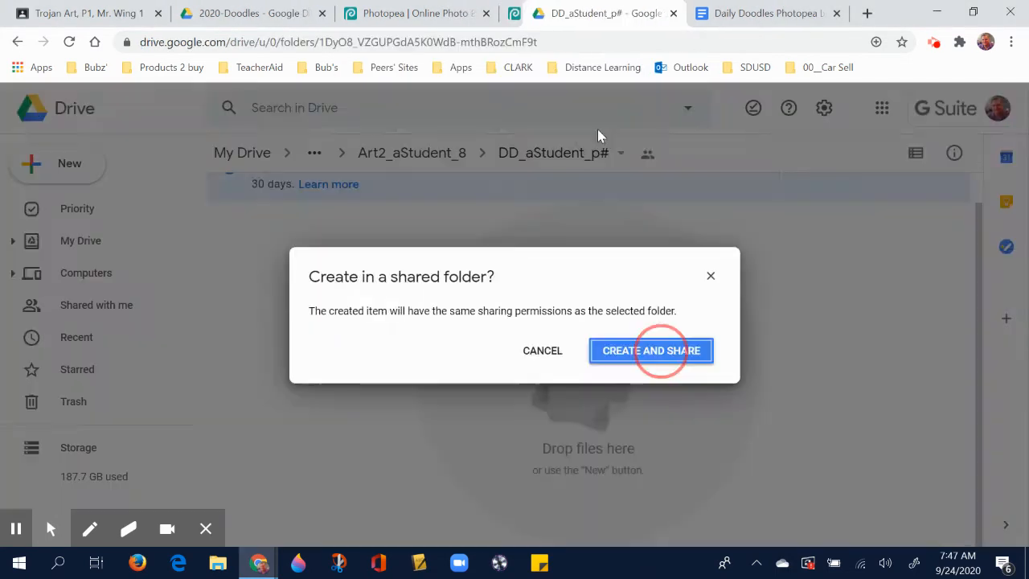
Close the Drive and unsaved Photopea tabs, then follow the September 24, 2020 link.
click(652, 350)
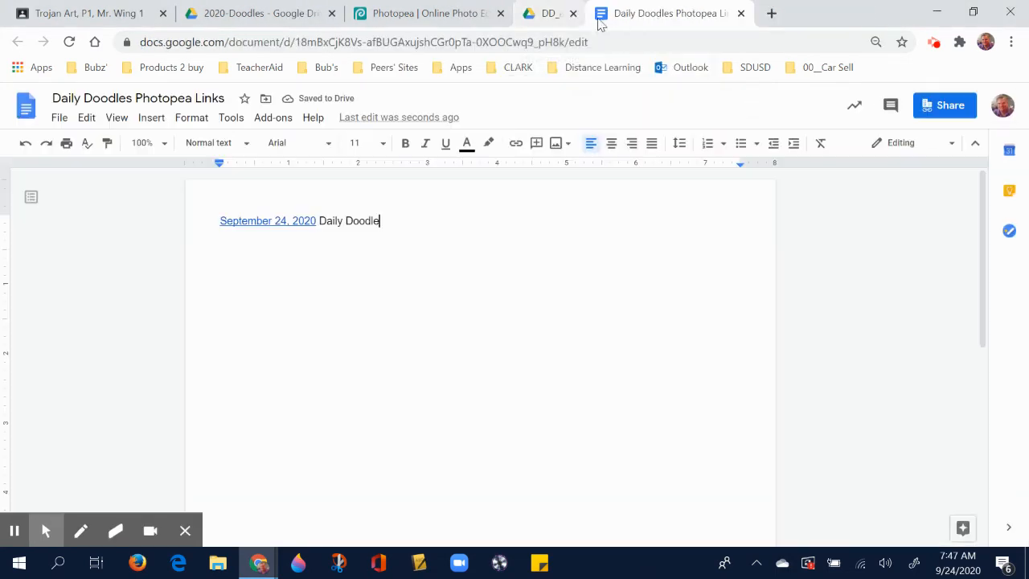
click(427, 13)
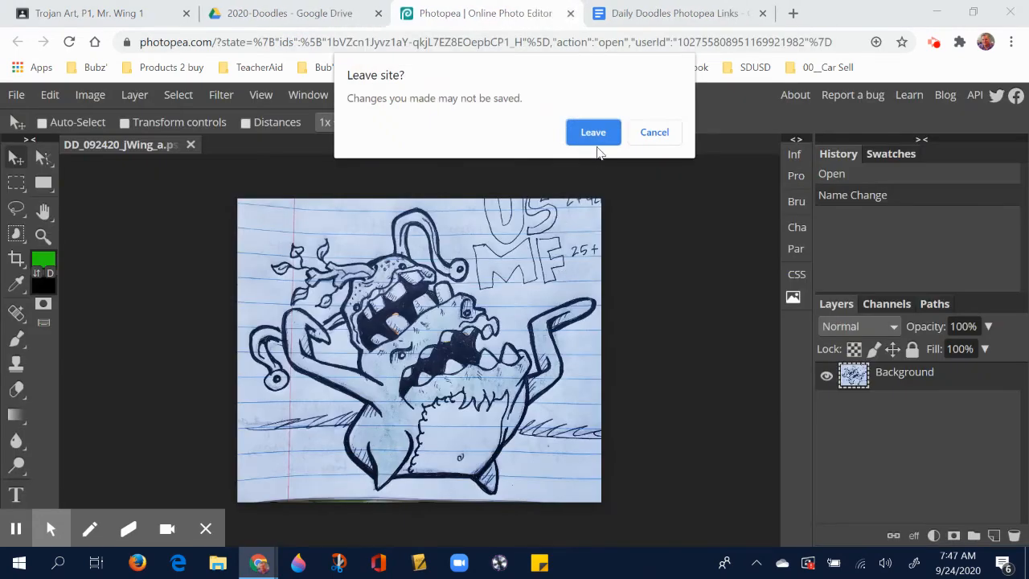
click(593, 132)
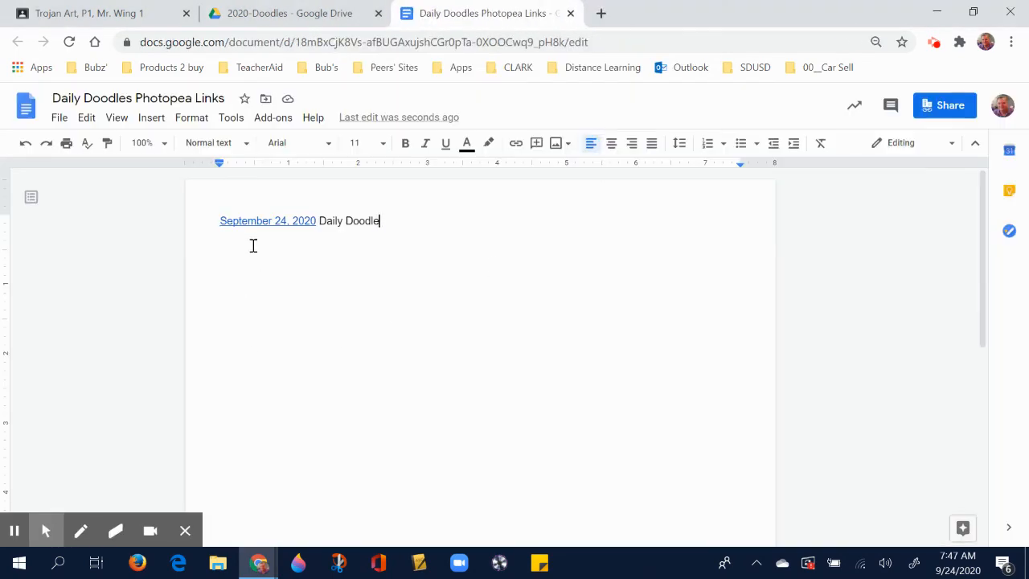
mouse_move(287, 215)
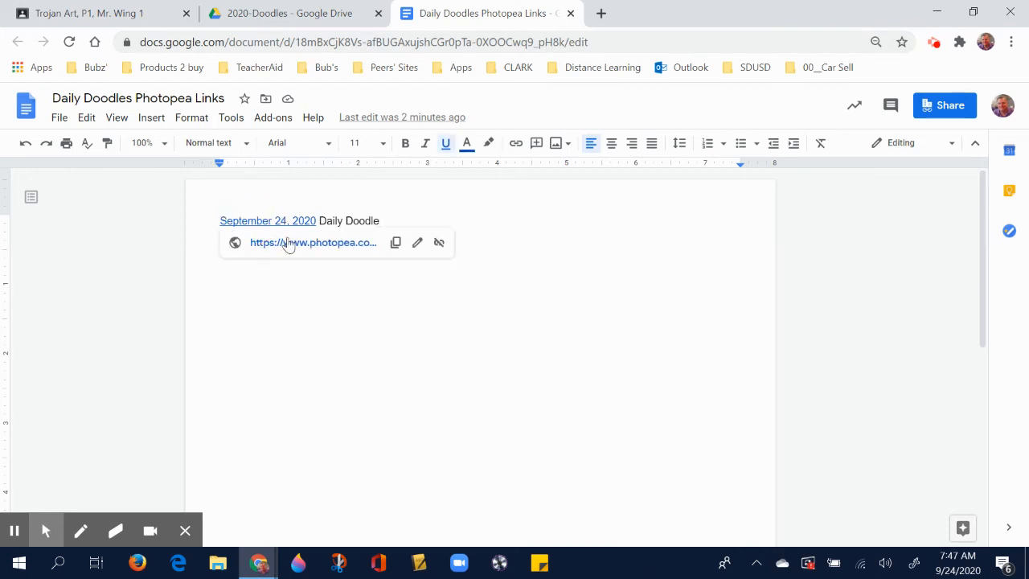
mouse_move(313, 242)
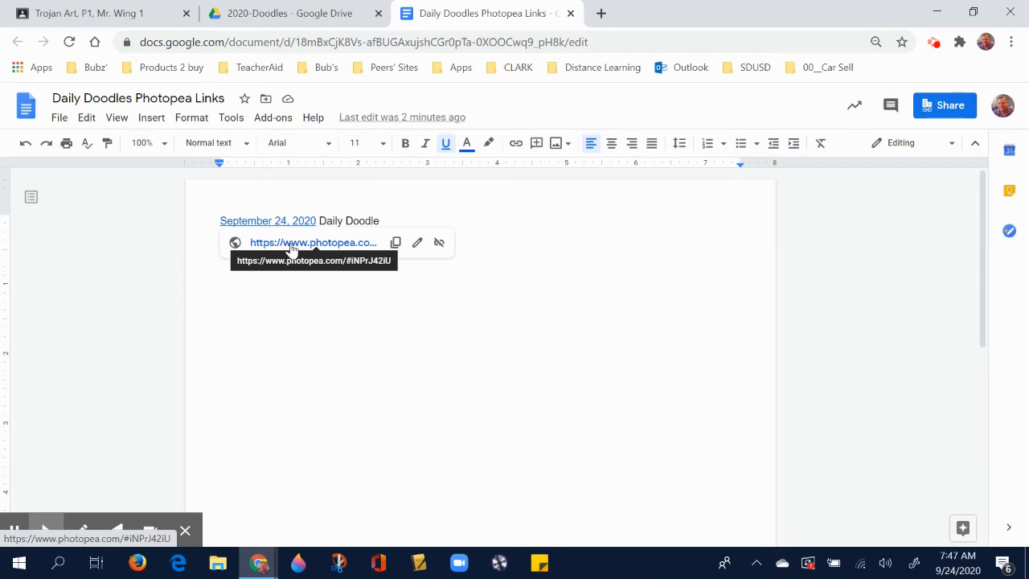
click(312, 242)
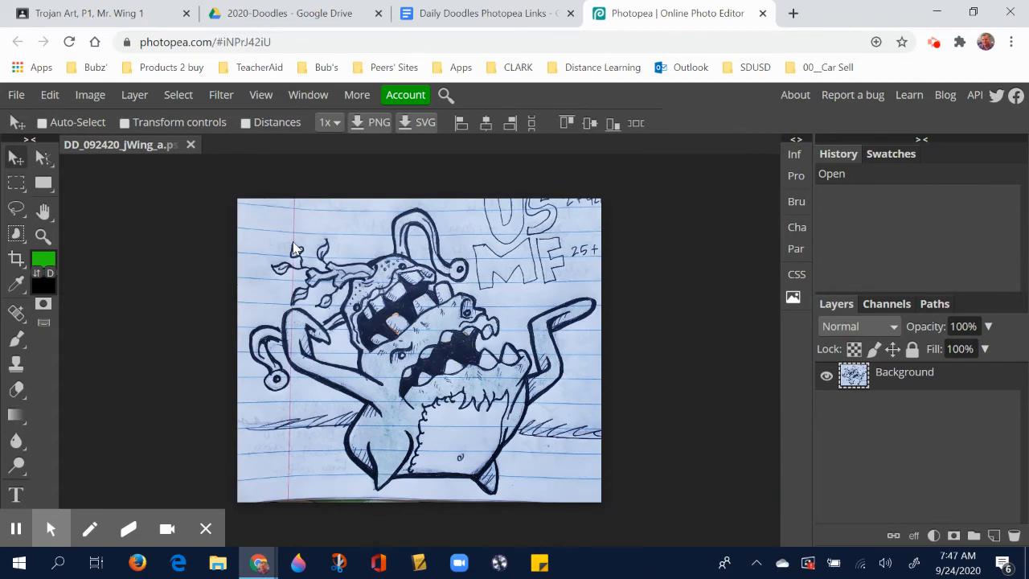
mouse_move(542, 344)
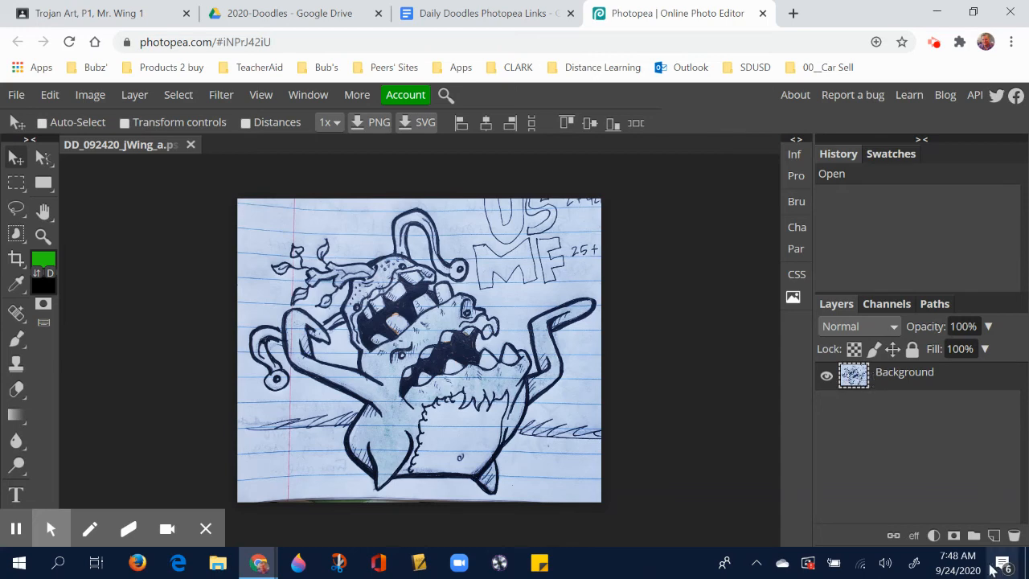
Add a new layer above Background and begin renaming it 'ink'.
click(995, 535)
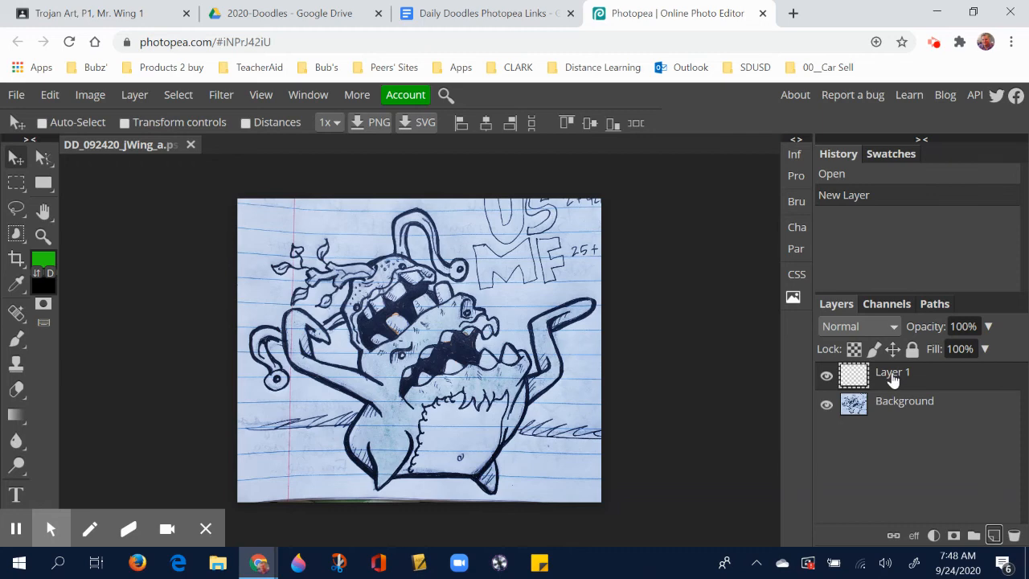
double_click(892, 373)
text(ink)
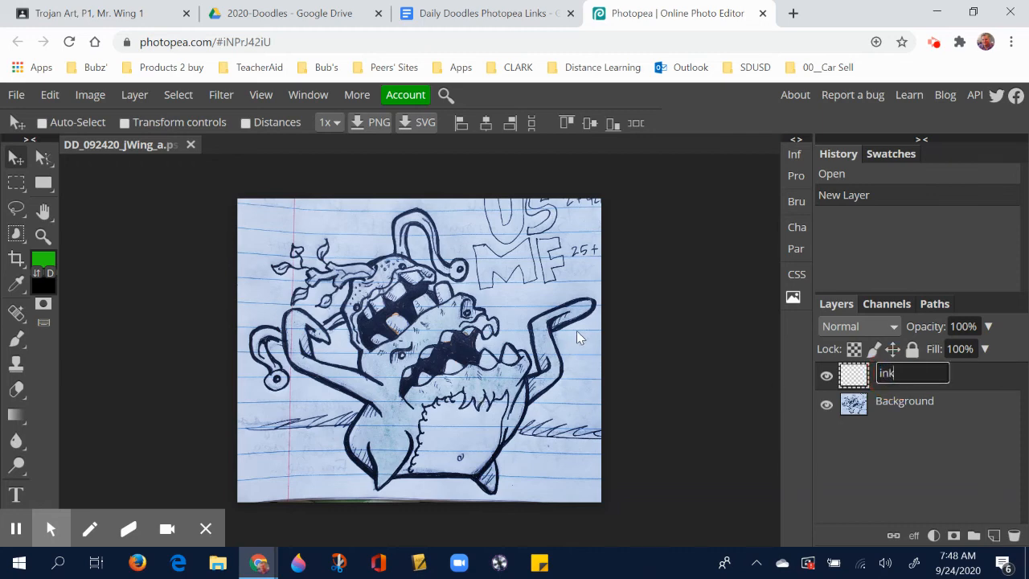
mouse_move(450, 294)
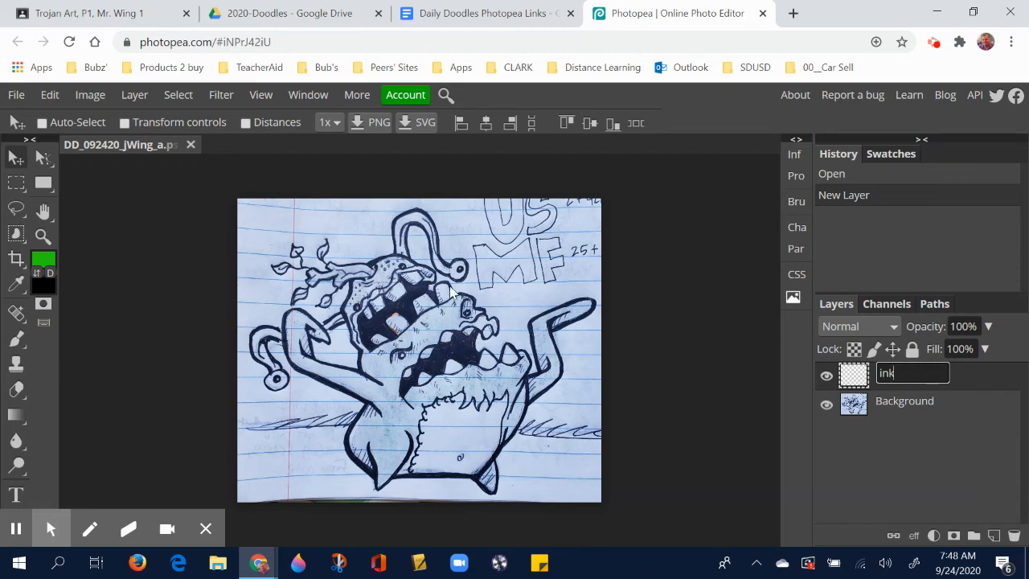
mouse_move(535, 325)
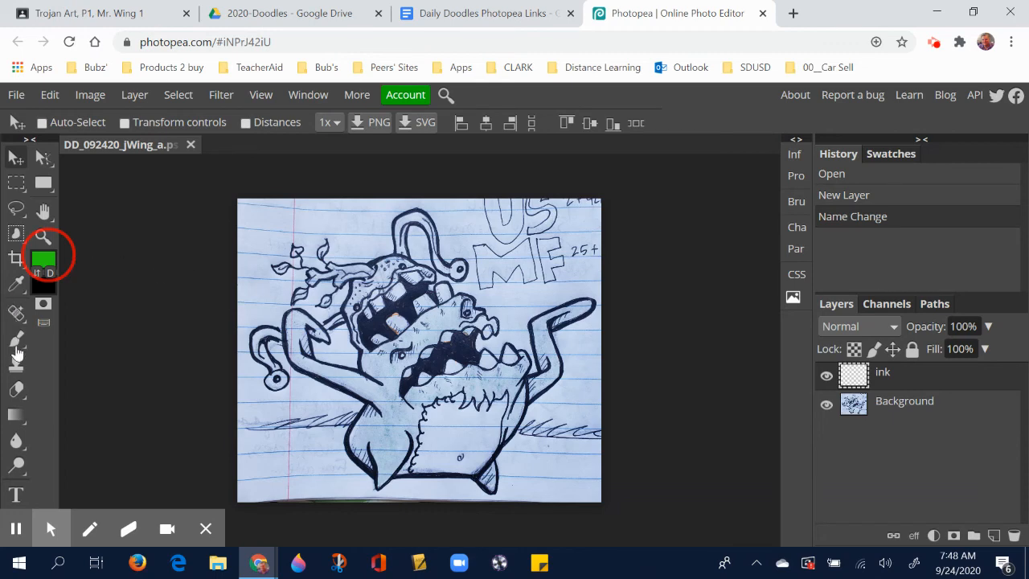
Enlarge the brush to about 70 px and paint a green loop around the arm tip.
click(43, 257)
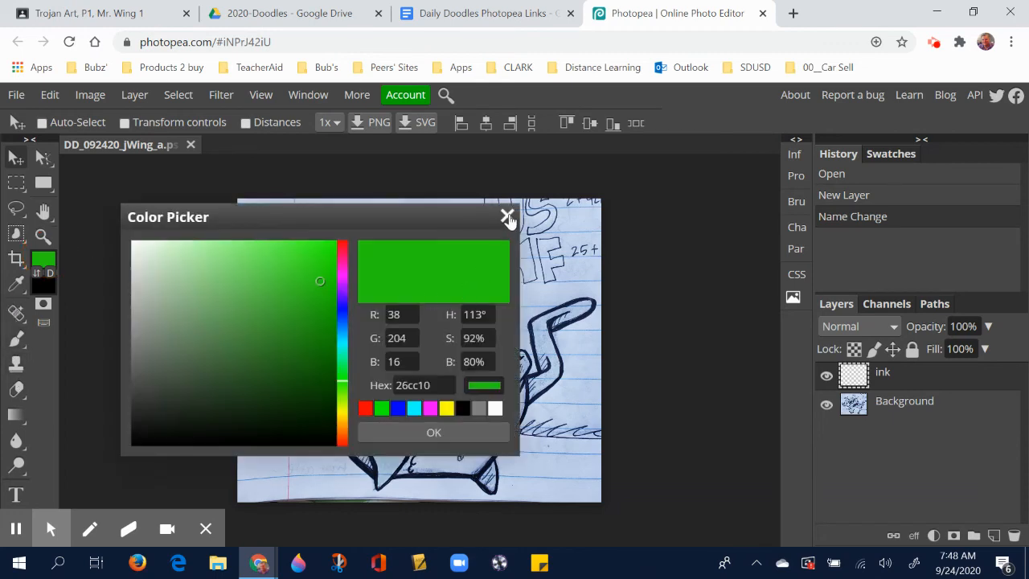
click(506, 217)
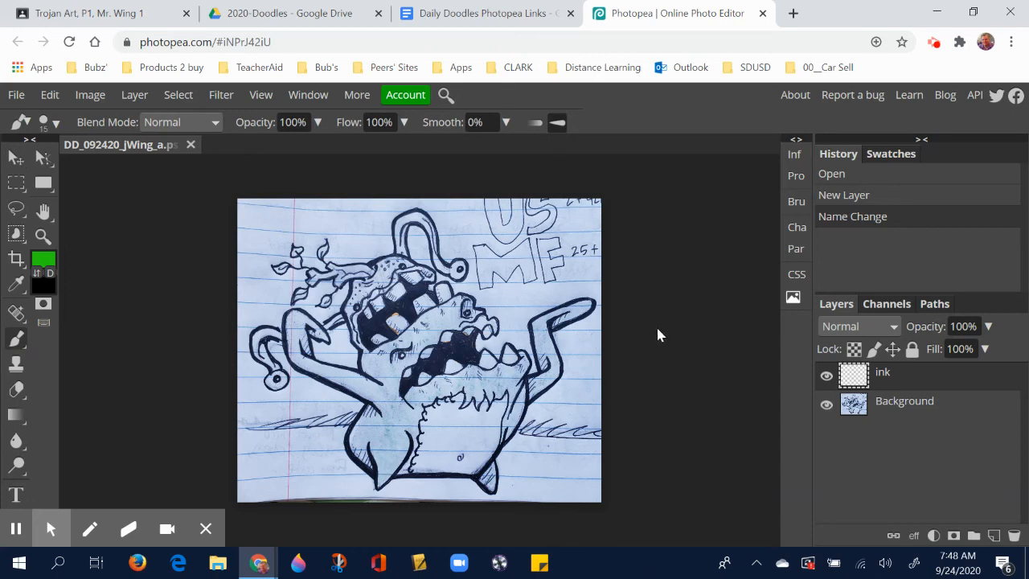
mouse_move(687, 339)
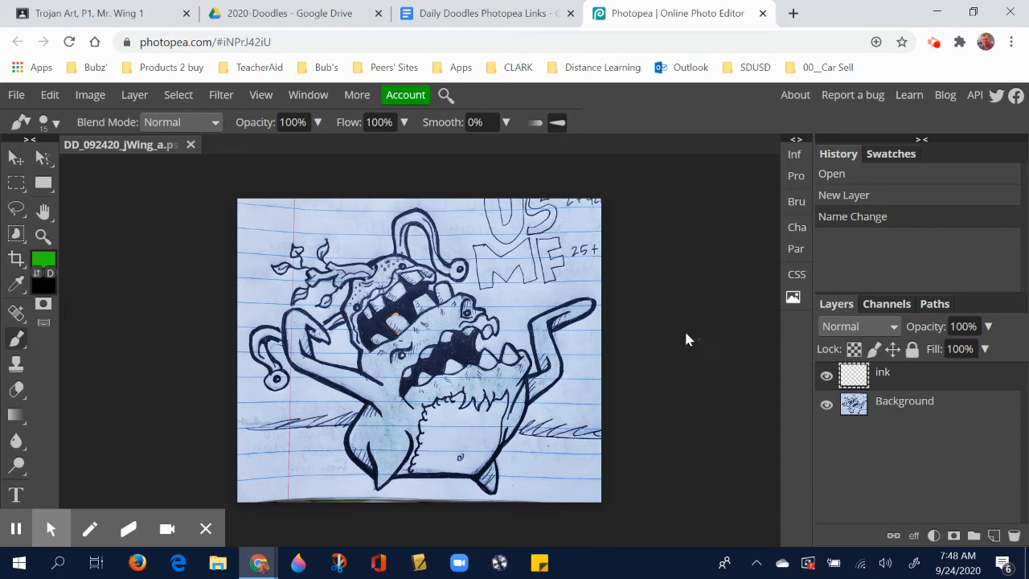
mouse_move(523, 320)
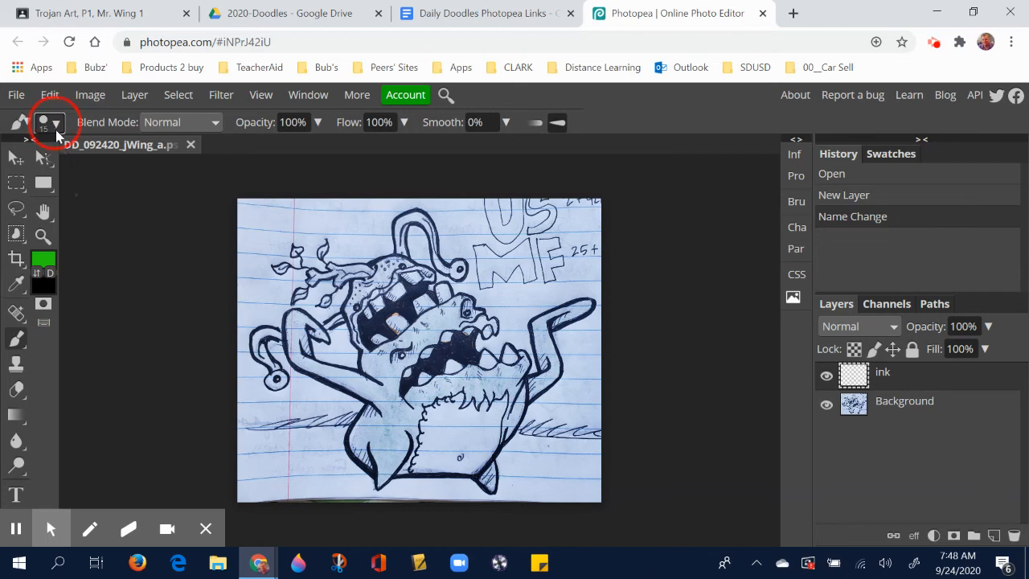
click(54, 121)
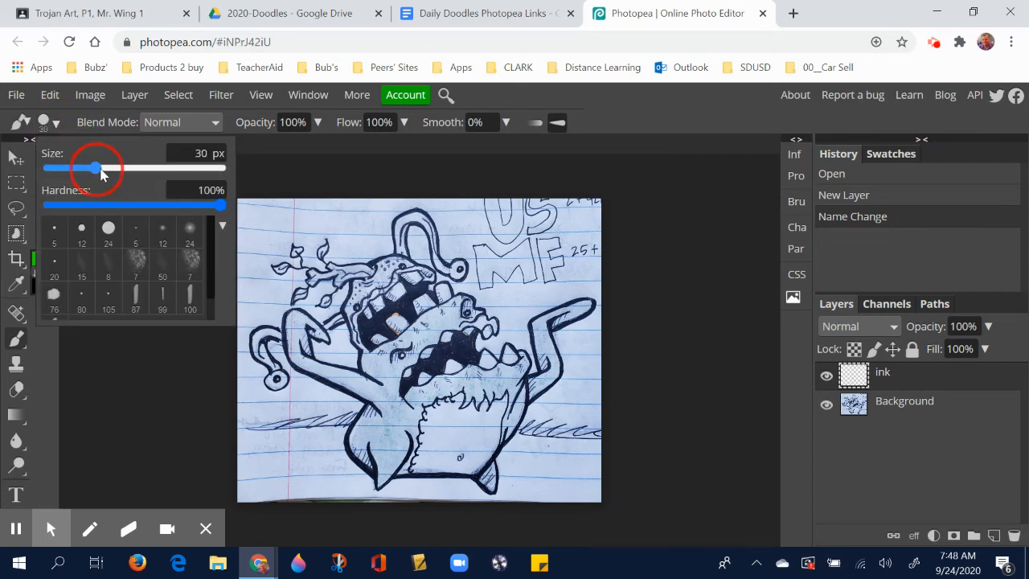
drag(96, 168, 111, 167)
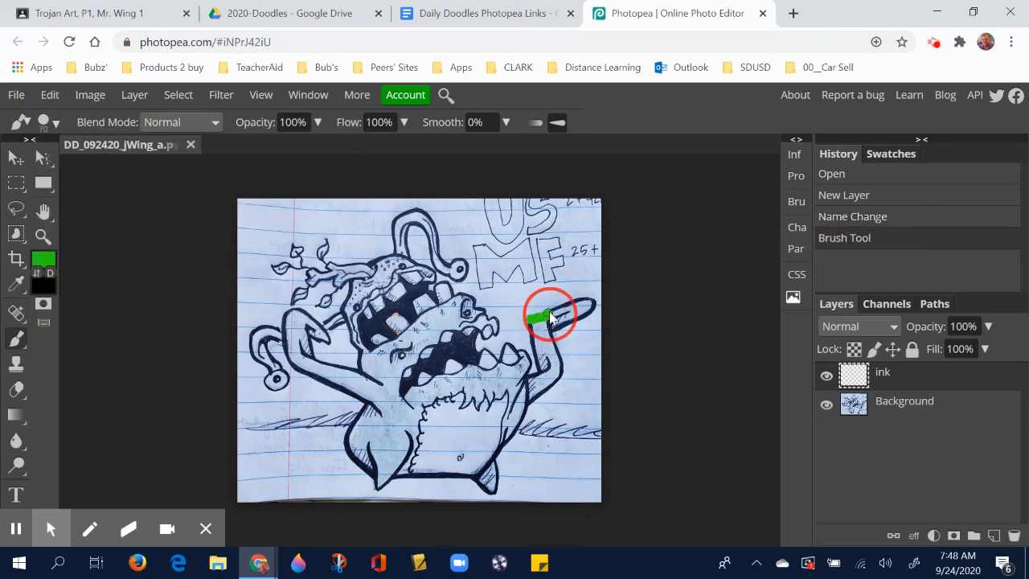
drag(547, 316, 591, 304)
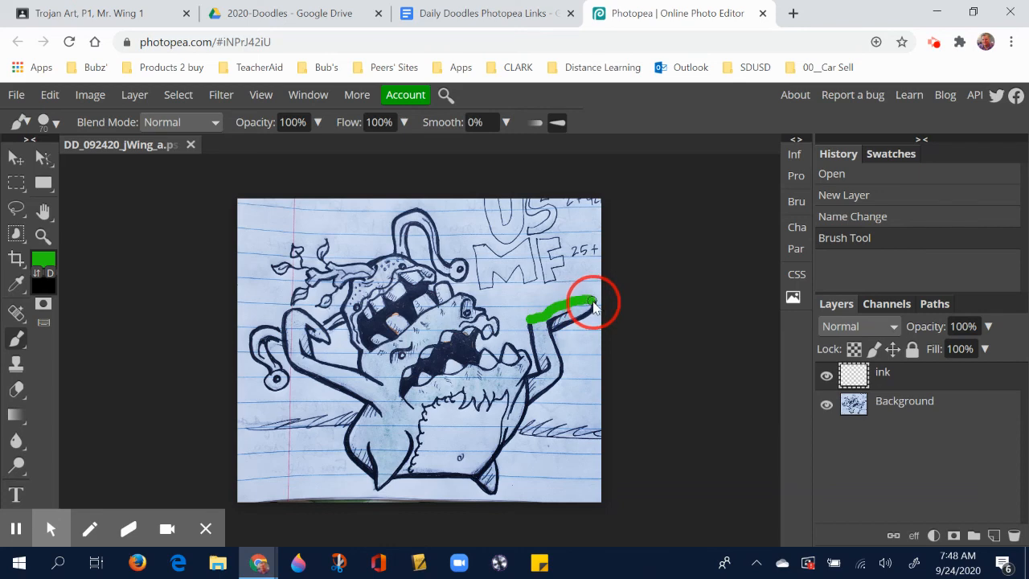
drag(591, 302, 557, 336)
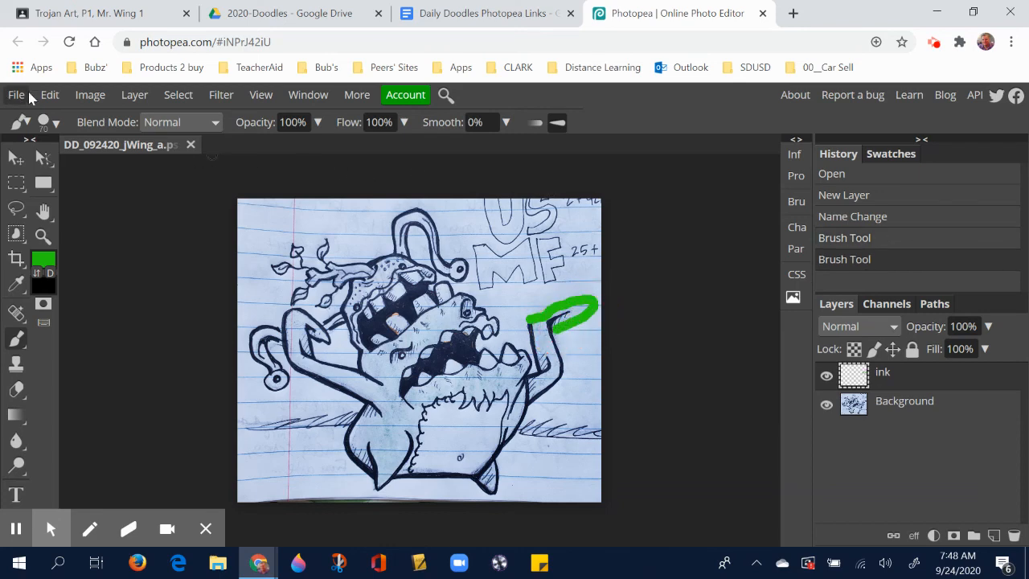
Save the inked doodle to the Desktop as PSD 'DD_092420_jWing_a'.
click(16, 95)
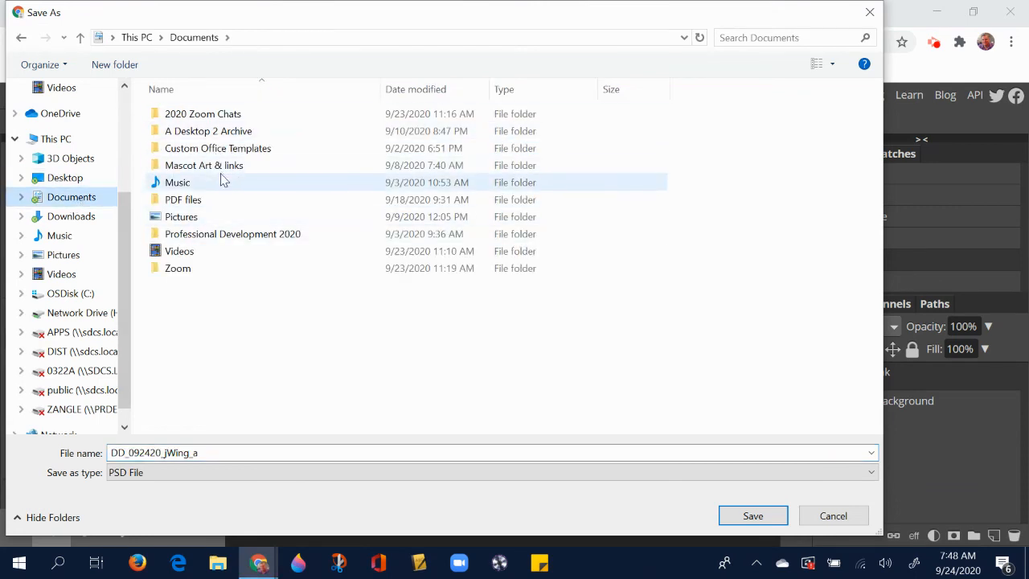
mouse_move(104, 217)
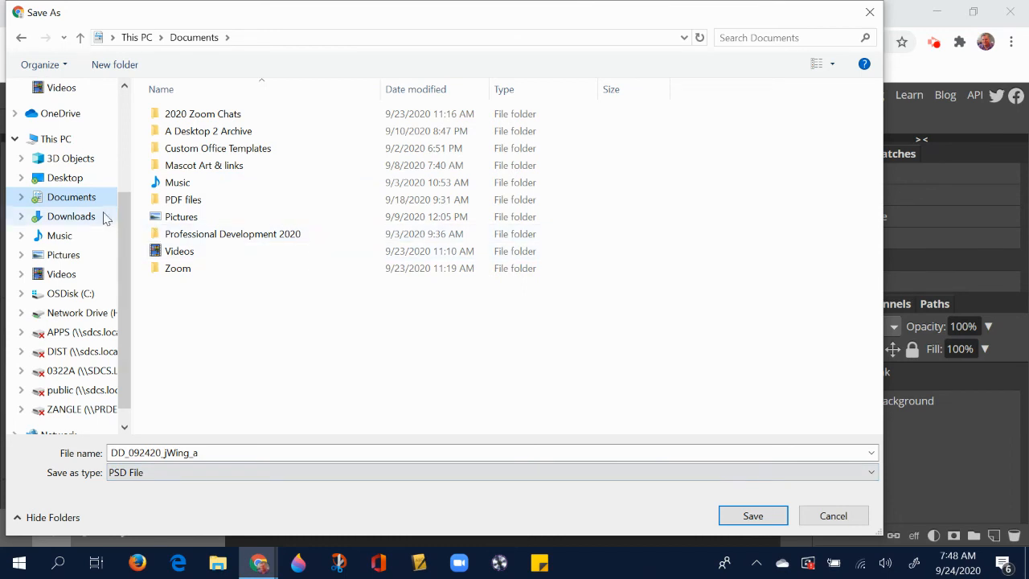
click(65, 177)
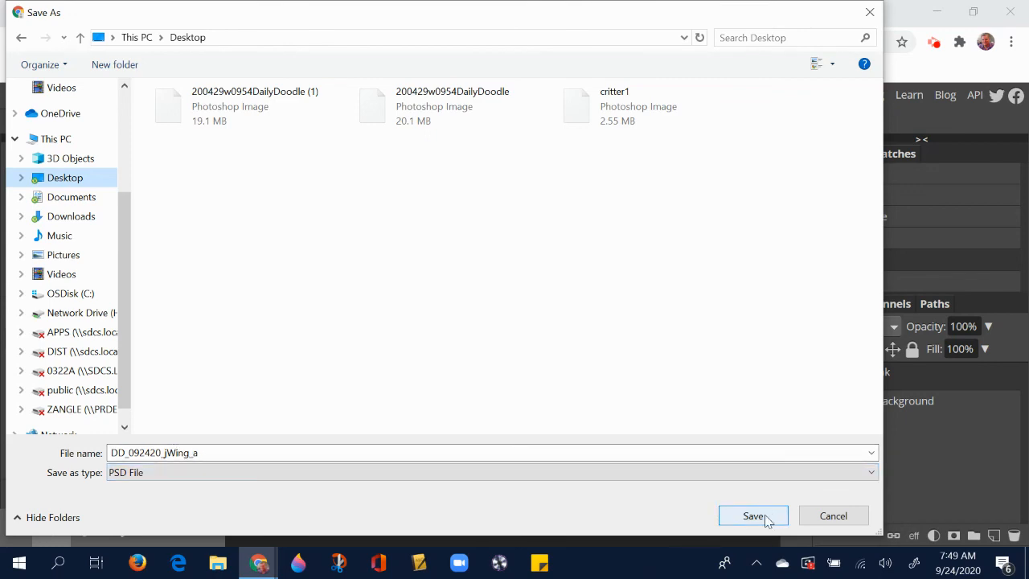
click(753, 515)
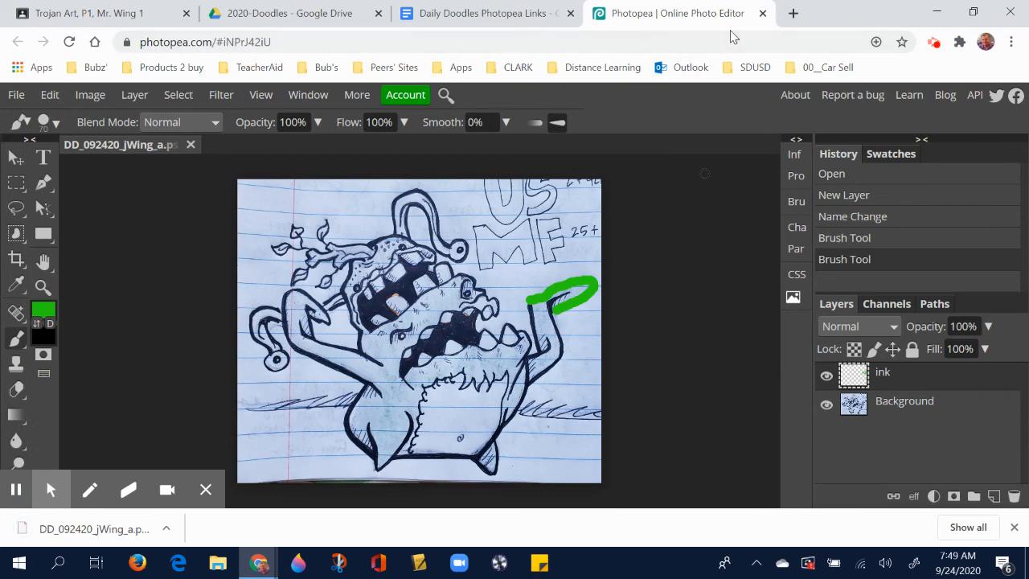
Publish the doodle online as PSD and copy its photopea.com/#ids3bkDWE address.
click(16, 94)
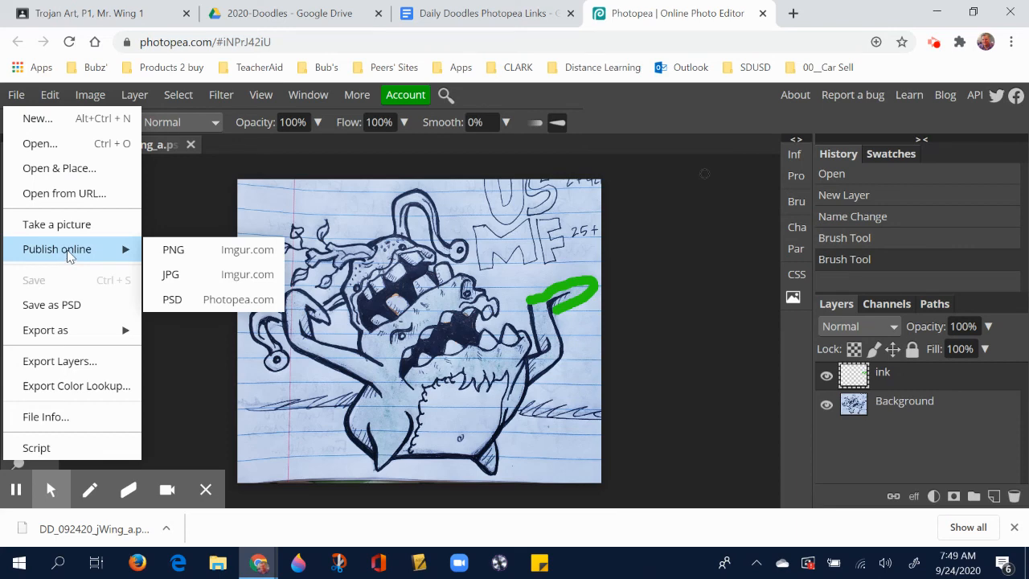
mouse_move(219, 304)
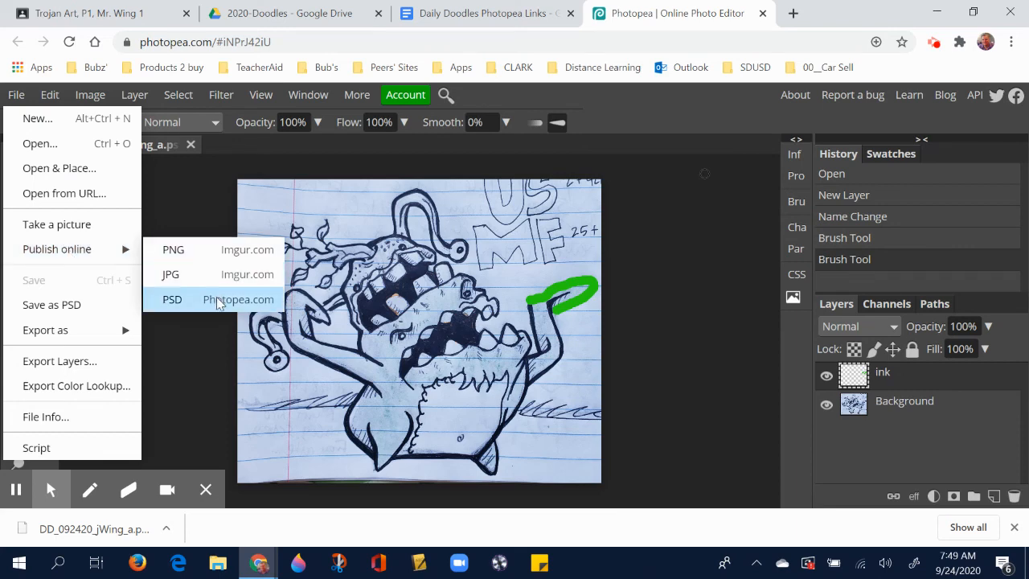
click(238, 299)
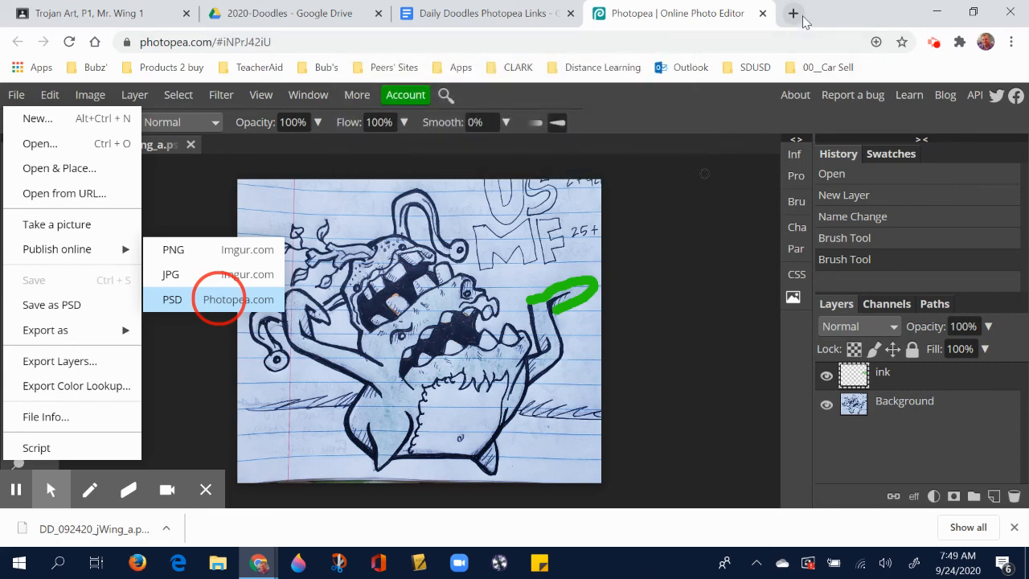
click(238, 299)
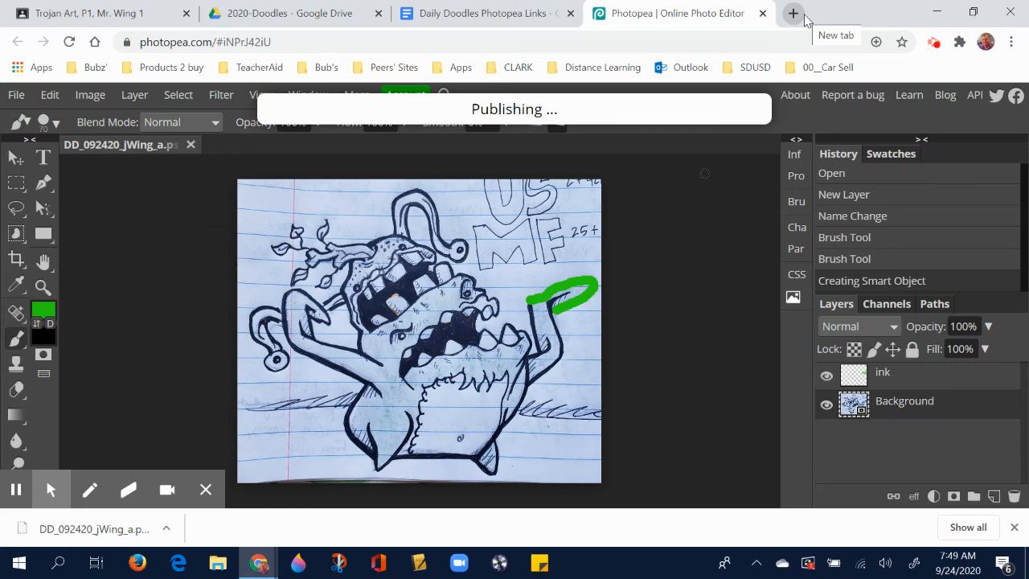
click(793, 14)
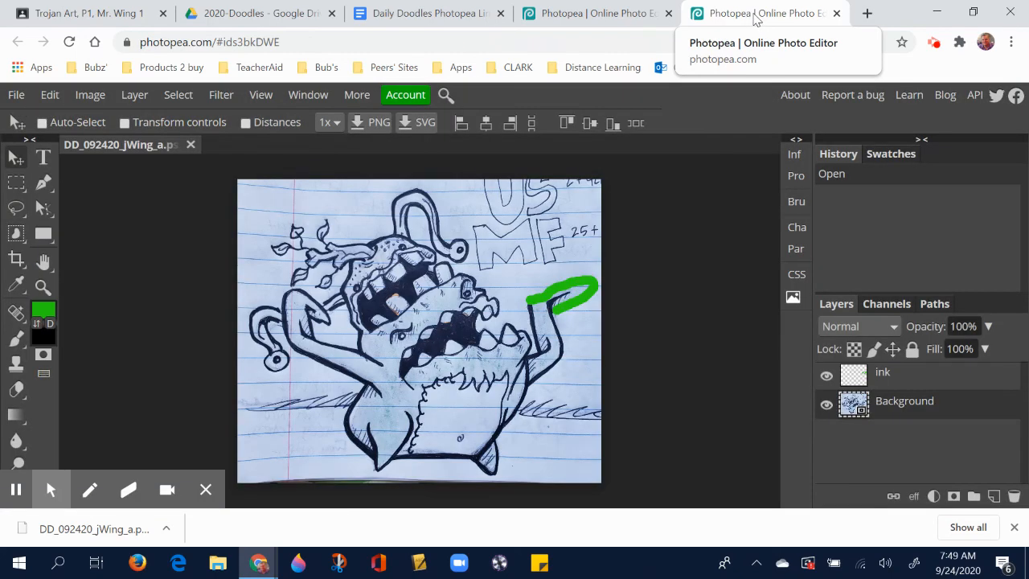
click(225, 42)
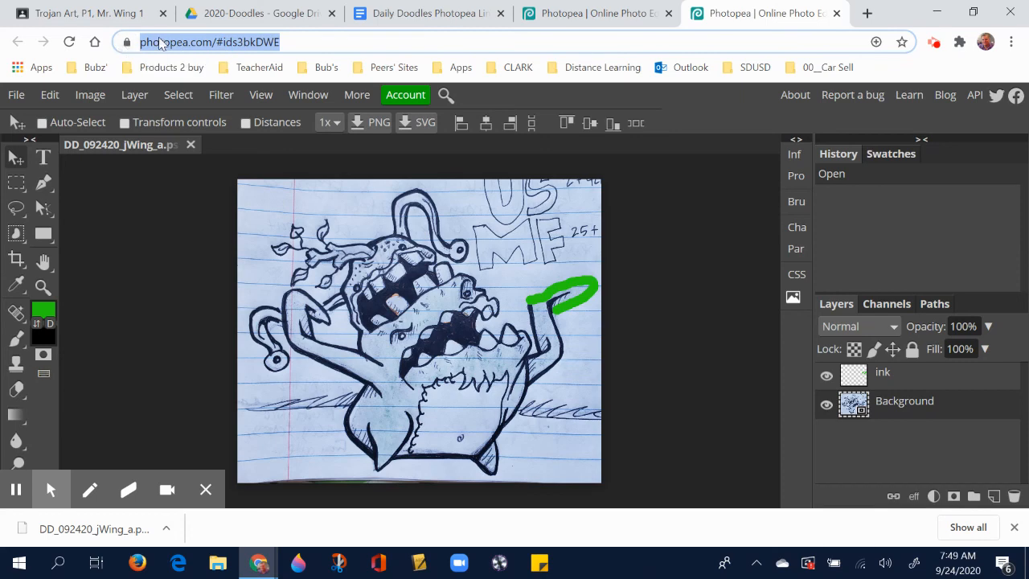
right_click(201, 42)
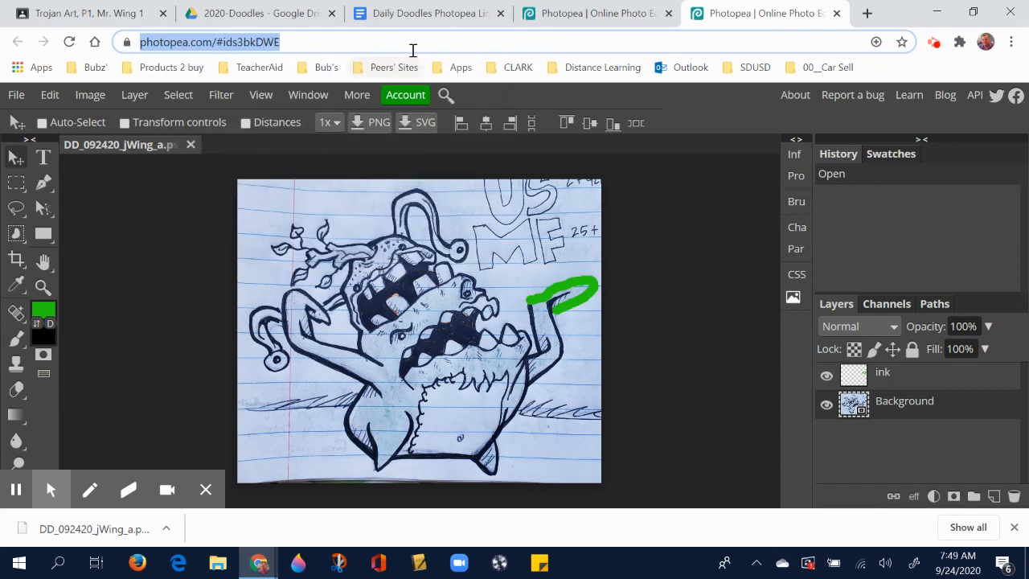
Relink the September 24, 2020 date to photopea.com/#ids3bkDWE and close the old Photopea tabs.
click(426, 13)
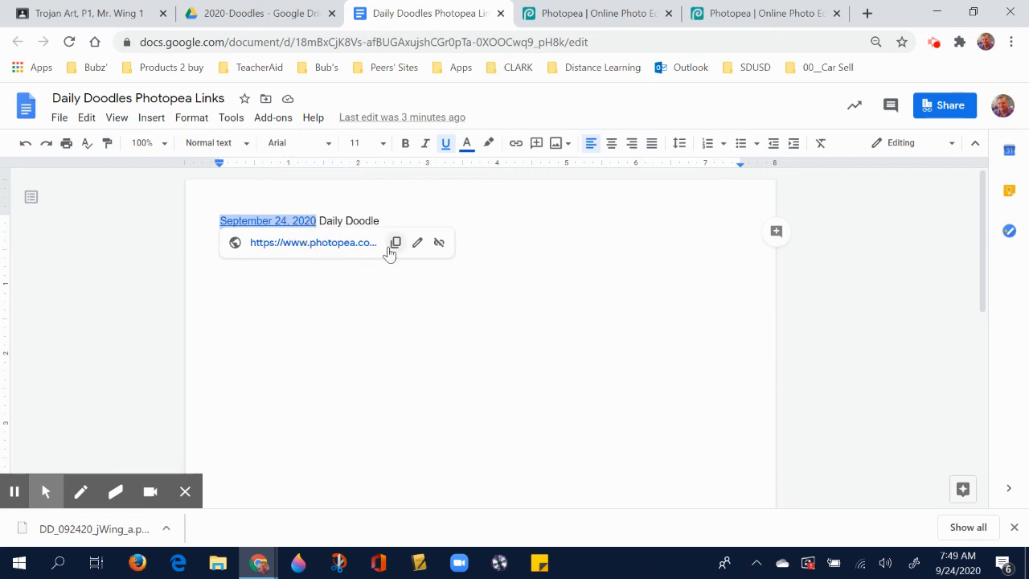
click(417, 242)
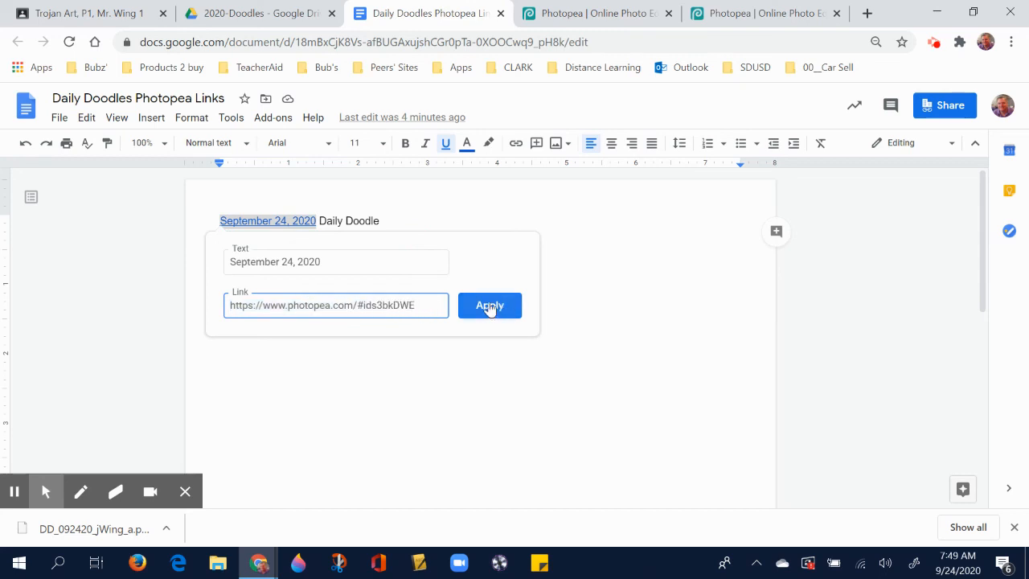
click(490, 306)
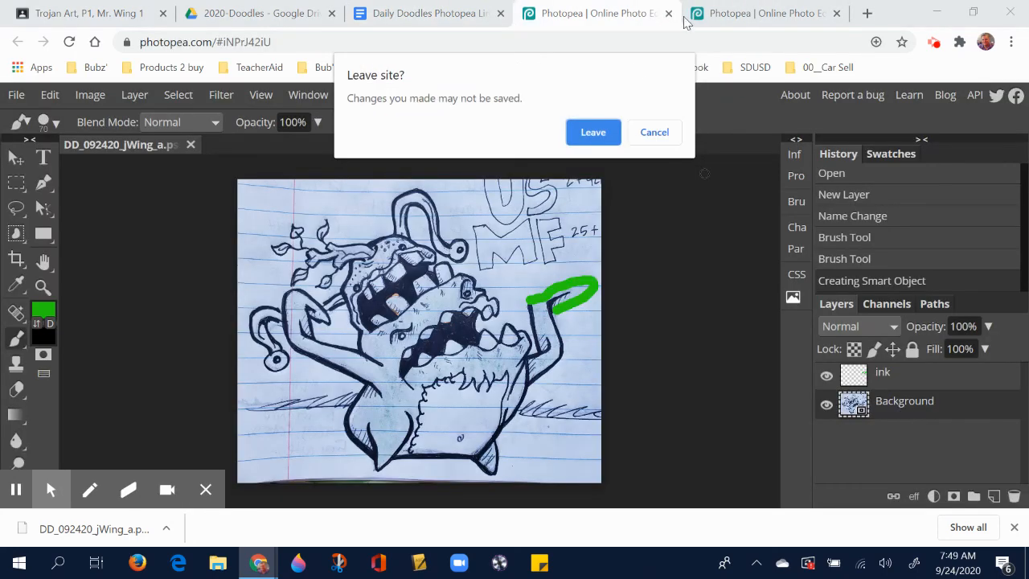
click(592, 132)
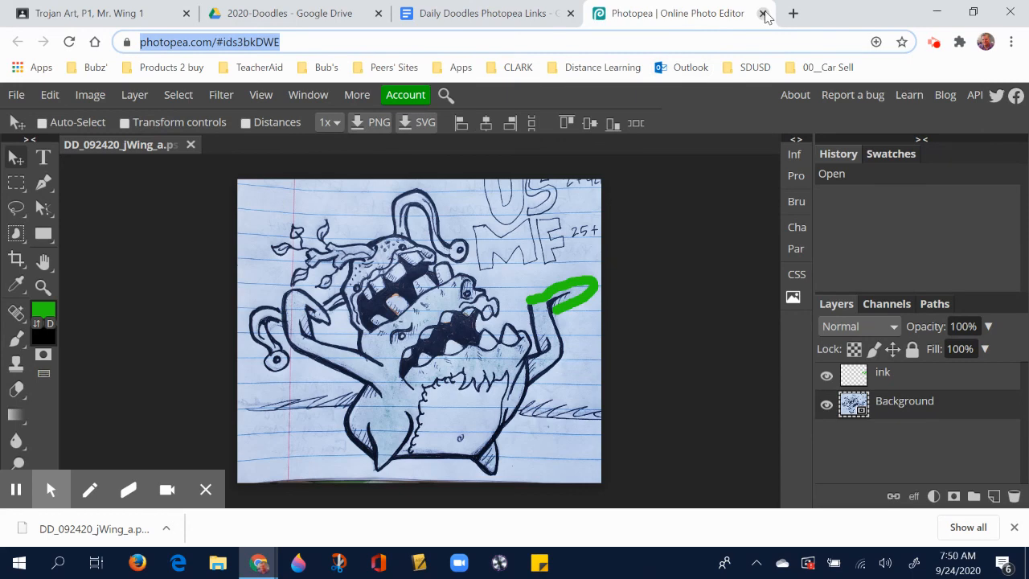
click(764, 14)
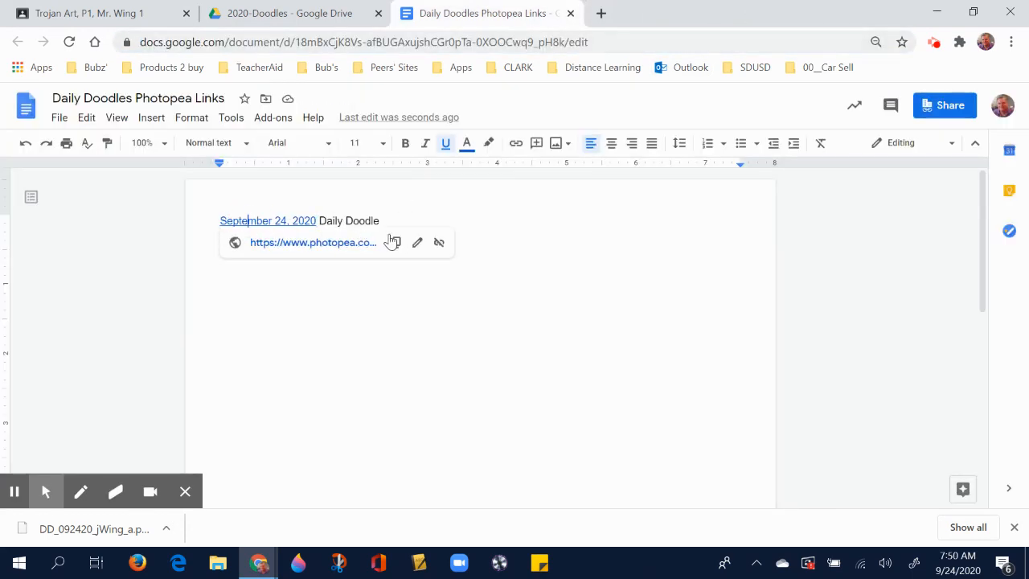
Test the September 24, 2020 link and confirm the green-stroked doodle opens in Photopea.
click(312, 242)
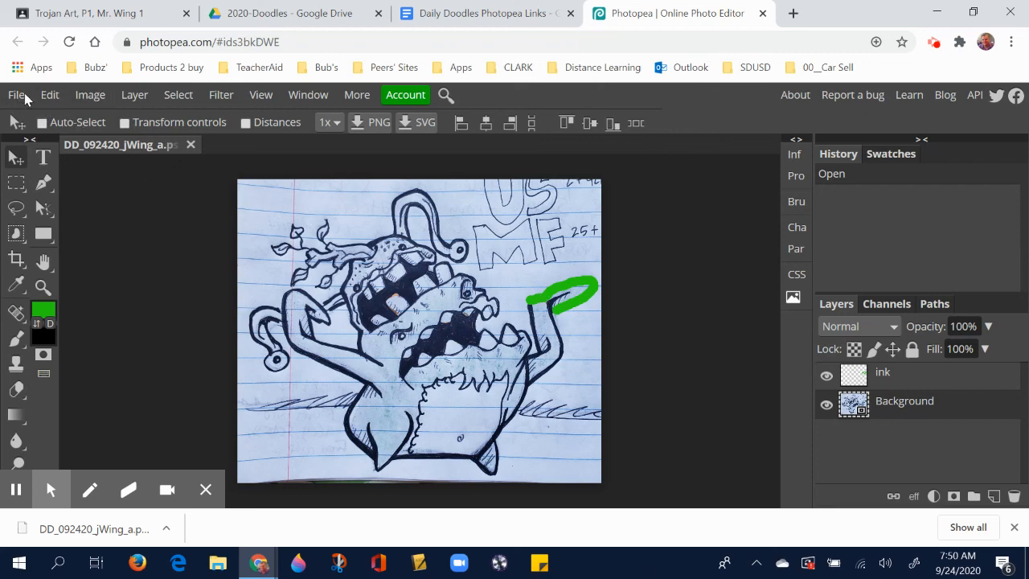
click(482, 14)
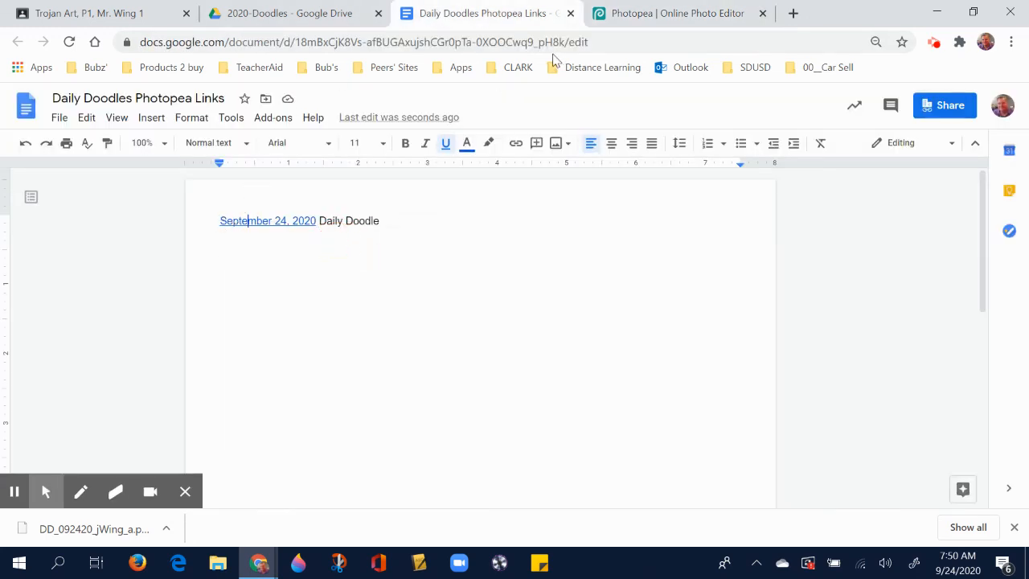
mouse_move(935, 42)
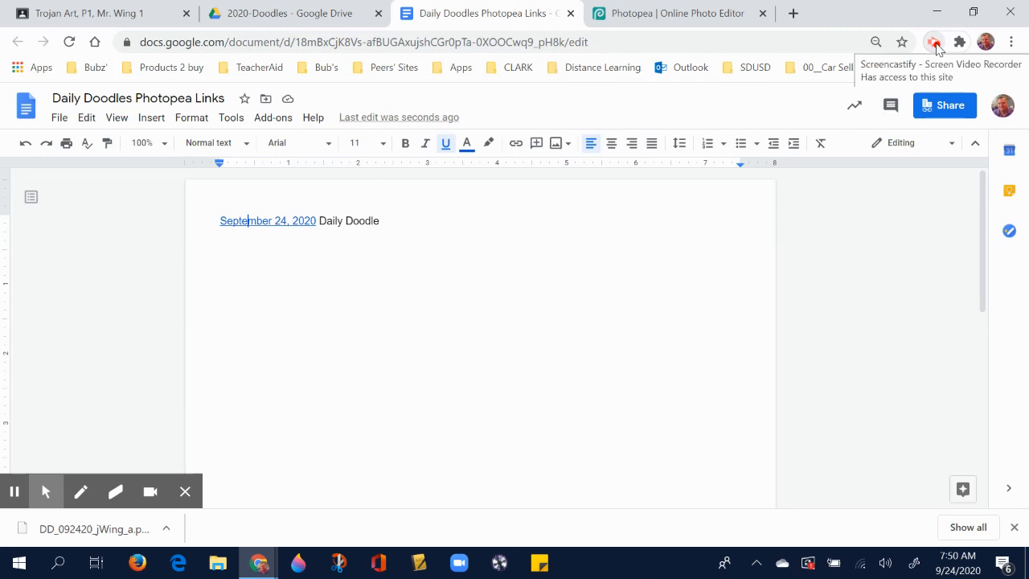
click(677, 14)
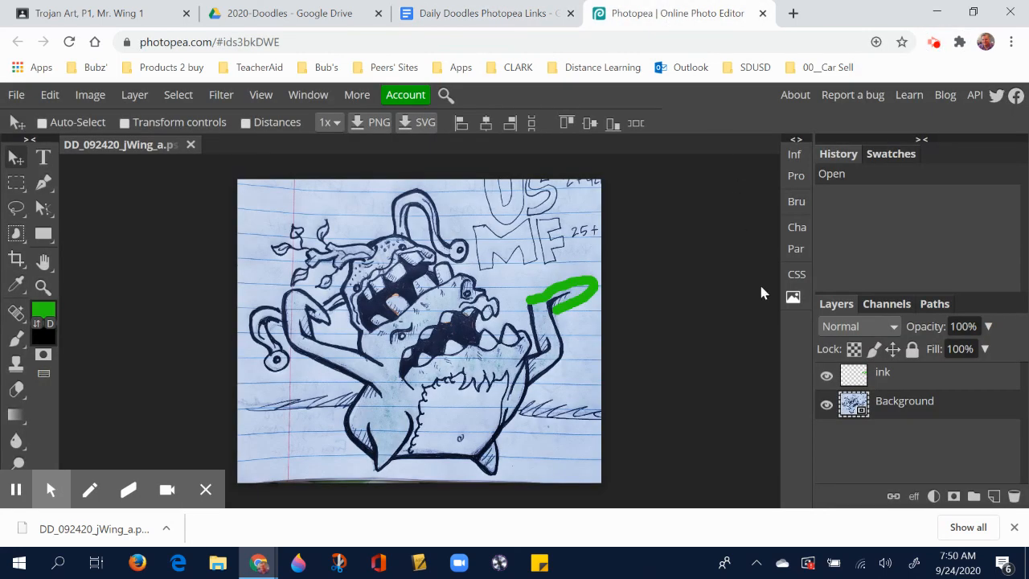
mouse_move(559, 250)
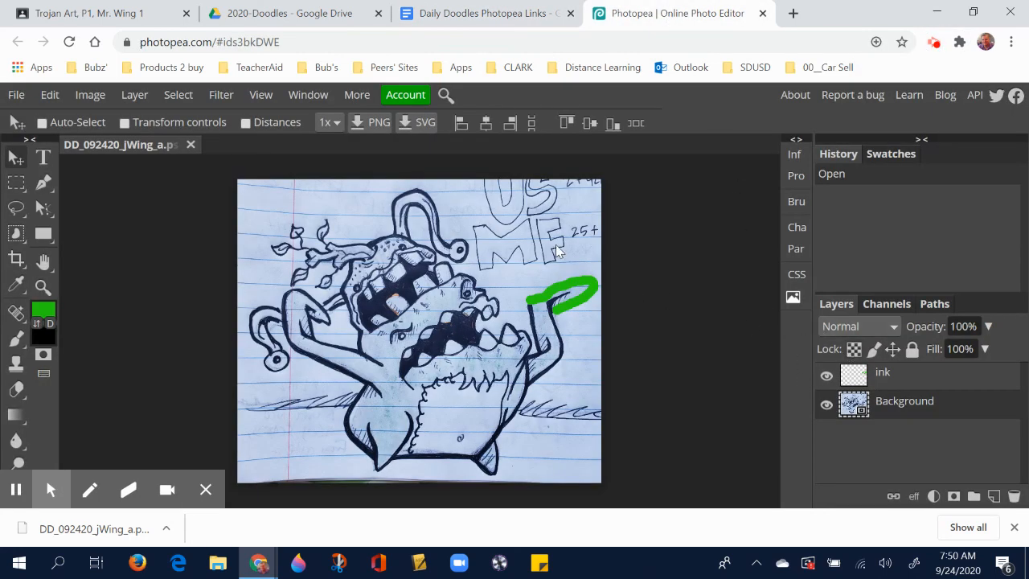